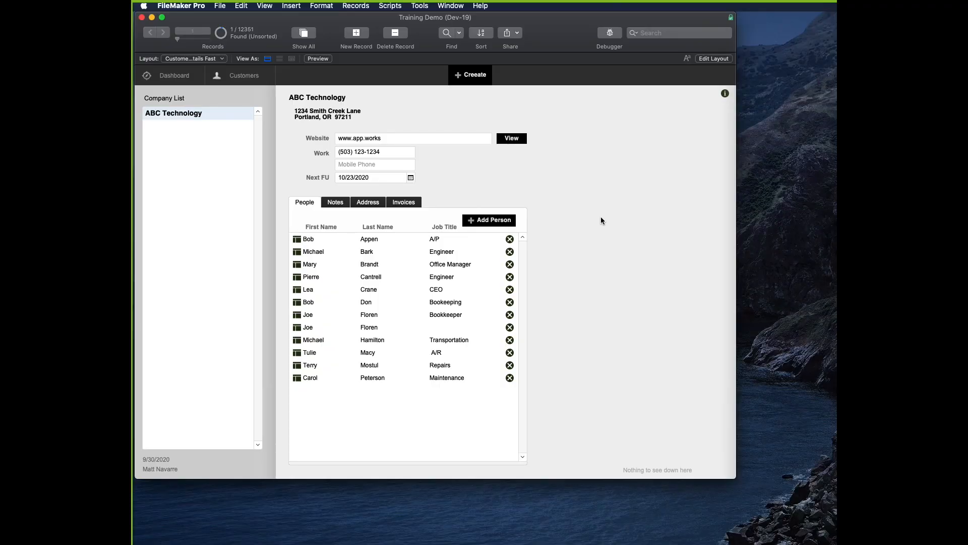
{"action": "mouse_move", "coordinate": [595, 218]}
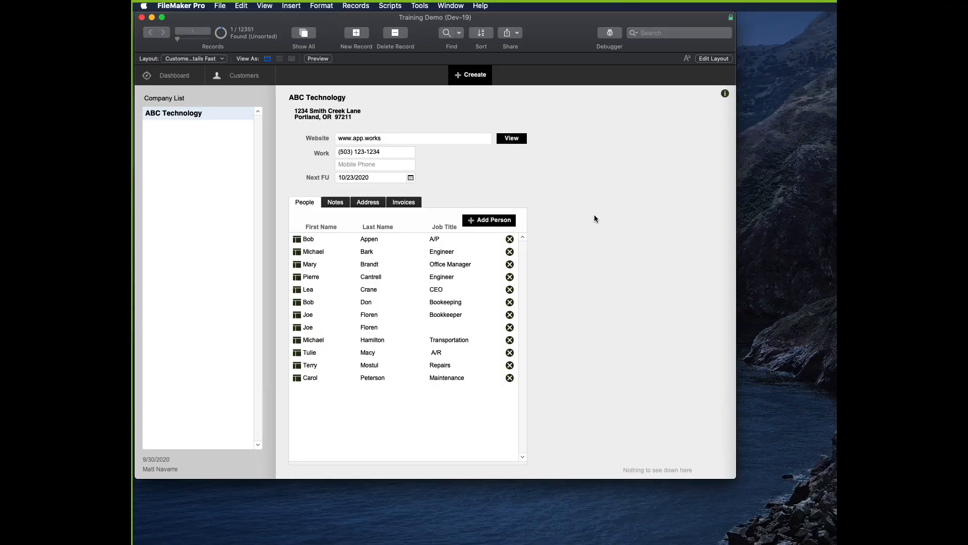
{"action": "mouse_move", "coordinate": [577, 227]}
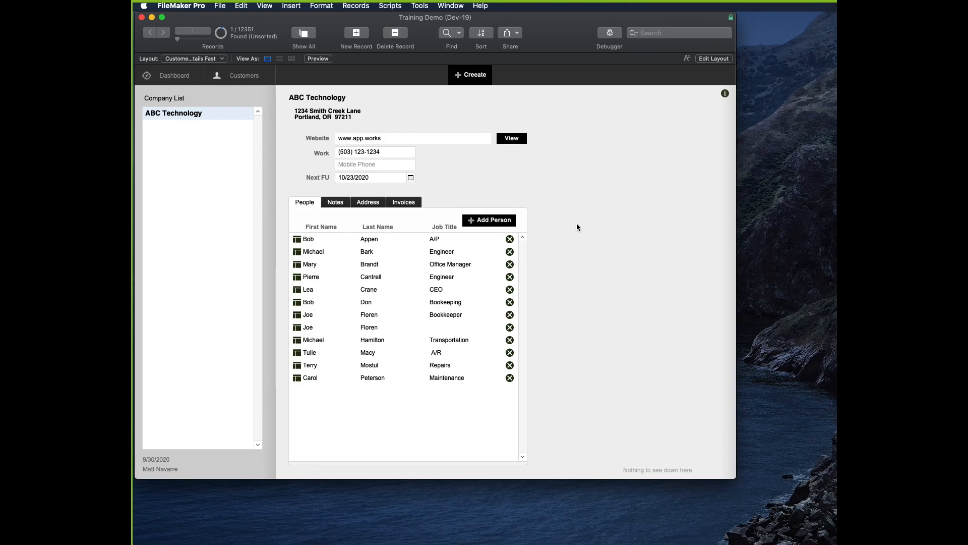
Open the CU_Invoice to CU_Invoice_Item relationship and keep its equals match operator.
{"action": "left_click", "coordinate": [220, 6]}
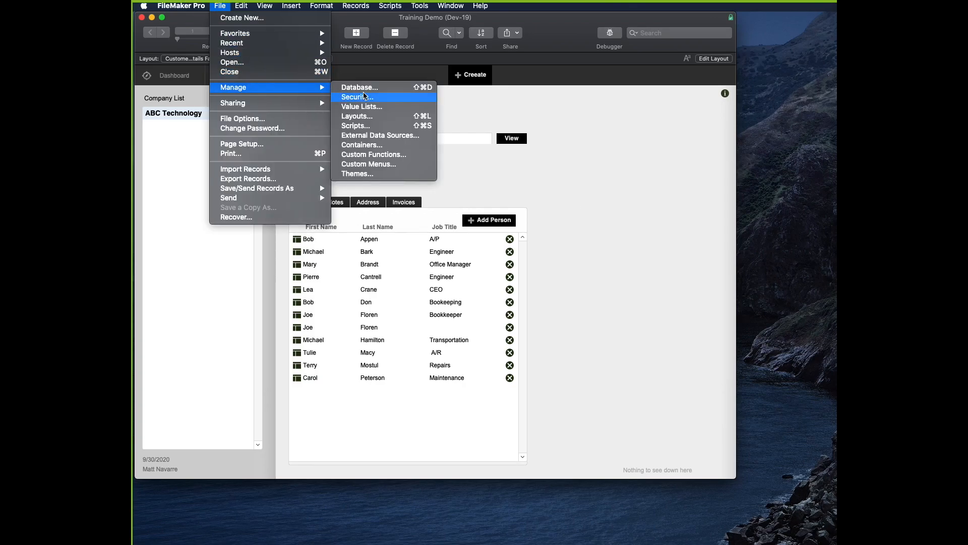
{"action": "left_click", "coordinate": [358, 87]}
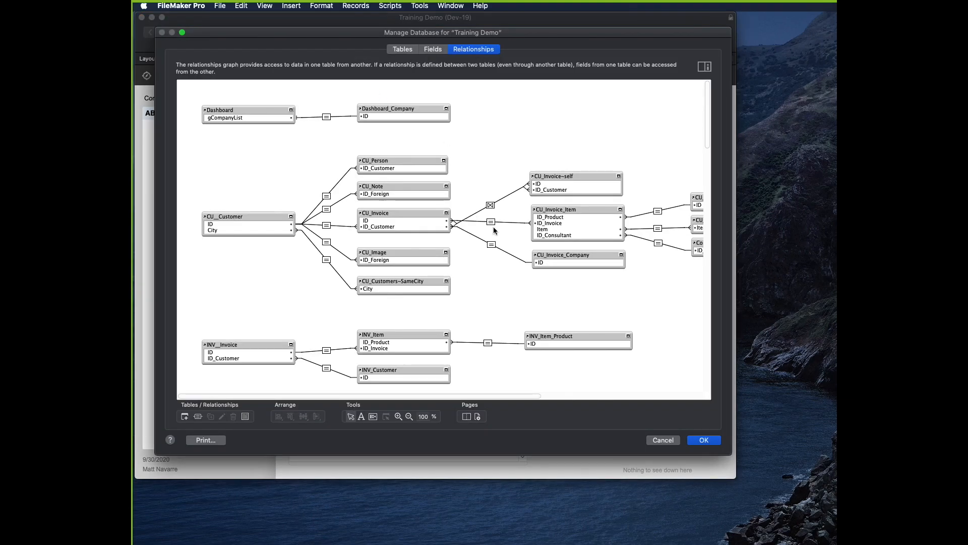
{"action": "double_click", "coordinate": [490, 221]}
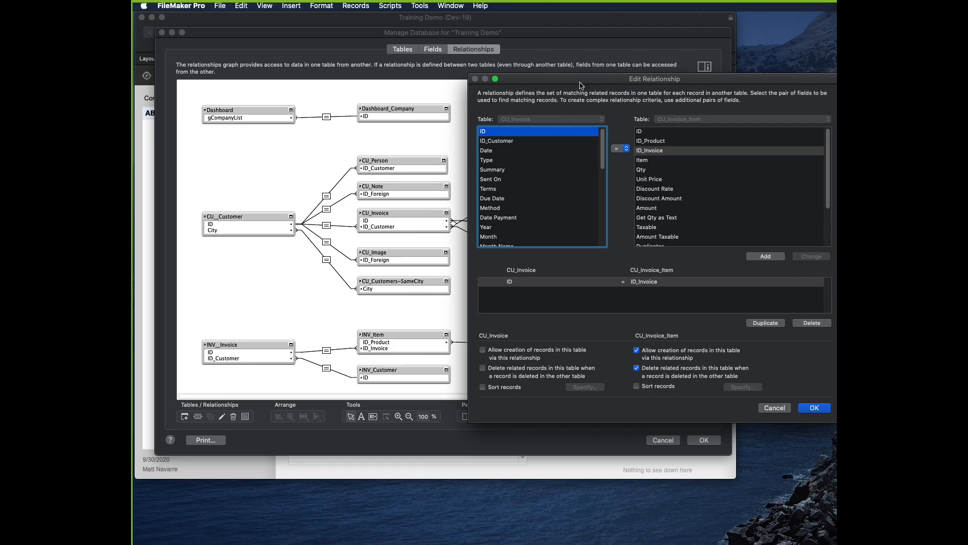
{"action": "left_click_drag", "start_coordinate": [580, 79], "coordinate": [474, 66]}
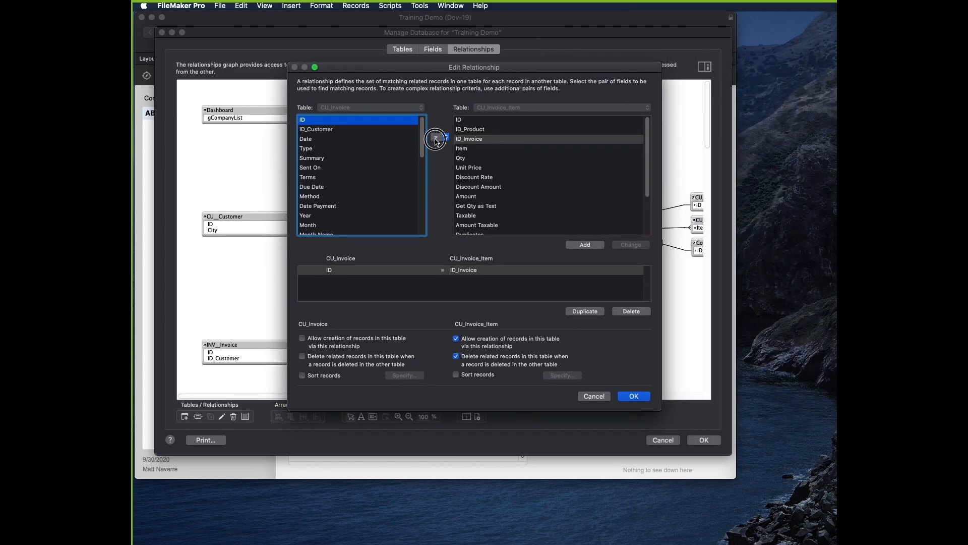
{"action": "left_click", "coordinate": [435, 137]}
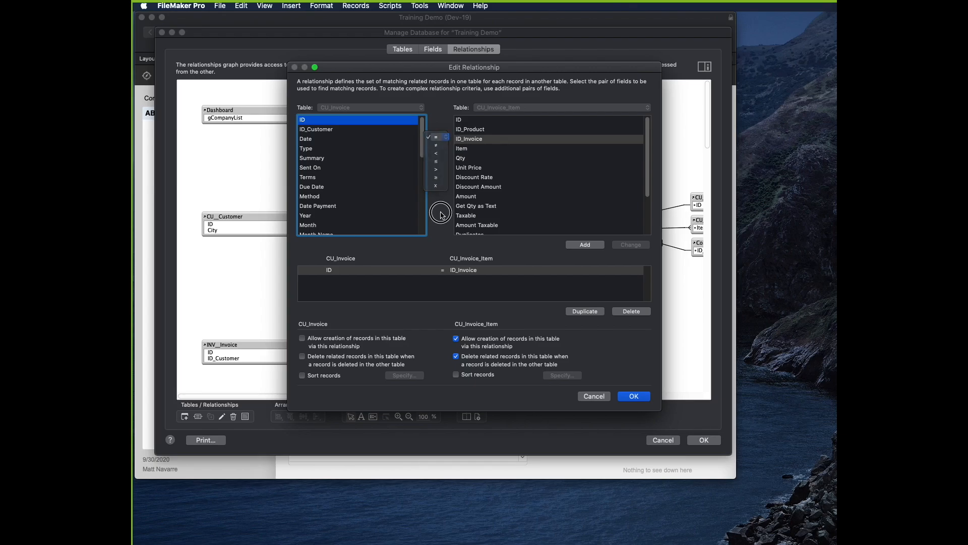
{"action": "left_click", "coordinate": [435, 137]}
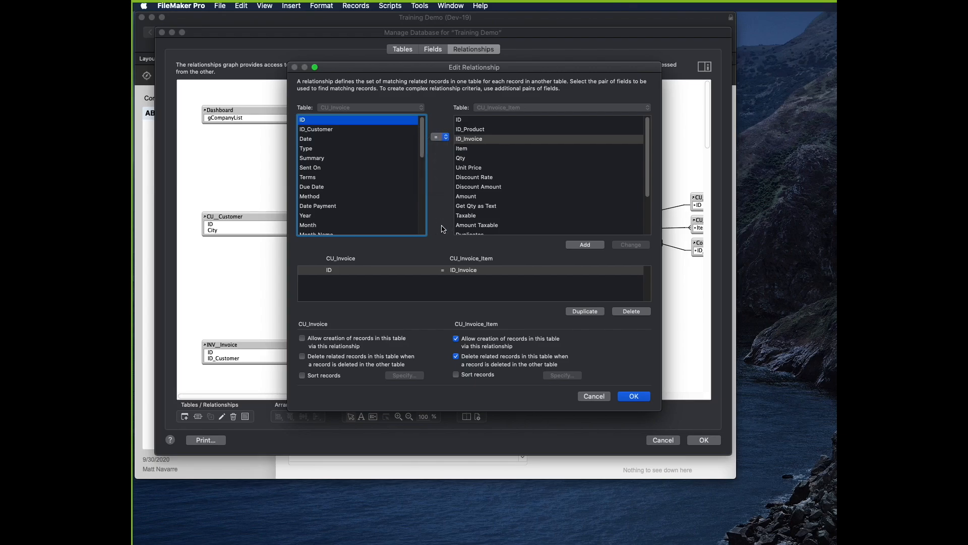
Close the relationship and database manager, then enter Layout mode on the customer layout.
{"action": "left_click", "coordinate": [439, 137]}
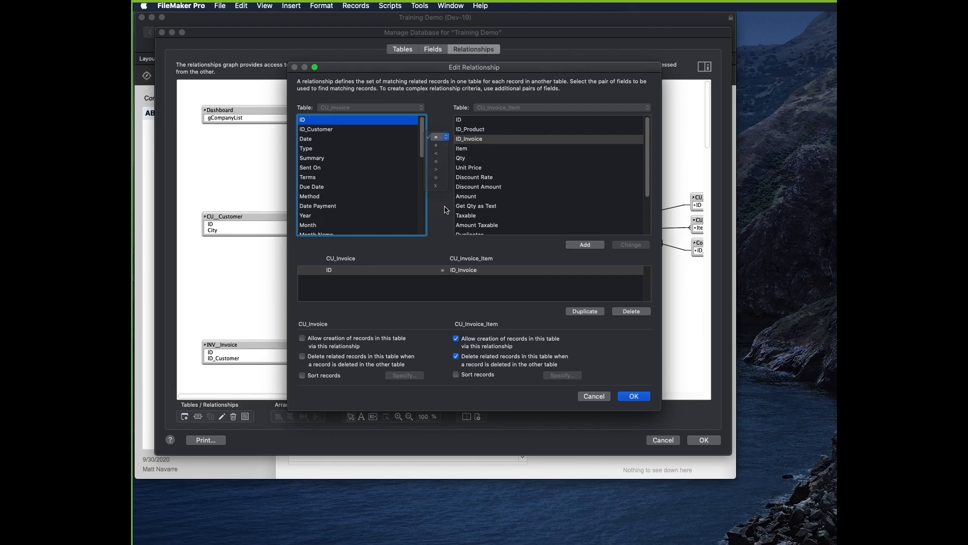
{"action": "left_click", "coordinate": [632, 396]}
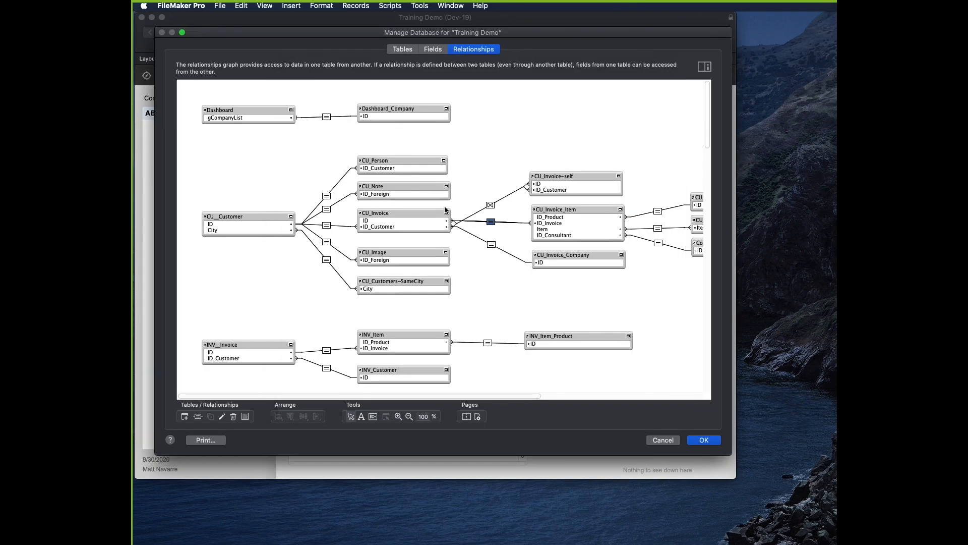
{"action": "mouse_move", "coordinate": [470, 170]}
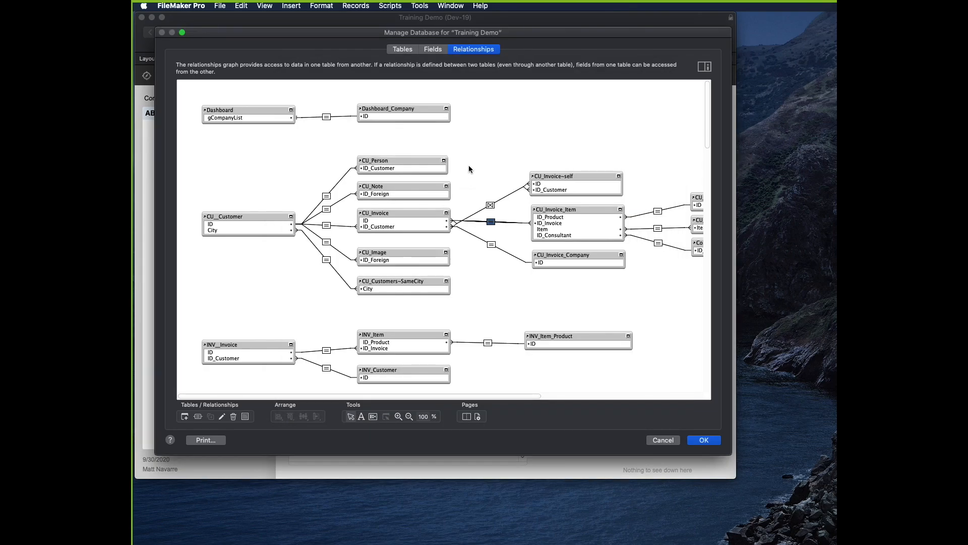
{"action": "left_click", "coordinate": [702, 440]}
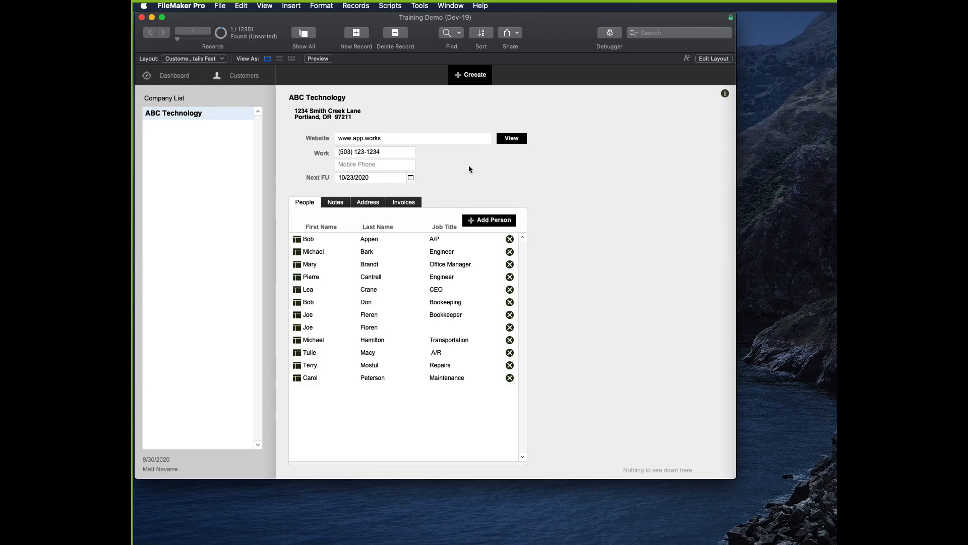
{"action": "mouse_move", "coordinate": [396, 151]}
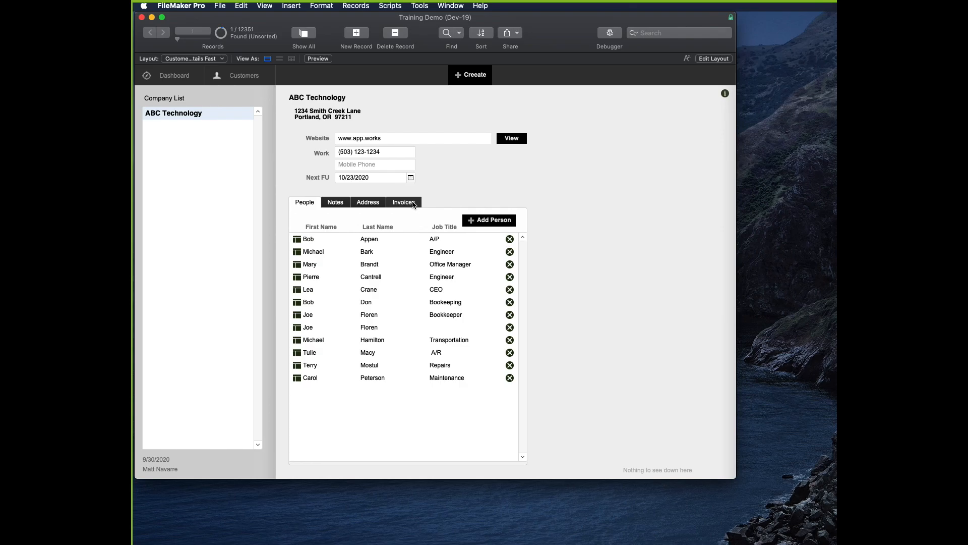
{"action": "mouse_move", "coordinate": [405, 206]}
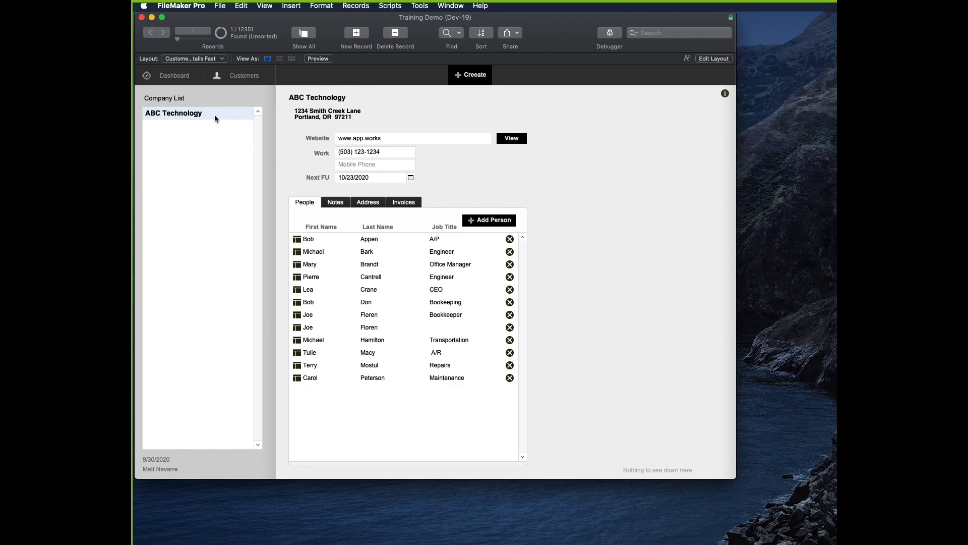
{"action": "mouse_move", "coordinate": [345, 353]}
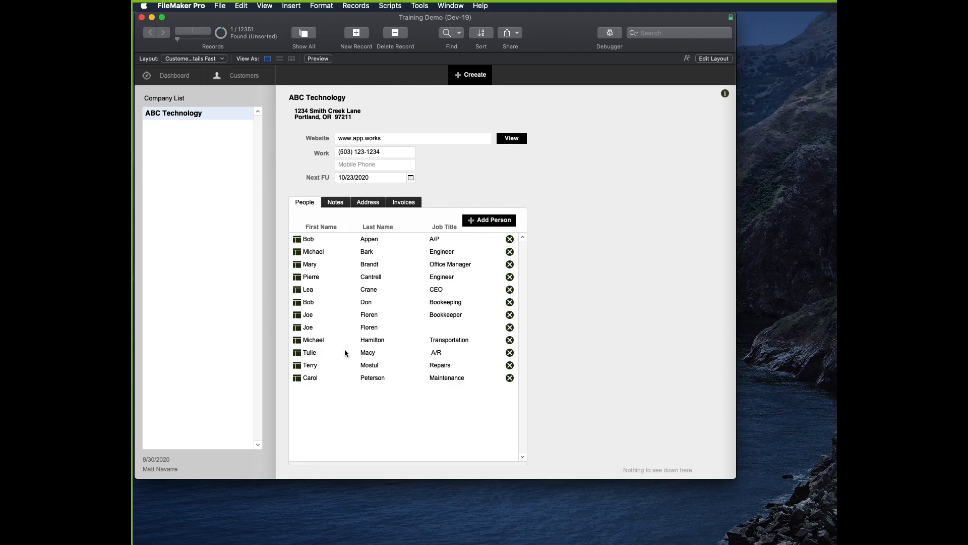
{"action": "left_click", "coordinate": [713, 58]}
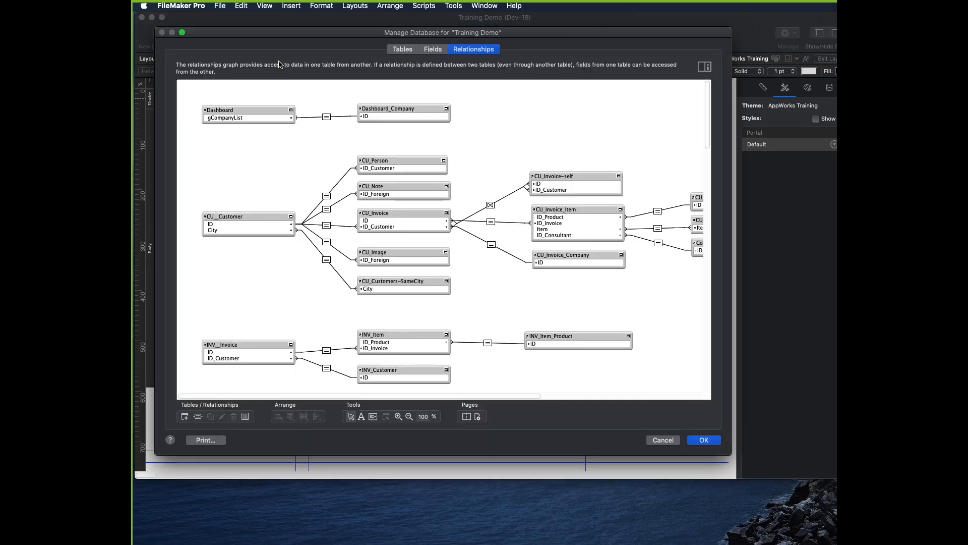
Inspect the CU_Customer to CU_Person relationship (ID to ID_Customer) unchanged, then close Manage Database.
{"action": "left_click", "coordinate": [247, 224]}
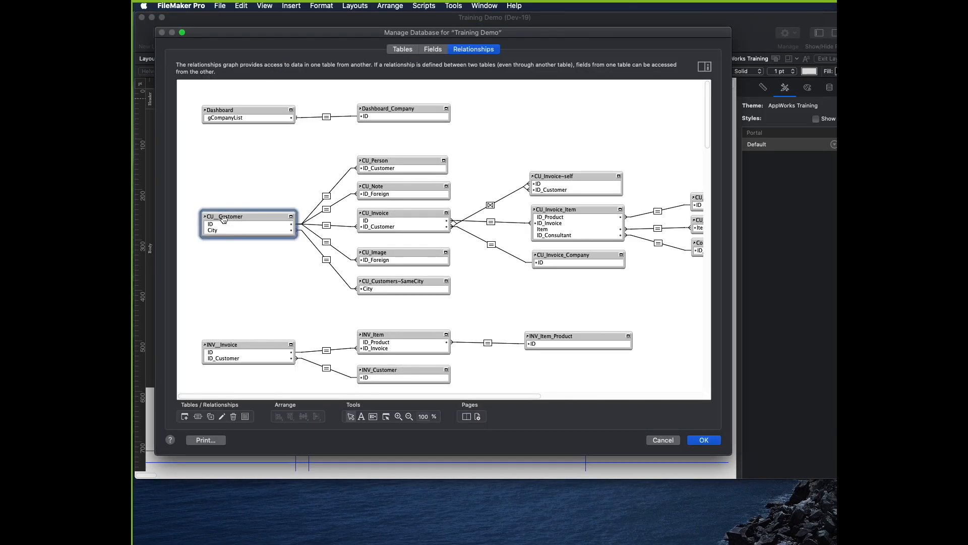
{"action": "left_click", "coordinate": [402, 165]}
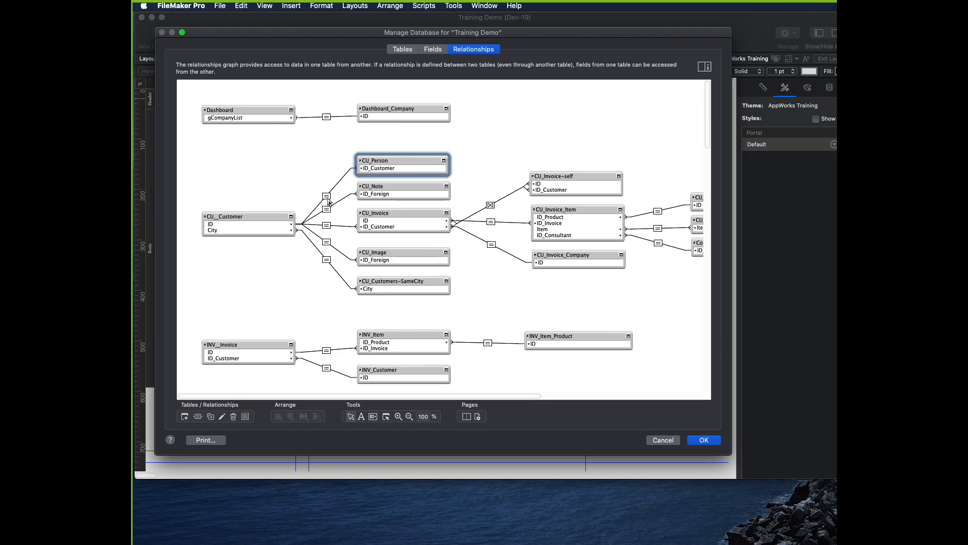
{"action": "double_click", "coordinate": [326, 209]}
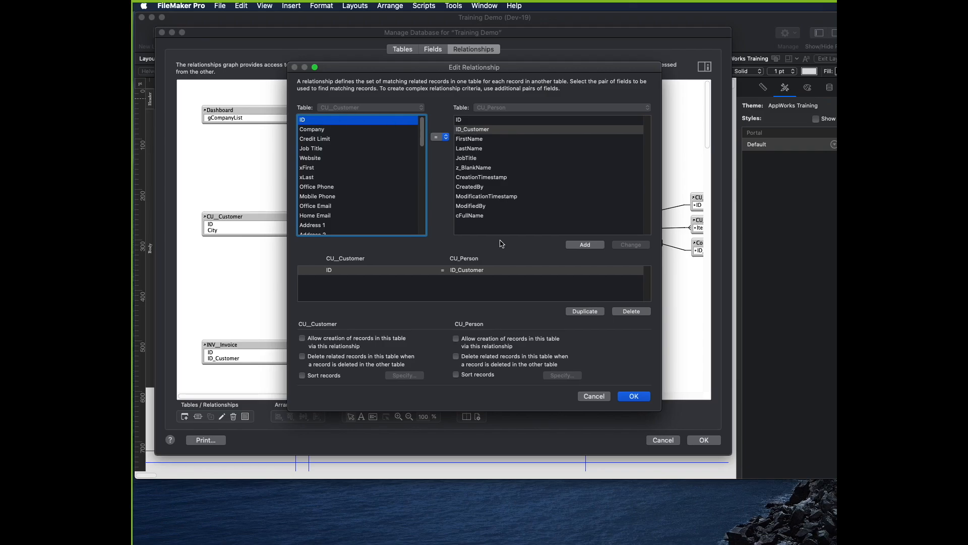
{"action": "left_click", "coordinate": [633, 396]}
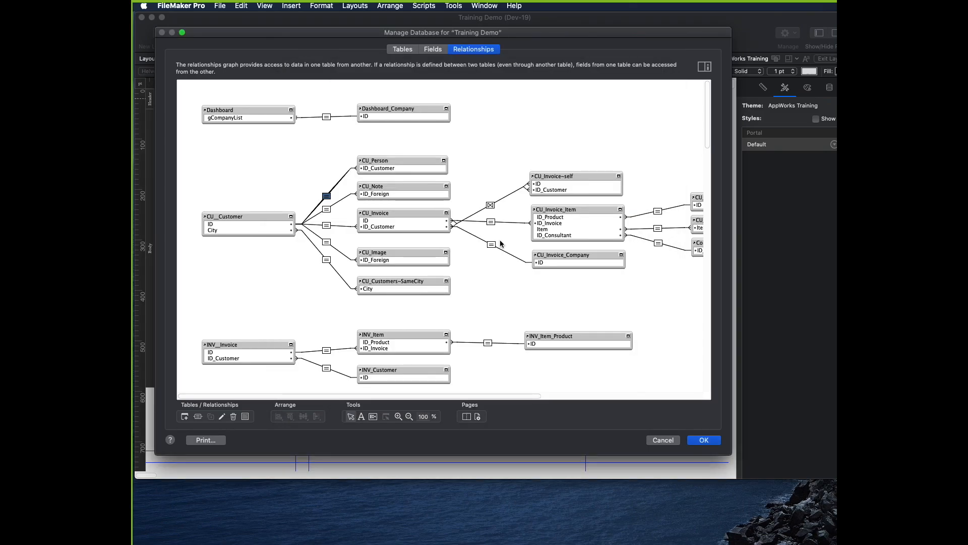
{"action": "left_click", "coordinate": [703, 440]}
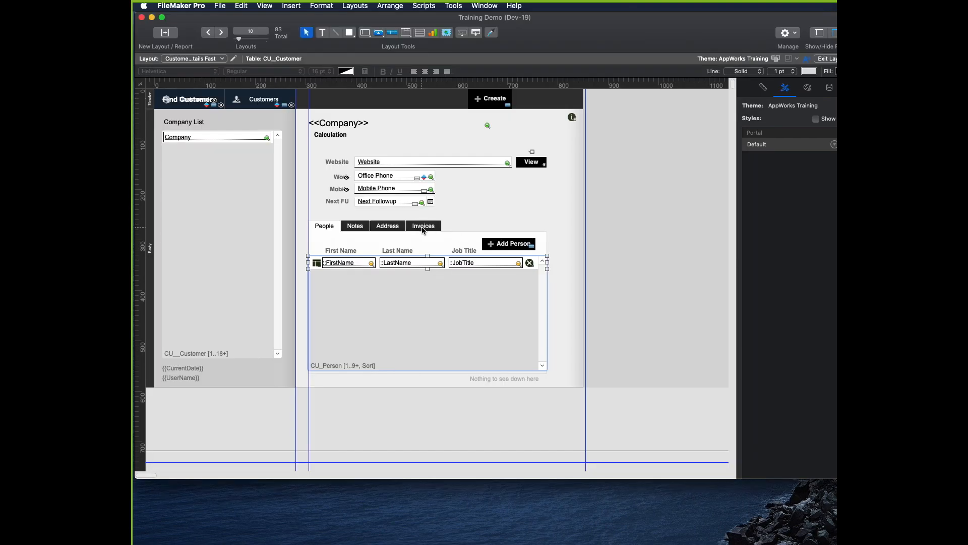
Reopen Manage Database and inspect the CU_Customer to CU_Invoice relationship on ID and ID_Customer.
{"action": "left_click", "coordinate": [423, 225]}
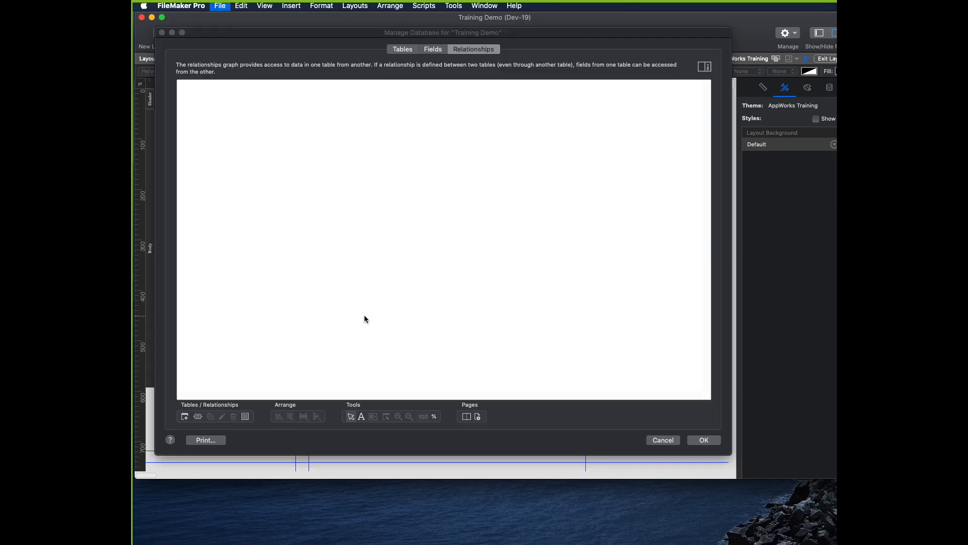
{"action": "left_click", "coordinate": [474, 49]}
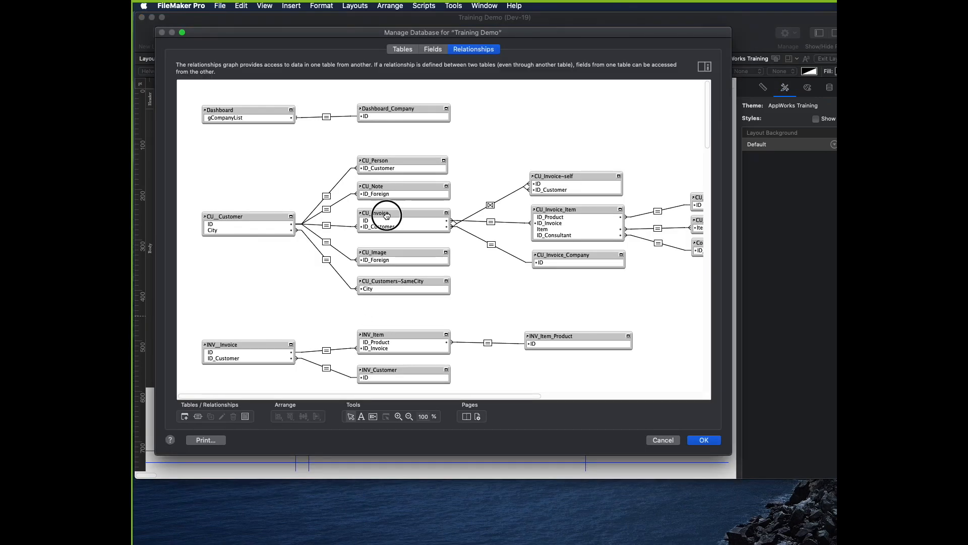
{"action": "double_click", "coordinate": [385, 215]}
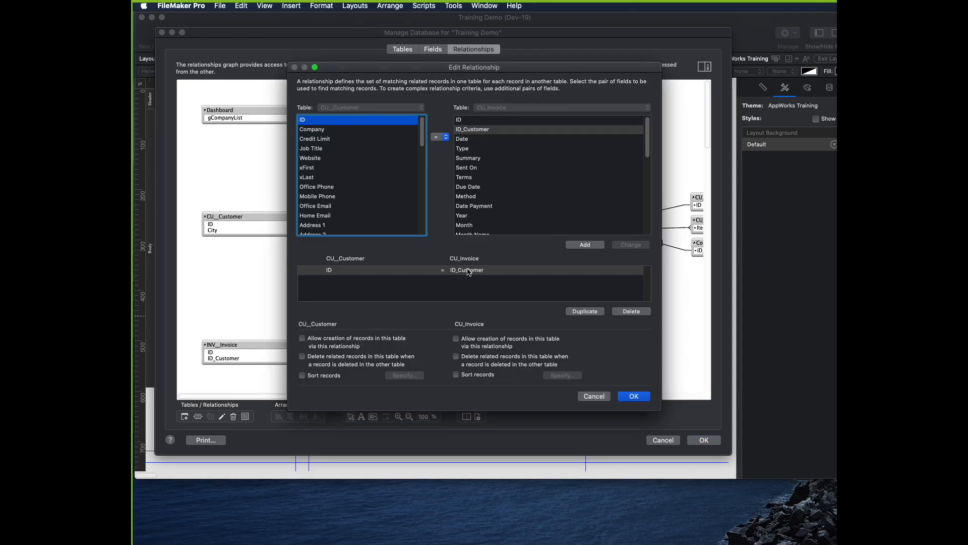
{"action": "left_click", "coordinate": [632, 396]}
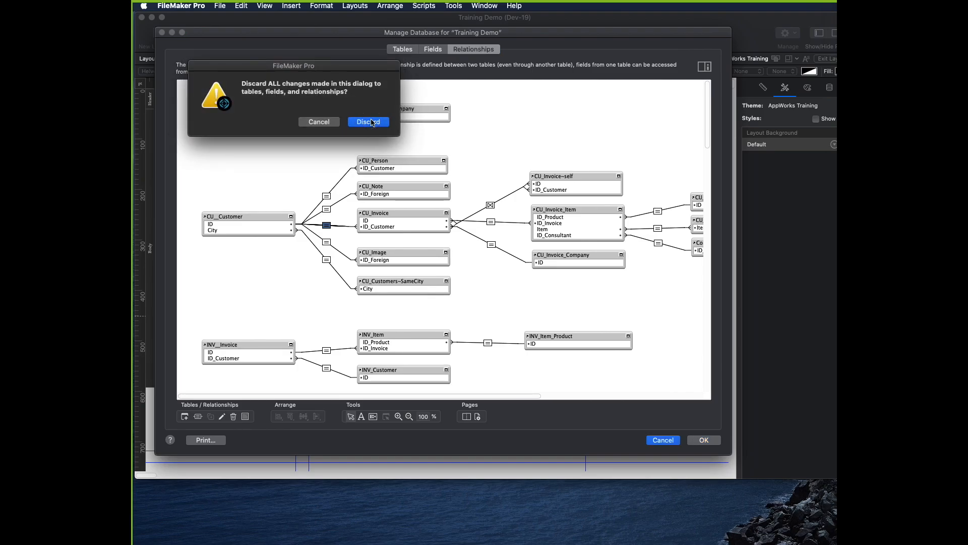
Discard database changes, confirm the invoice portal sorts by Date, and show the People tab.
{"action": "left_click", "coordinate": [368, 122]}
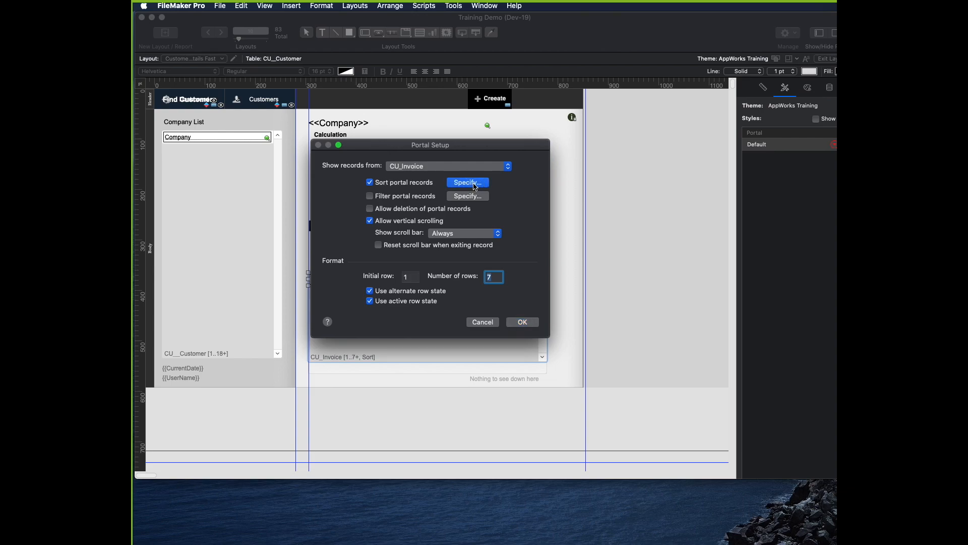
{"action": "left_click", "coordinate": [468, 182]}
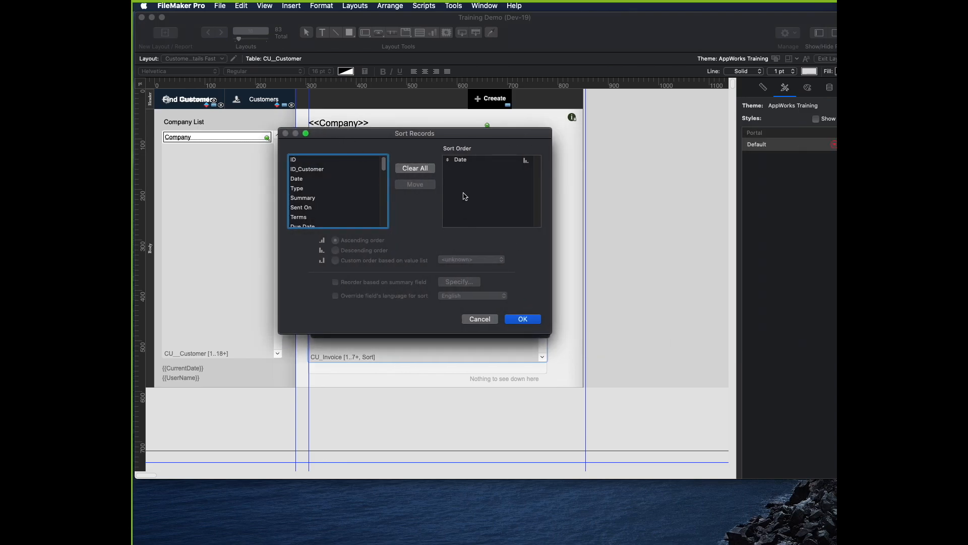
{"action": "left_click", "coordinate": [522, 319]}
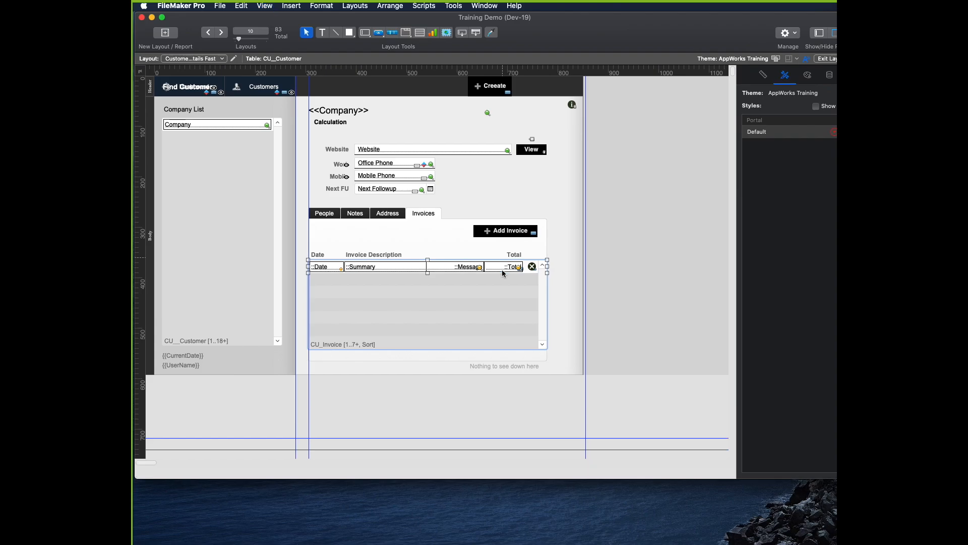
{"action": "left_click", "coordinate": [826, 58]}
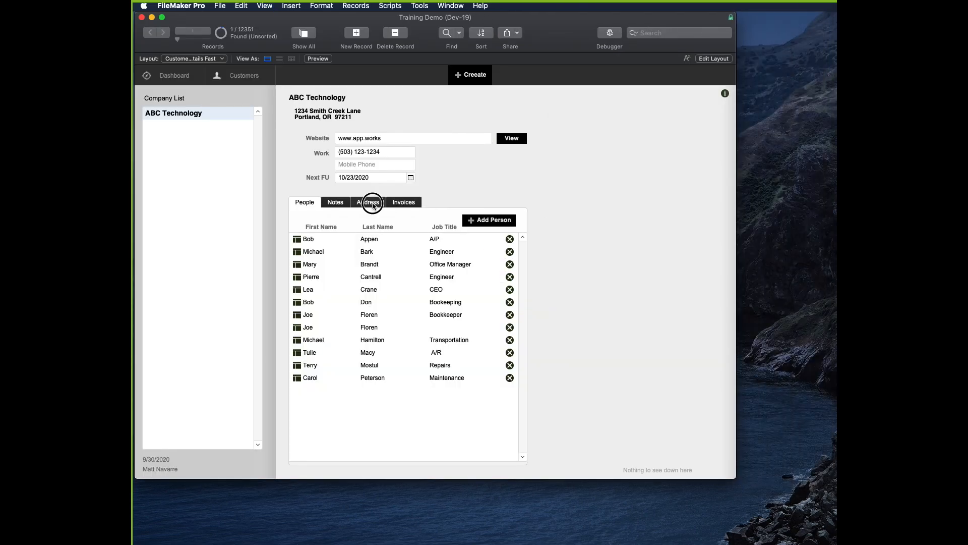
View ABC Technology's Address tab, then its Invoices tab with four invoices.
{"action": "left_click", "coordinate": [367, 202]}
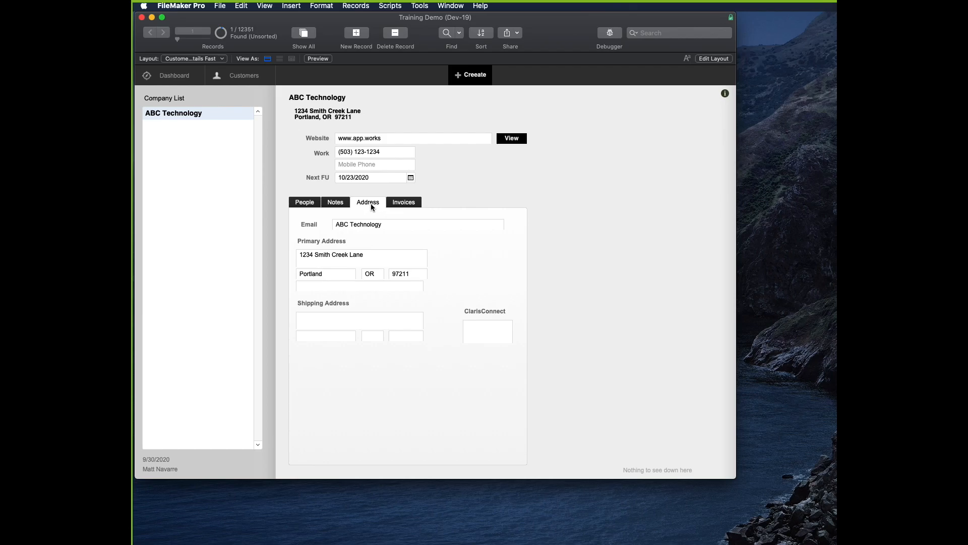
{"action": "left_click", "coordinate": [403, 202]}
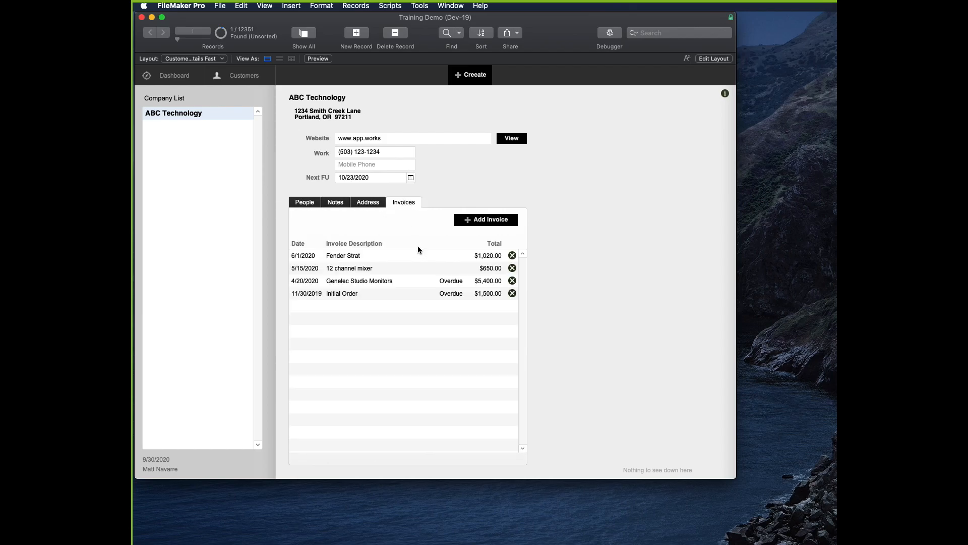
{"action": "mouse_move", "coordinate": [531, 366]}
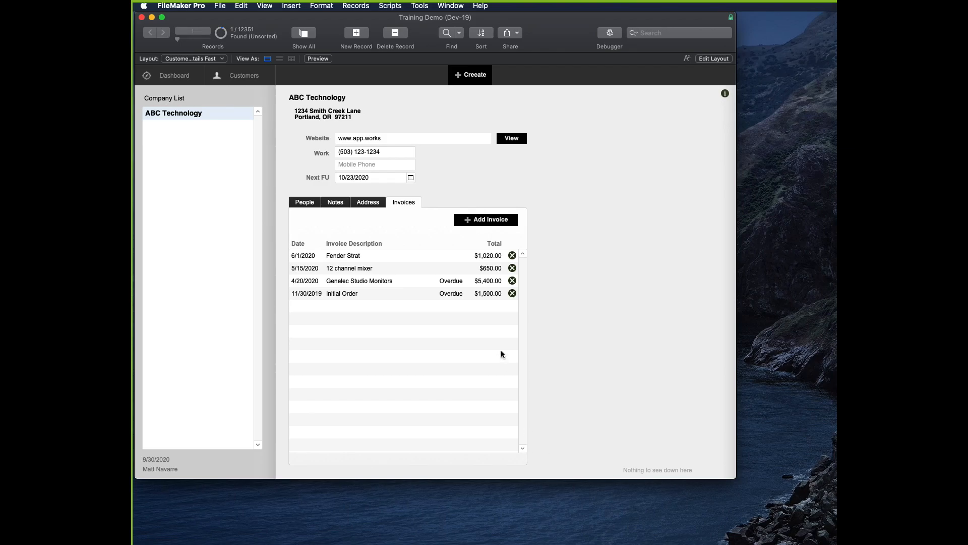
{"action": "mouse_move", "coordinate": [564, 266]}
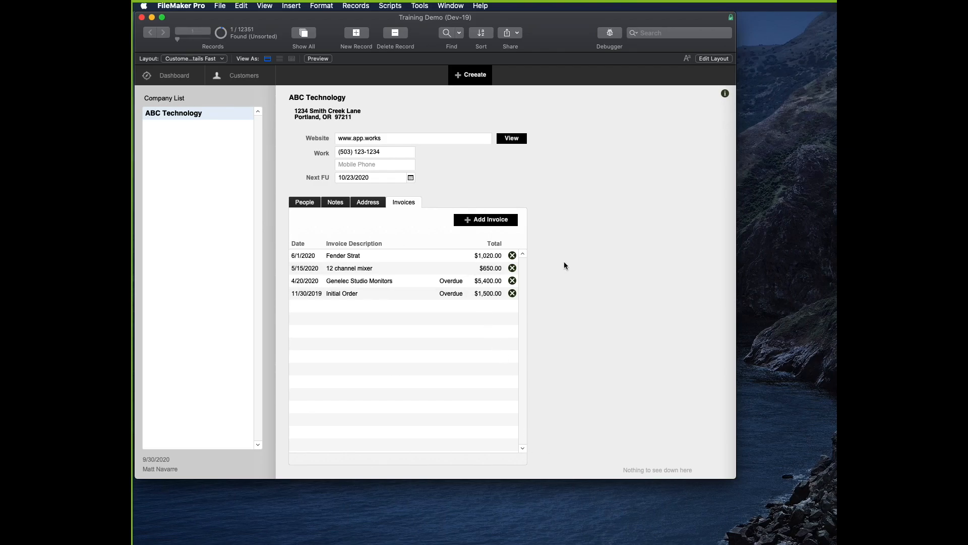
{"action": "mouse_move", "coordinate": [553, 275]}
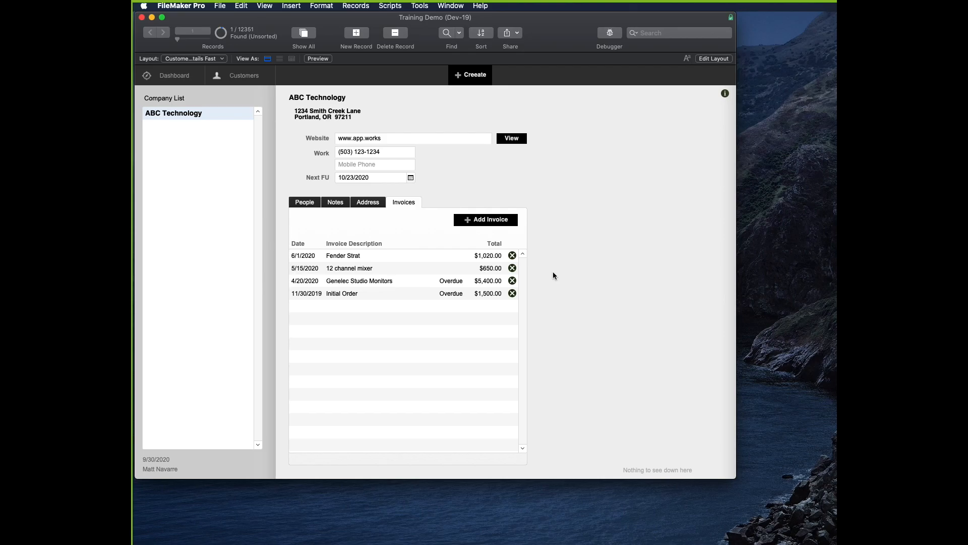
Create a Date field named gInvoice Date Start in the Company table.
{"action": "left_click", "coordinate": [220, 5]}
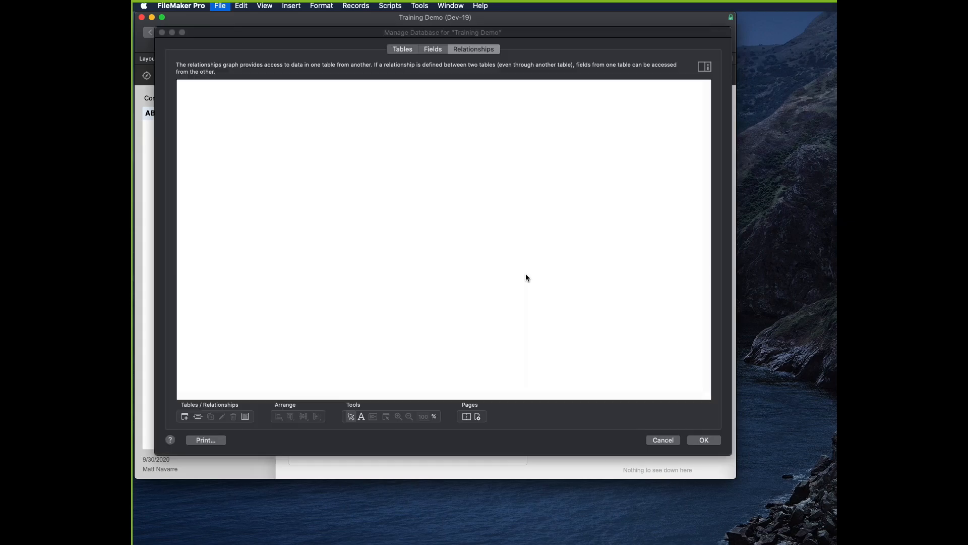
{"action": "left_click", "coordinate": [402, 50]}
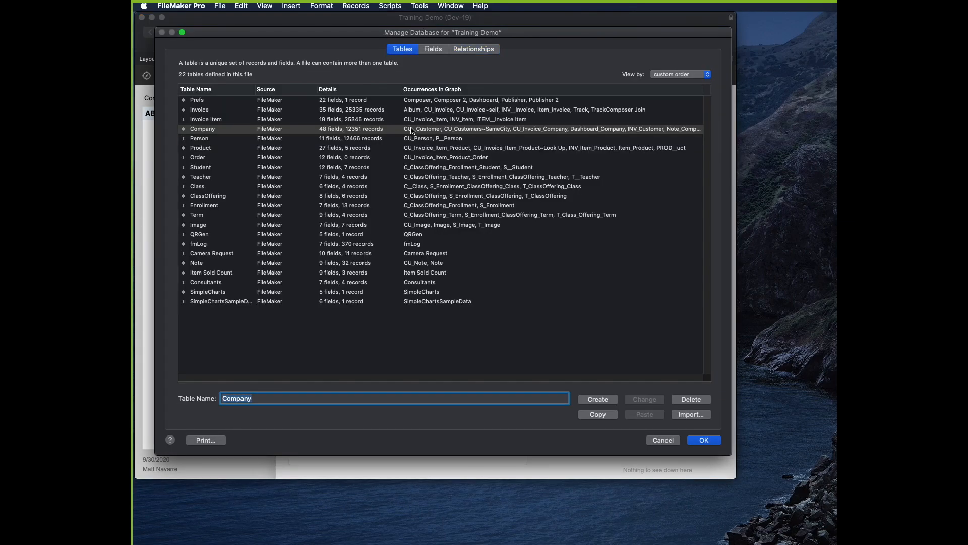
{"action": "type", "text": "g"}
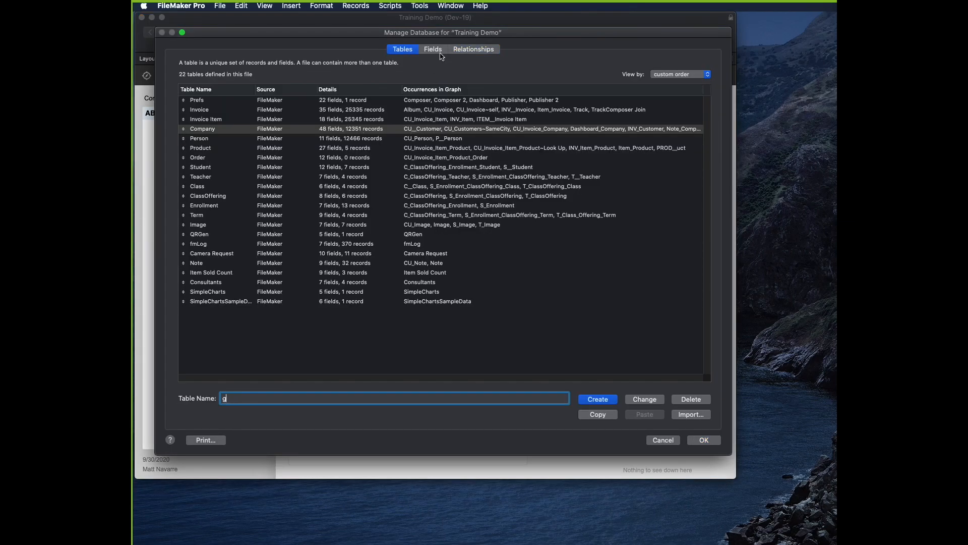
{"action": "left_click", "coordinate": [433, 50]}
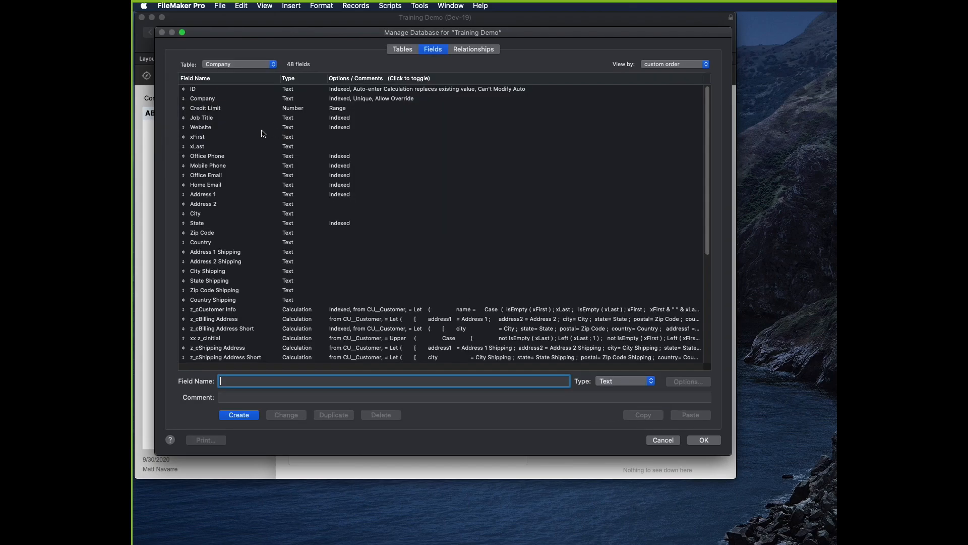
{"action": "type", "text": "gl"}
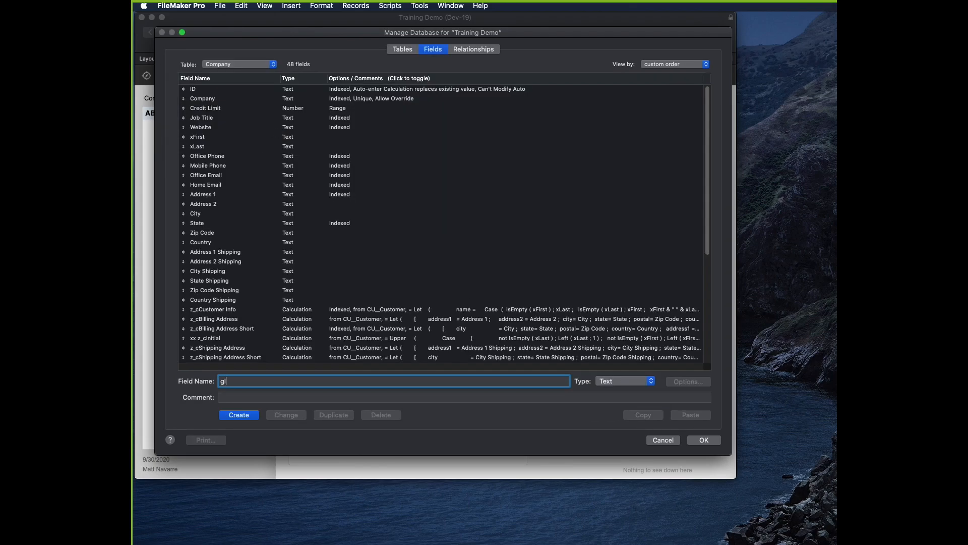
{"action": "type", "text": "Invoice Date"}
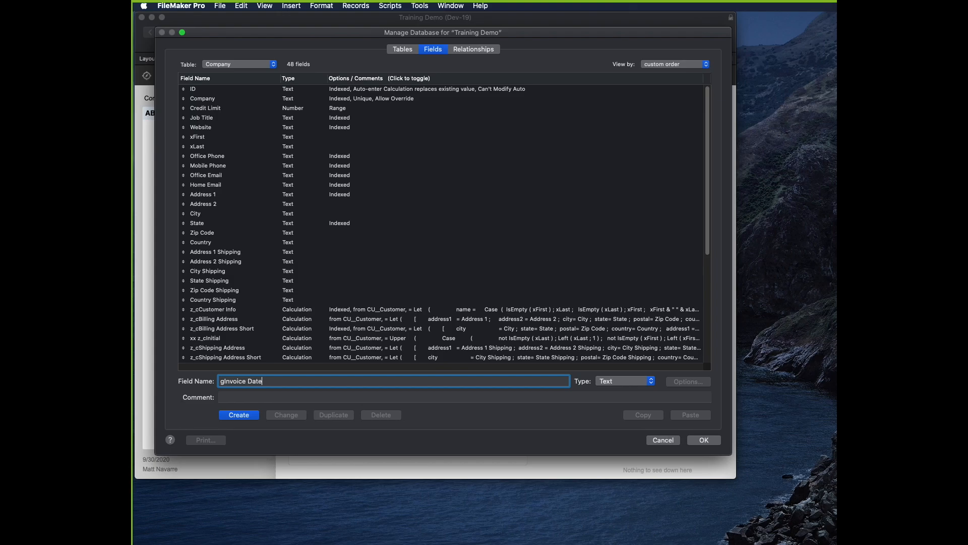
{"action": "type", "text": "Start"}
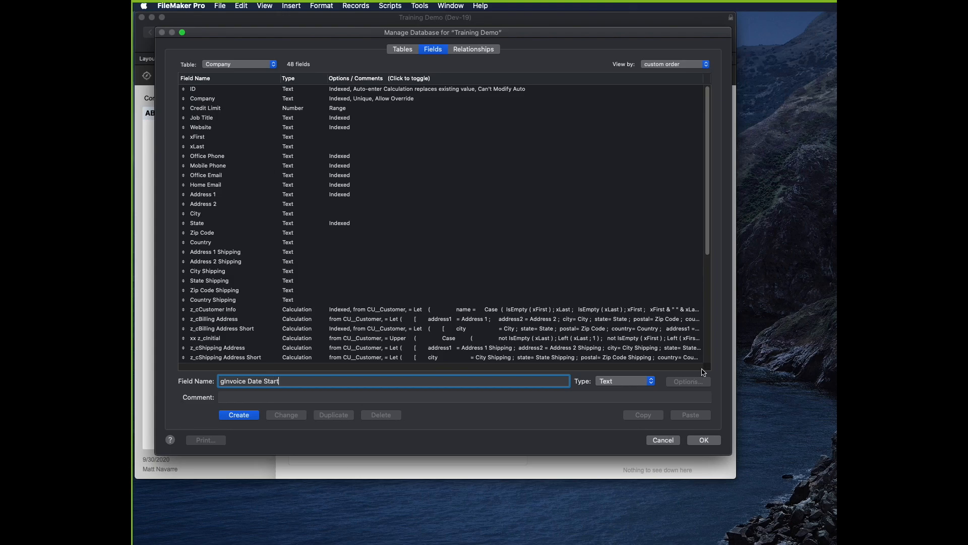
{"action": "left_click", "coordinate": [623, 380]}
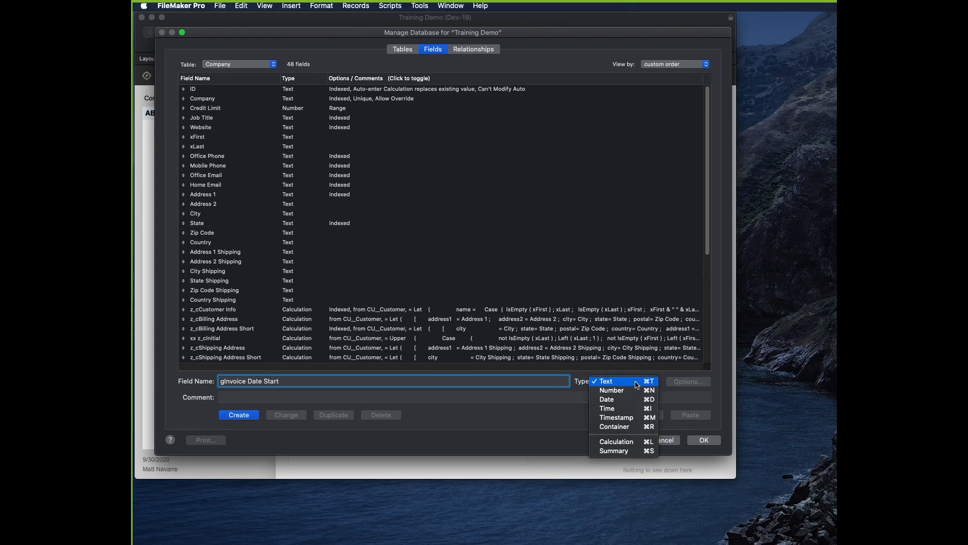
{"action": "left_click", "coordinate": [606, 399]}
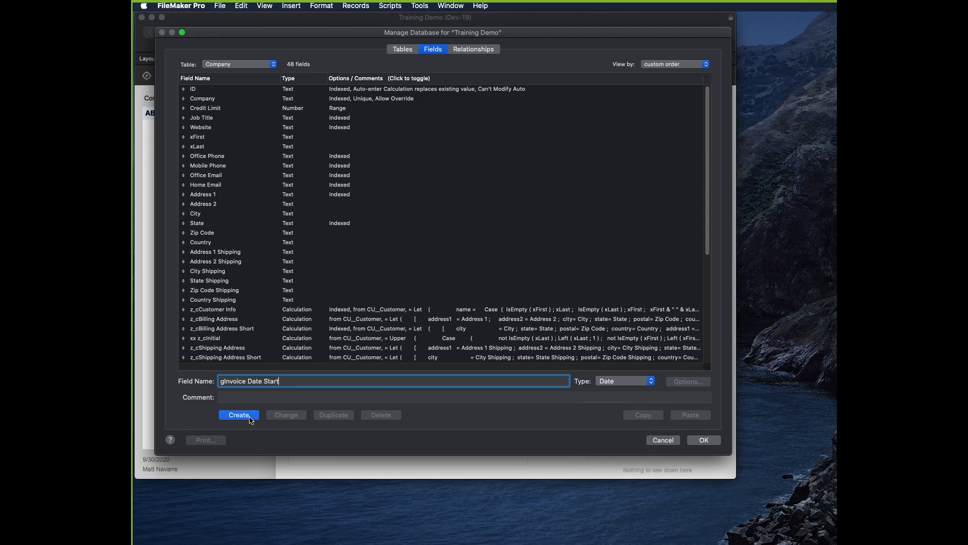
{"action": "left_click", "coordinate": [239, 415]}
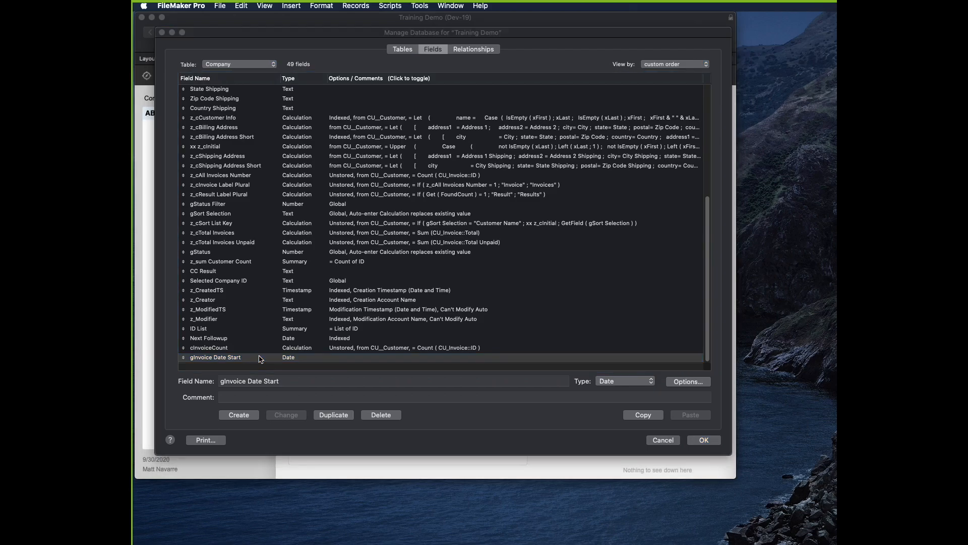
Set gInvoice Date Start's storage option to global storage.
{"action": "left_click", "coordinate": [688, 381]}
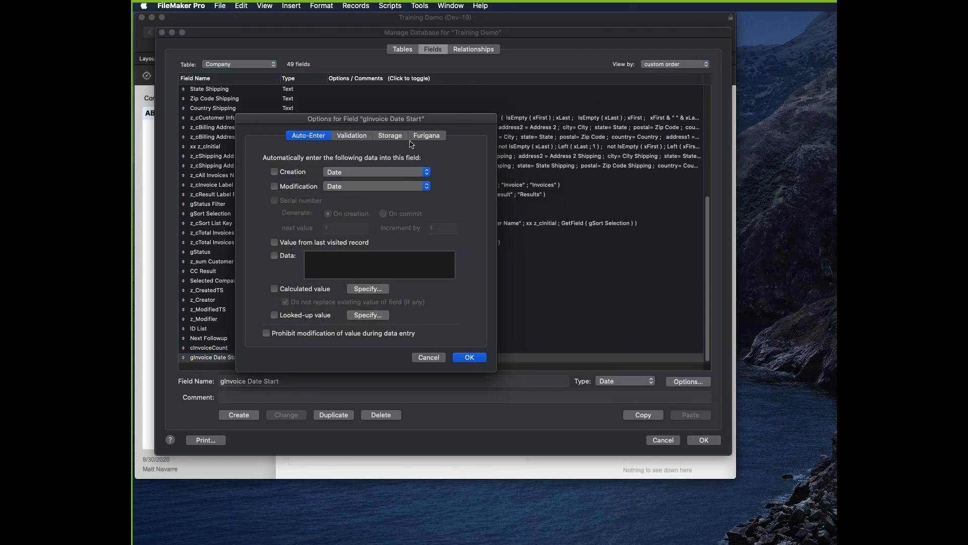
{"action": "left_click", "coordinate": [390, 136]}
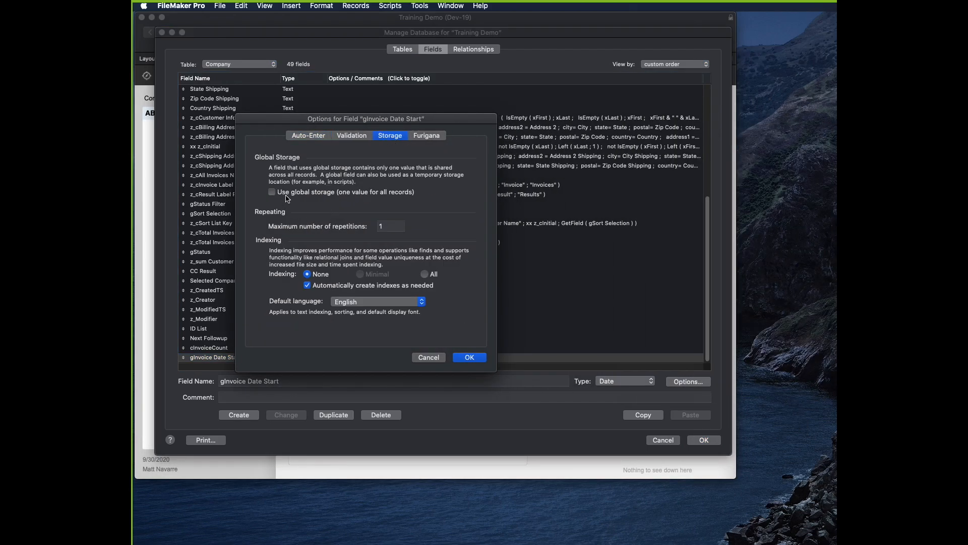
{"action": "left_click", "coordinate": [271, 192]}
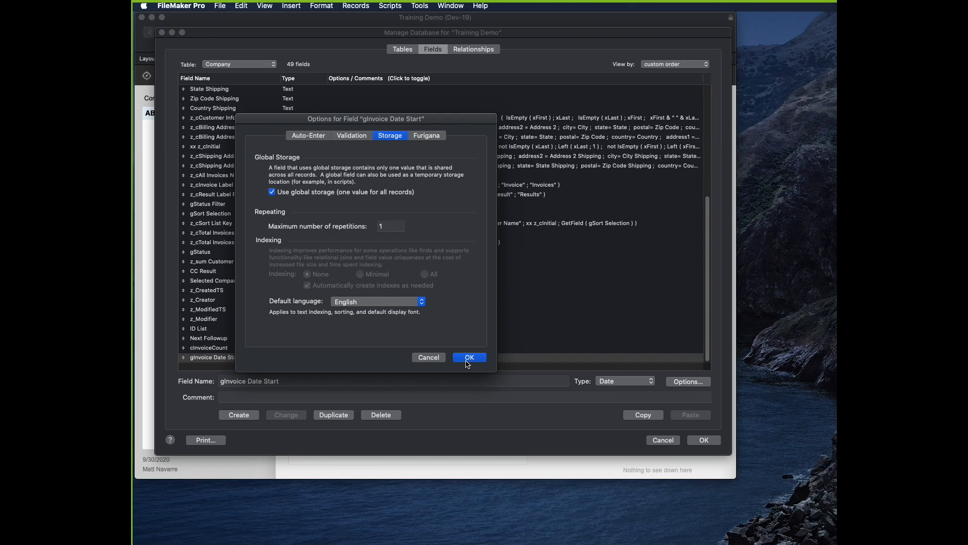
{"action": "left_click", "coordinate": [469, 357]}
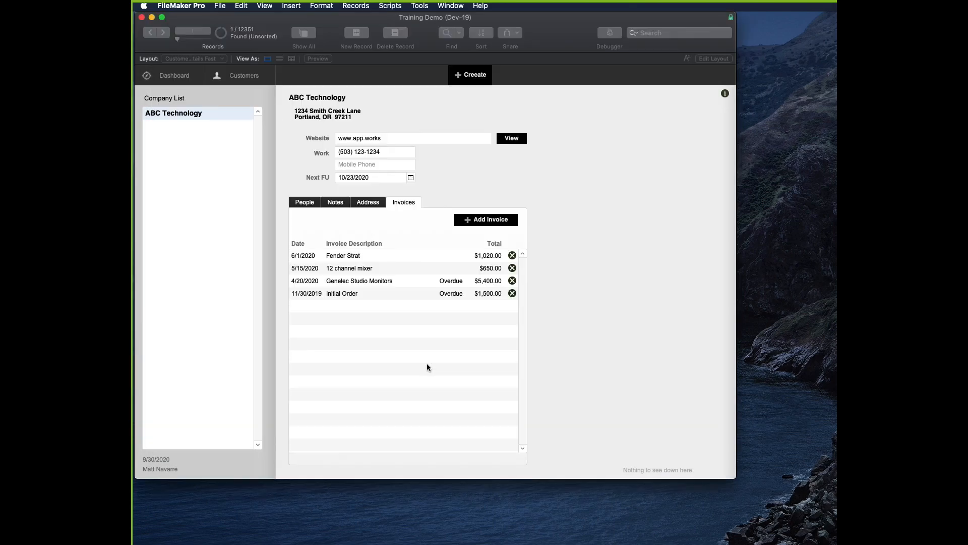
Copy the Next Followup field beside a Show Invoices After label and point it at gInvoice Date Start.
{"action": "left_click", "coordinate": [713, 58]}
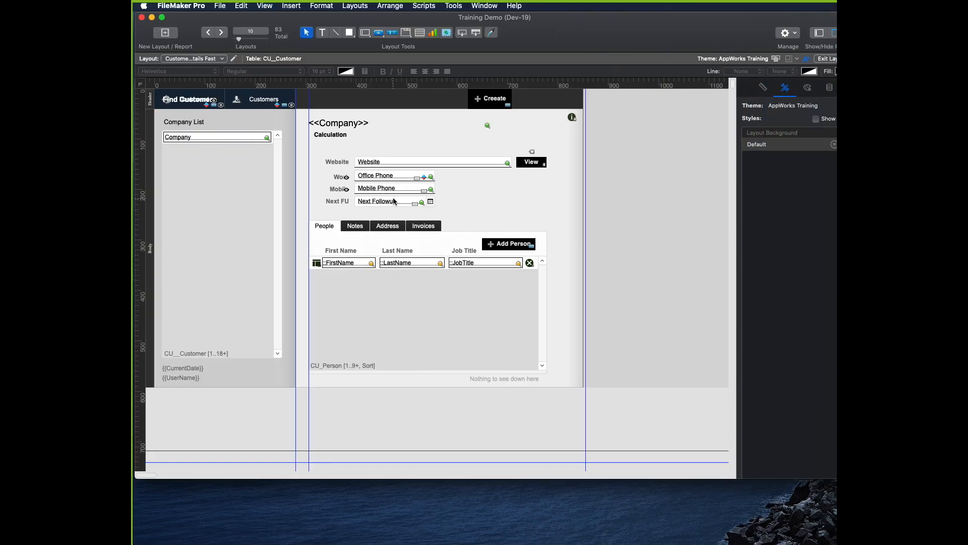
{"action": "left_click", "coordinate": [383, 201]}
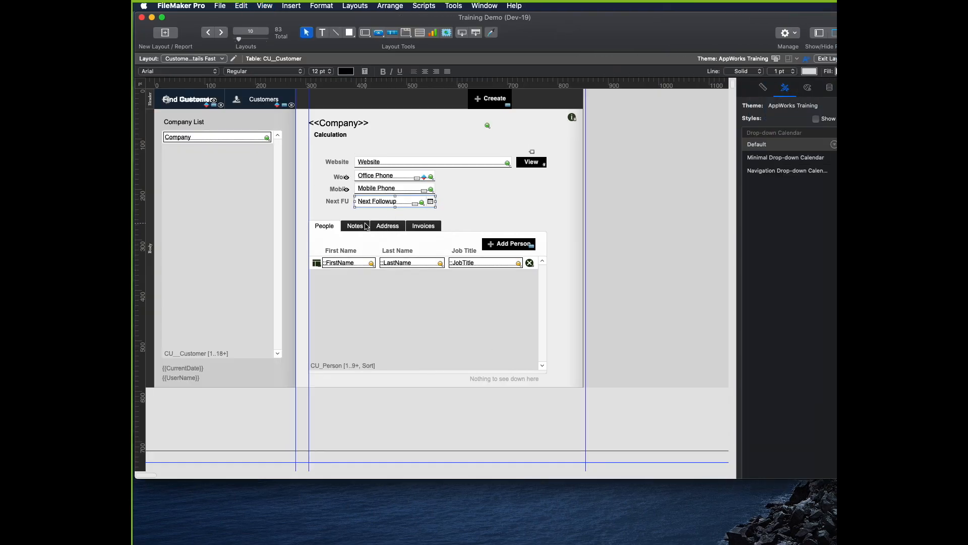
{"action": "left_click", "coordinate": [424, 225]}
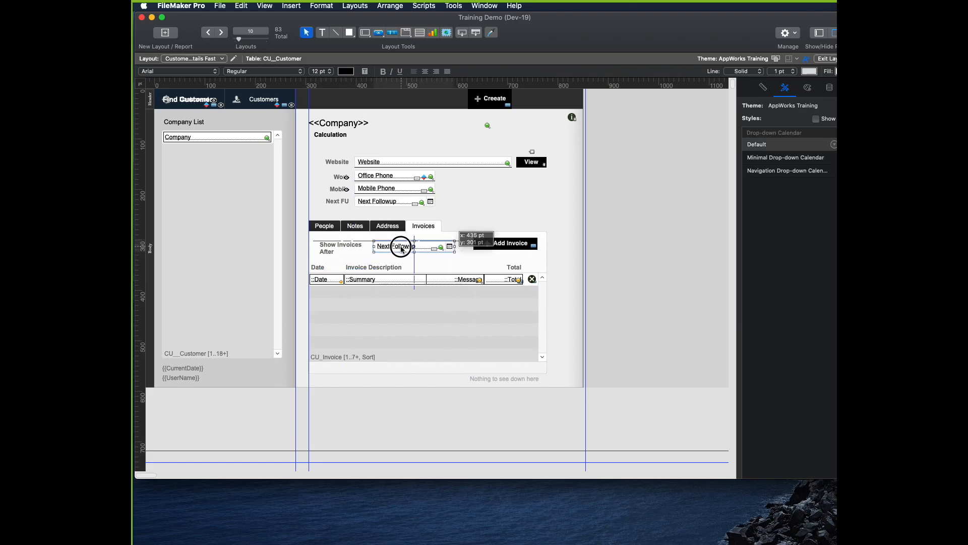
{"action": "left_click_drag", "start_coordinate": [401, 247], "coordinate": [453, 248]}
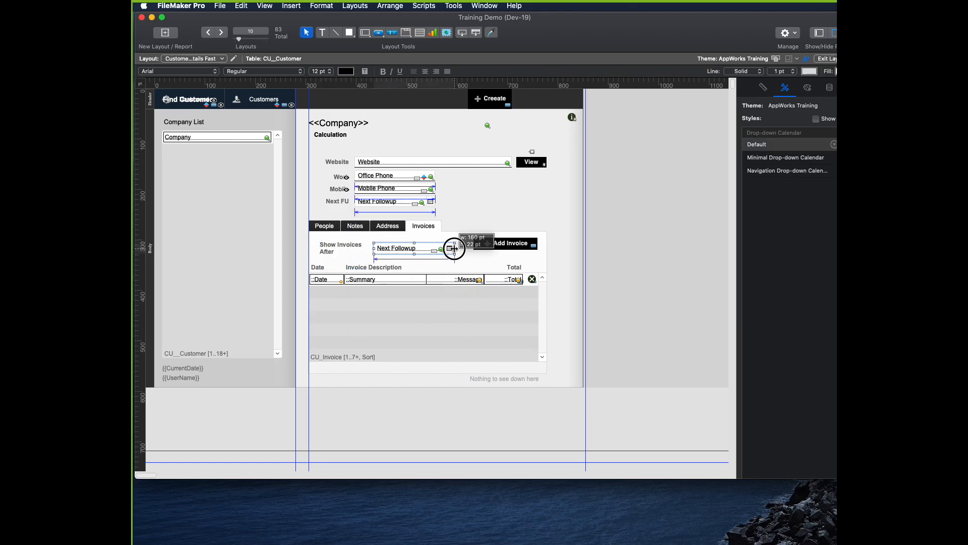
{"action": "double_click", "coordinate": [411, 246]}
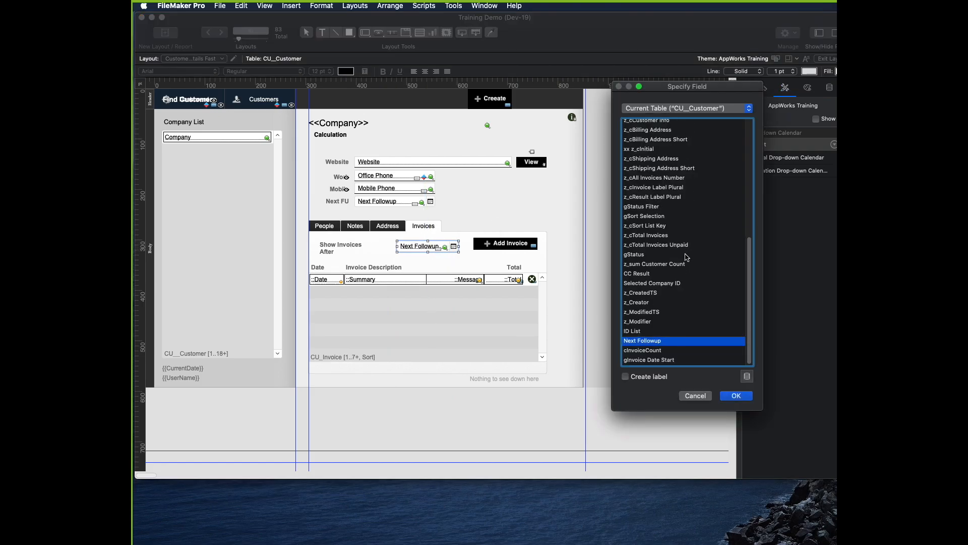
{"action": "left_click", "coordinate": [649, 360]}
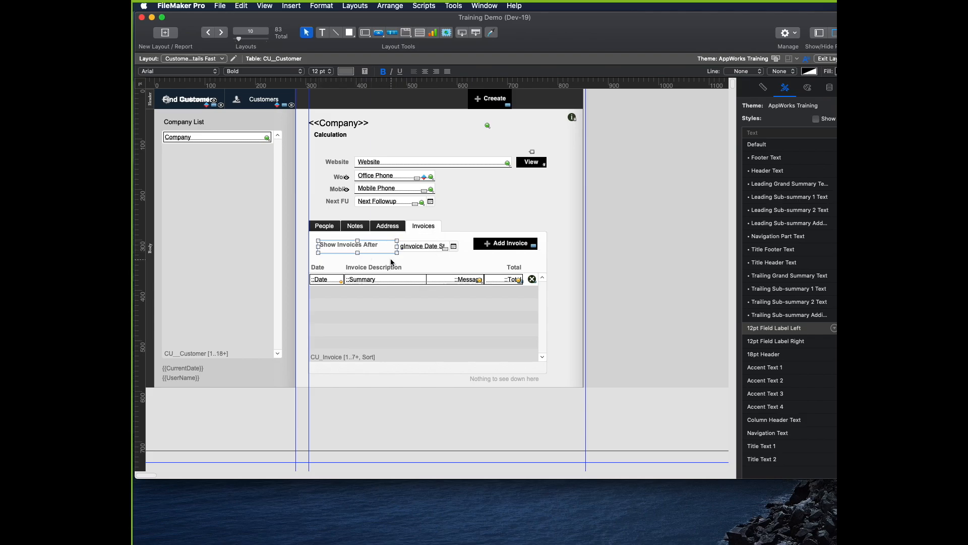
{"action": "left_click", "coordinate": [827, 58]}
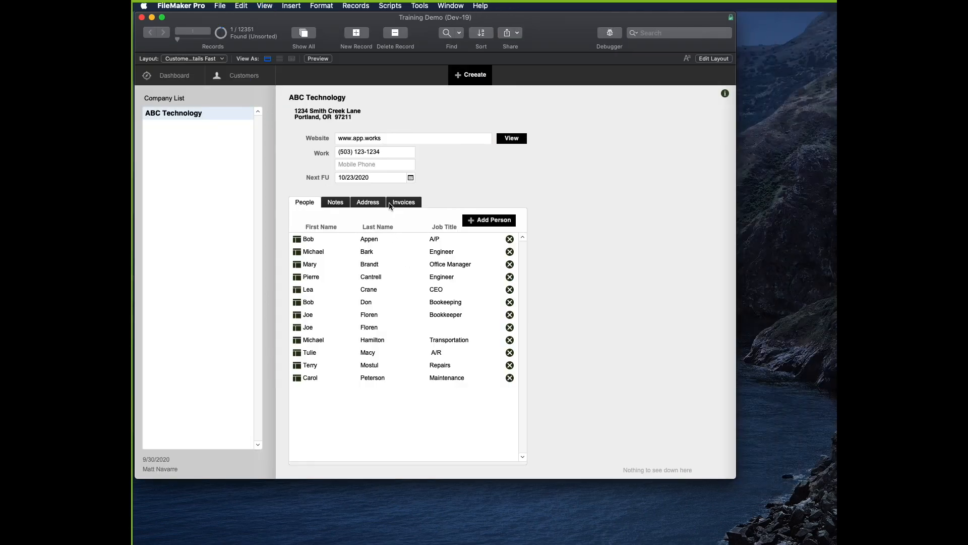
{"action": "left_click", "coordinate": [403, 201]}
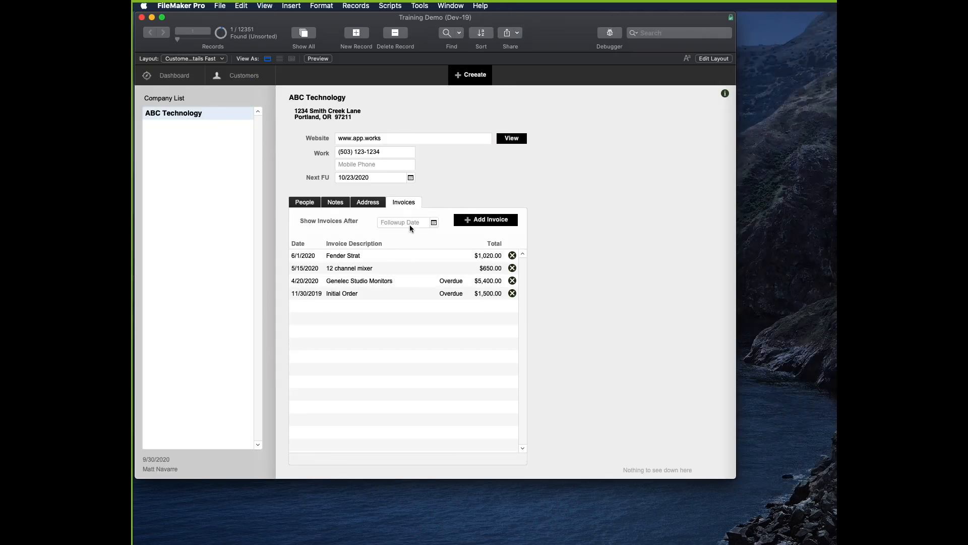
{"action": "left_click", "coordinate": [401, 222]}
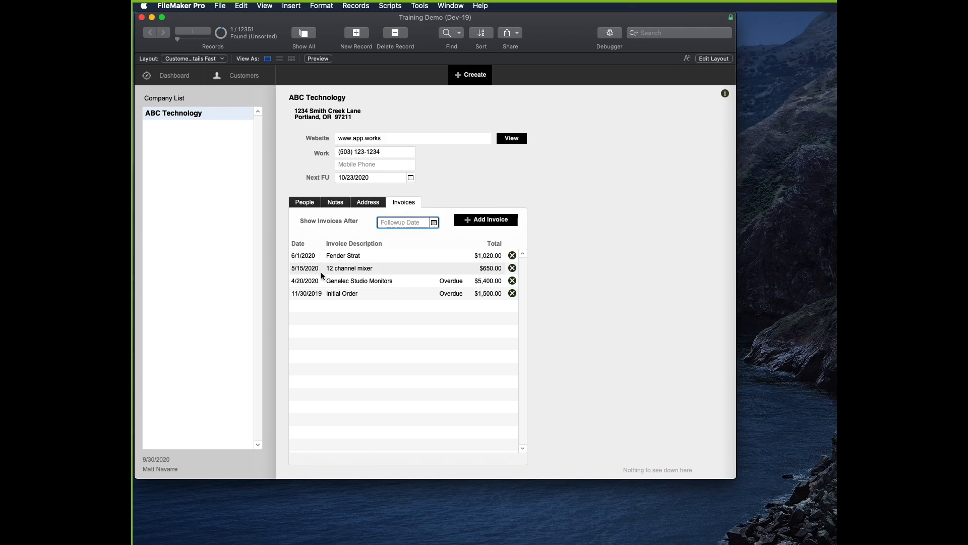
{"action": "type", "text": "5/20/2020"}
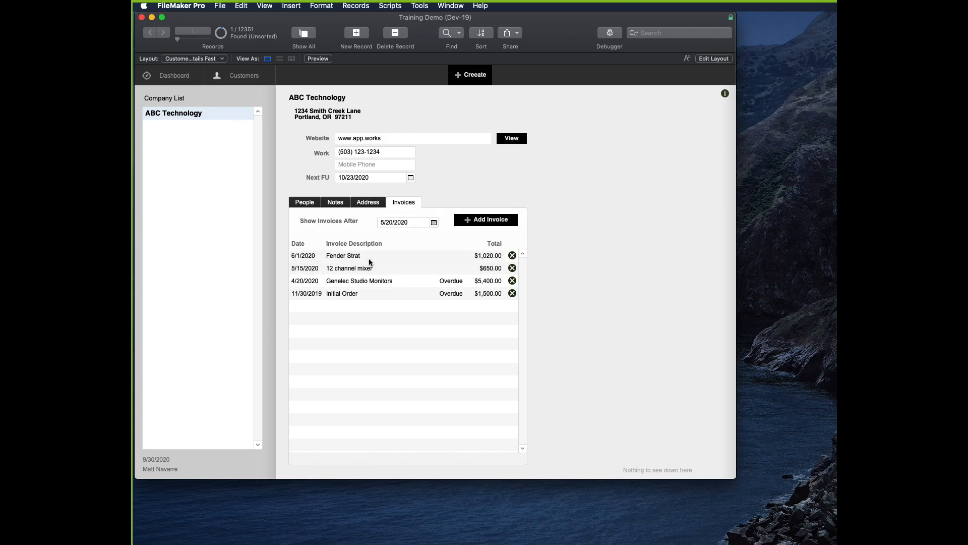
{"action": "mouse_move", "coordinate": [350, 277]}
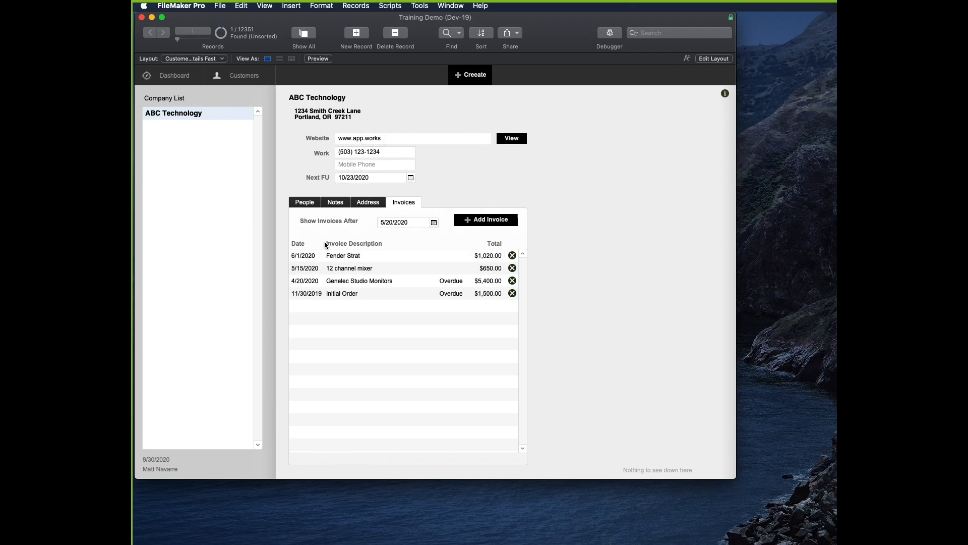
Enter Layout mode and review the invoice portal's Portal Setup without changes.
{"action": "left_click", "coordinate": [713, 58]}
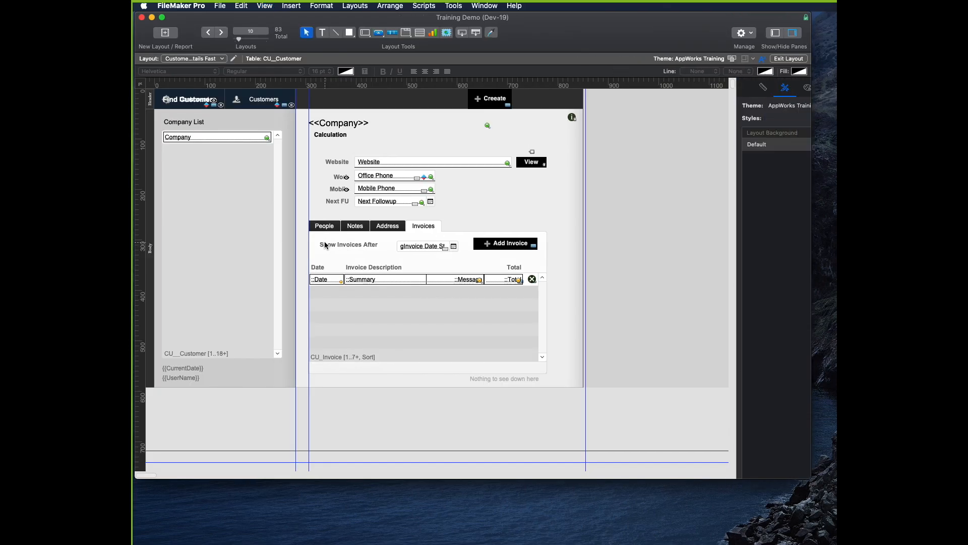
{"action": "double_click", "coordinate": [424, 309]}
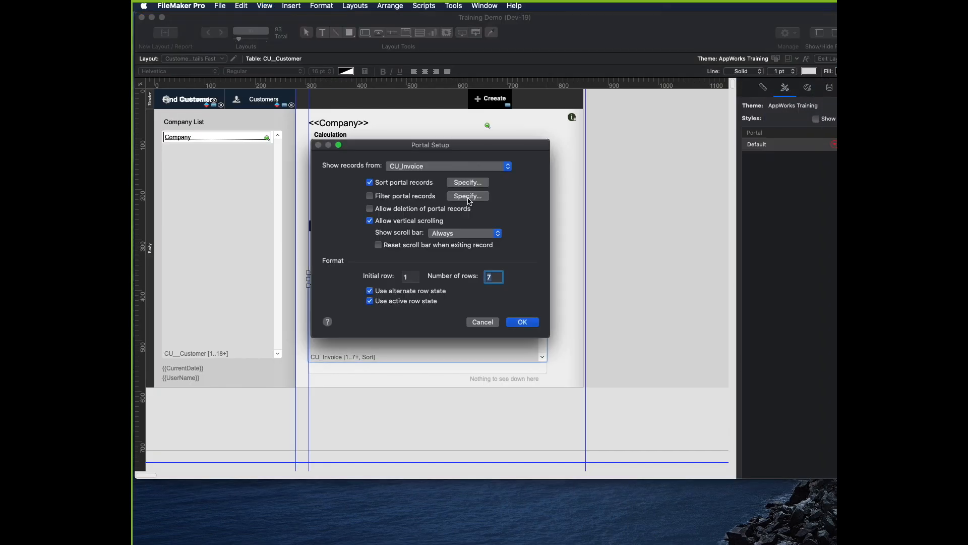
{"action": "mouse_move", "coordinate": [449, 217]}
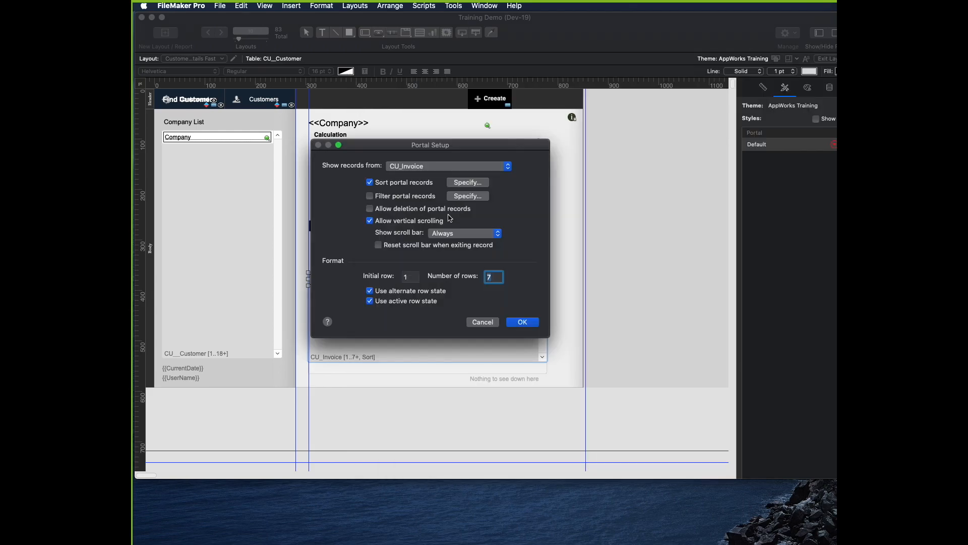
{"action": "left_click", "coordinate": [522, 321]}
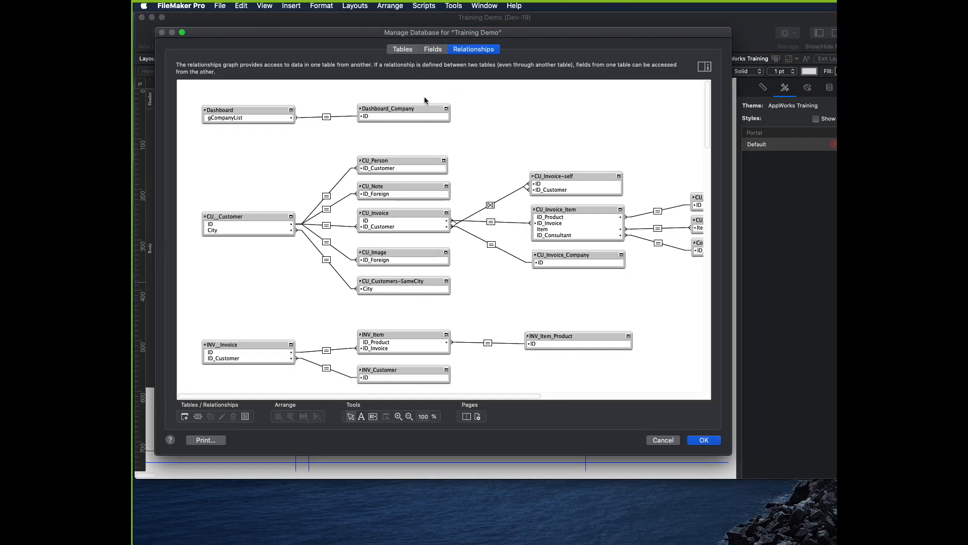
Add gInvoice Date Start < invoice Date as a second CU_Customer–CU_Invoice match criterion.
{"action": "left_click", "coordinate": [247, 224]}
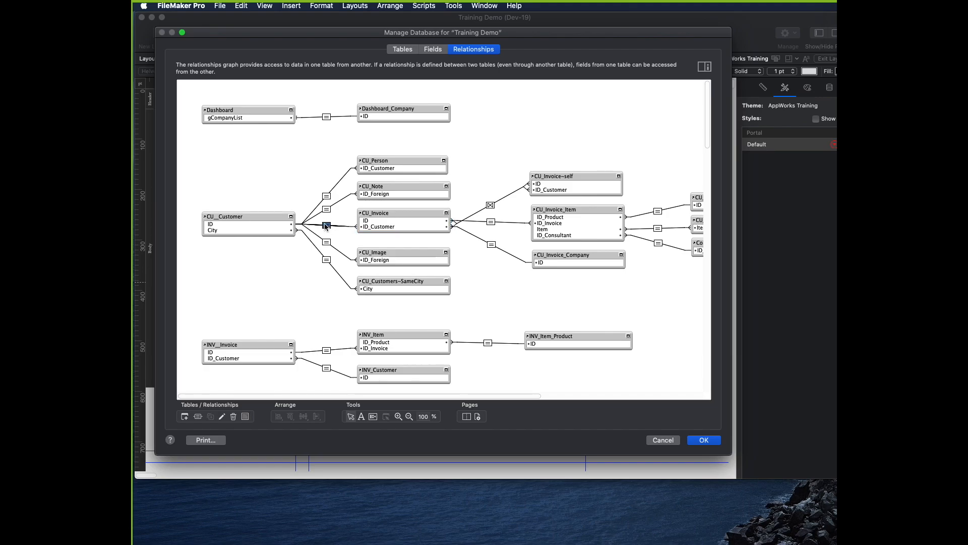
{"action": "double_click", "coordinate": [326, 224]}
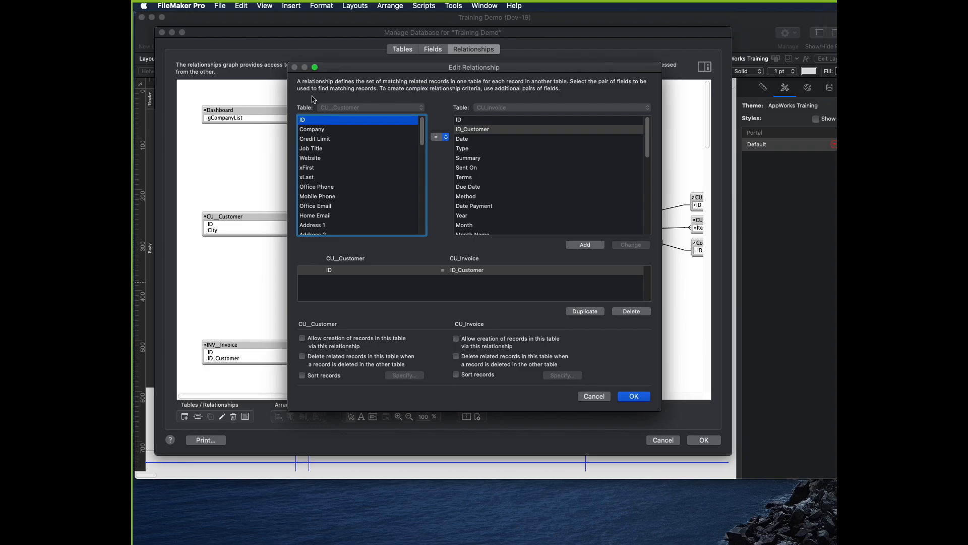
{"action": "mouse_move", "coordinate": [476, 134]}
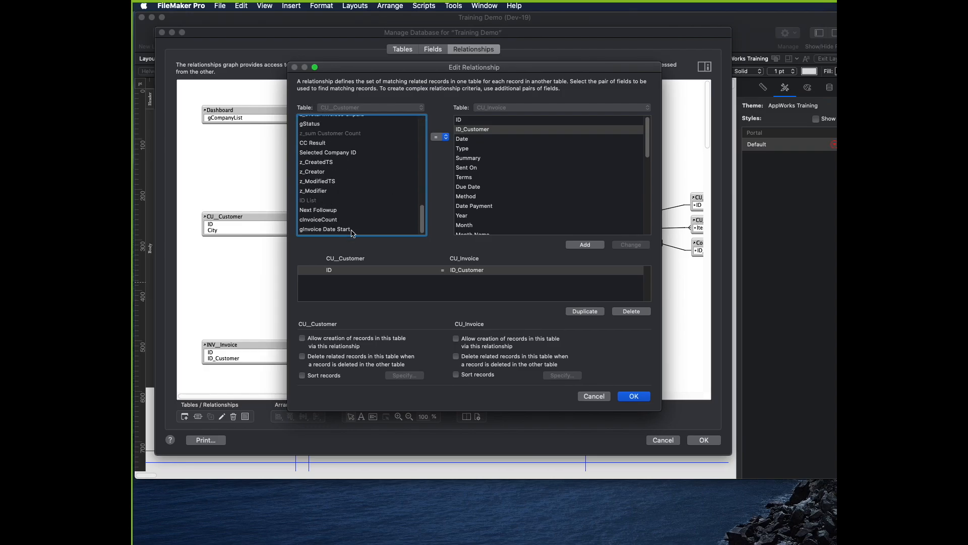
{"action": "left_click", "coordinate": [326, 229]}
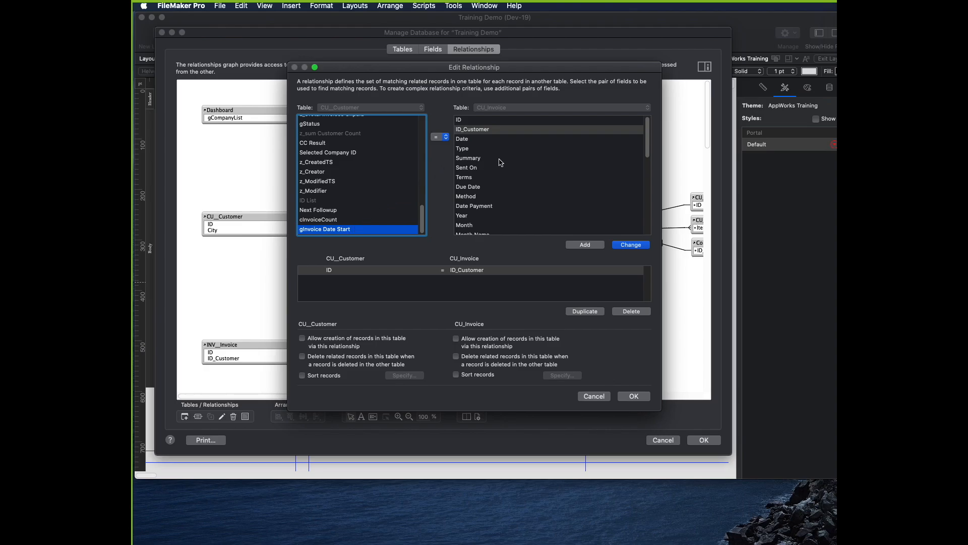
{"action": "left_click", "coordinate": [462, 139]}
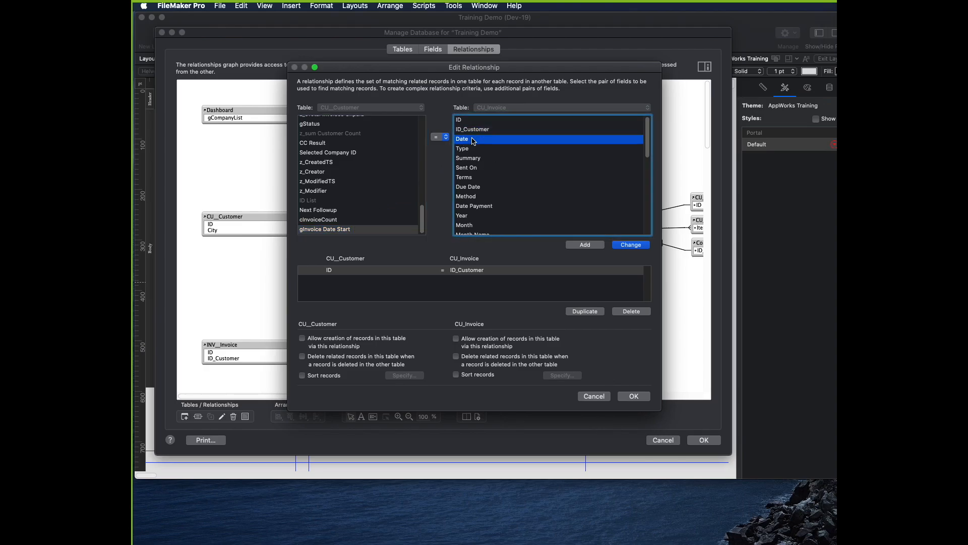
{"action": "left_click", "coordinate": [440, 136]}
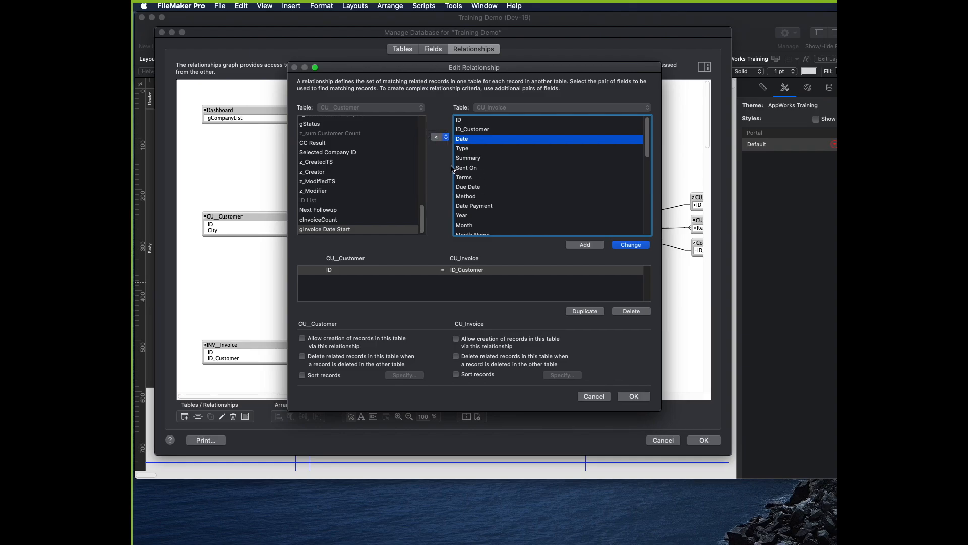
{"action": "mouse_move", "coordinate": [446, 167]}
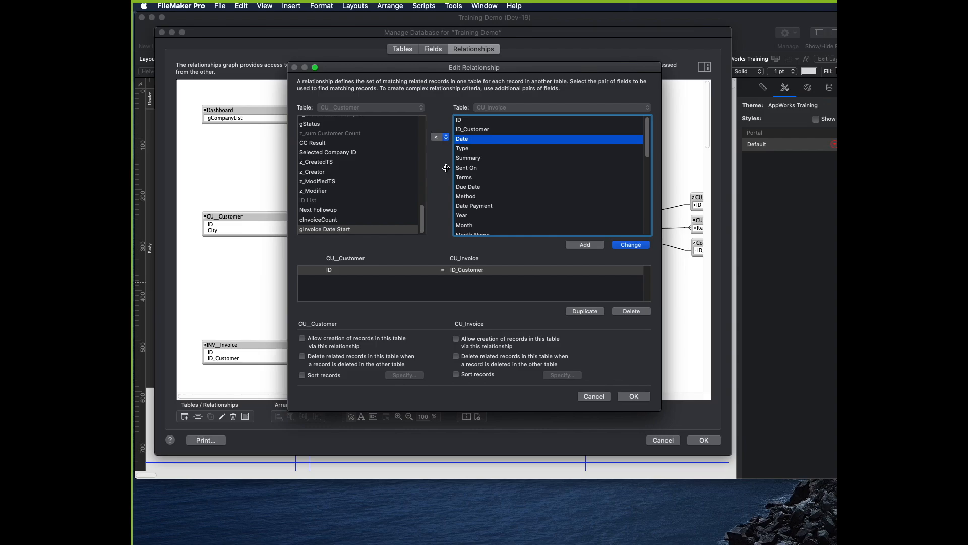
{"action": "mouse_move", "coordinate": [571, 252]}
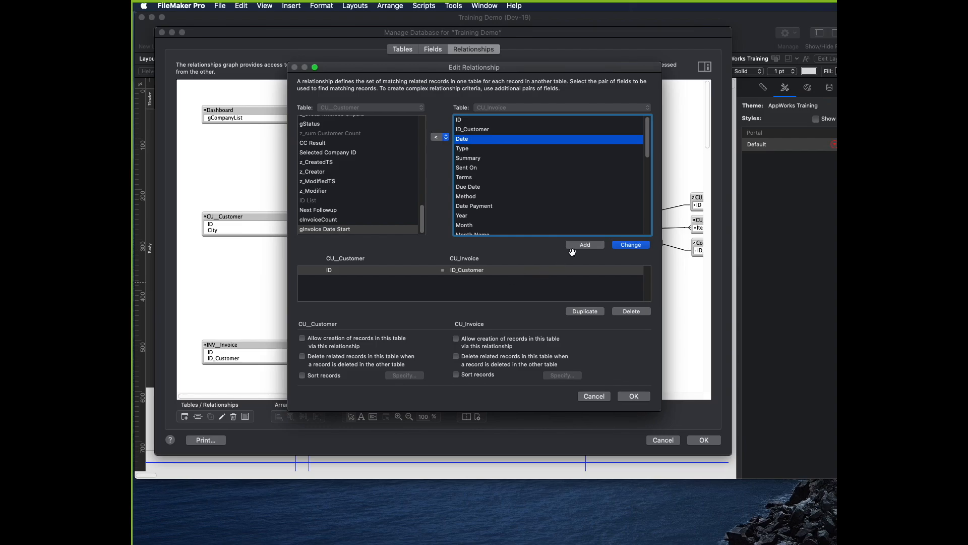
{"action": "mouse_move", "coordinate": [589, 250]}
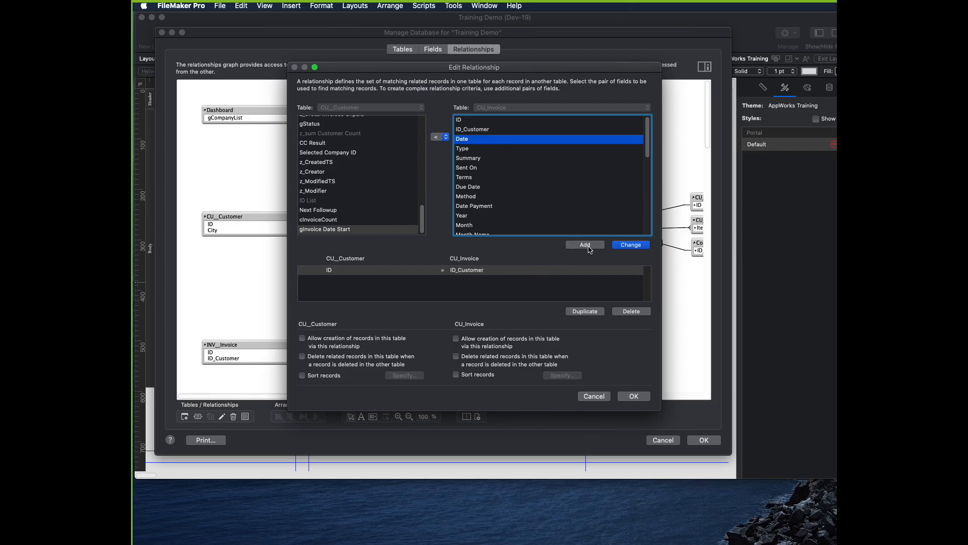
{"action": "left_click", "coordinate": [584, 244]}
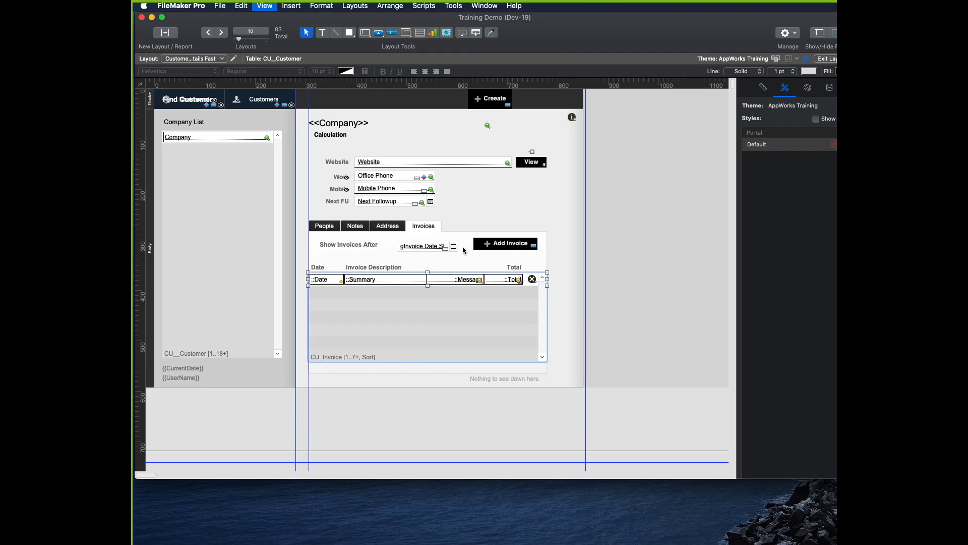
Return to Browse mode and enter 4/1 as the Show Invoices After date.
{"action": "left_click", "coordinate": [826, 58]}
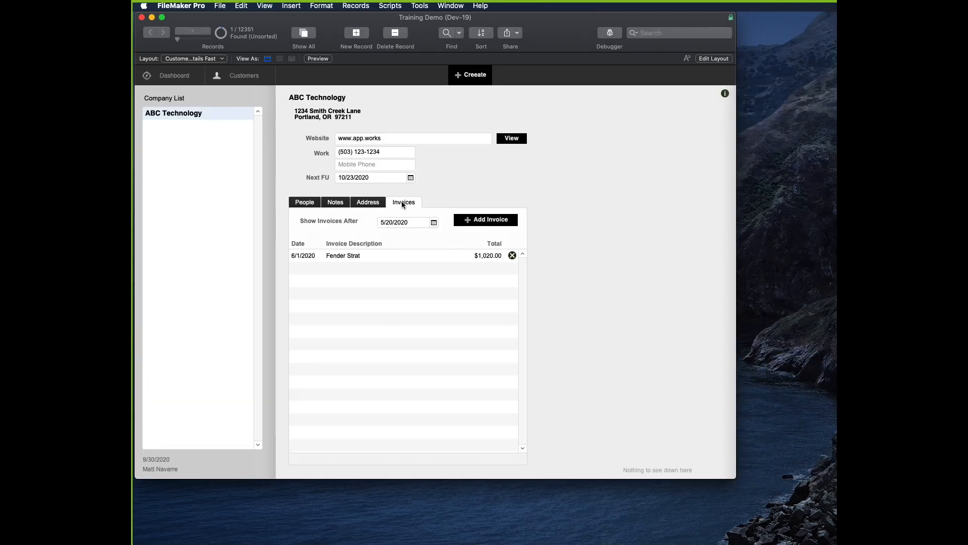
{"action": "mouse_move", "coordinate": [385, 239]}
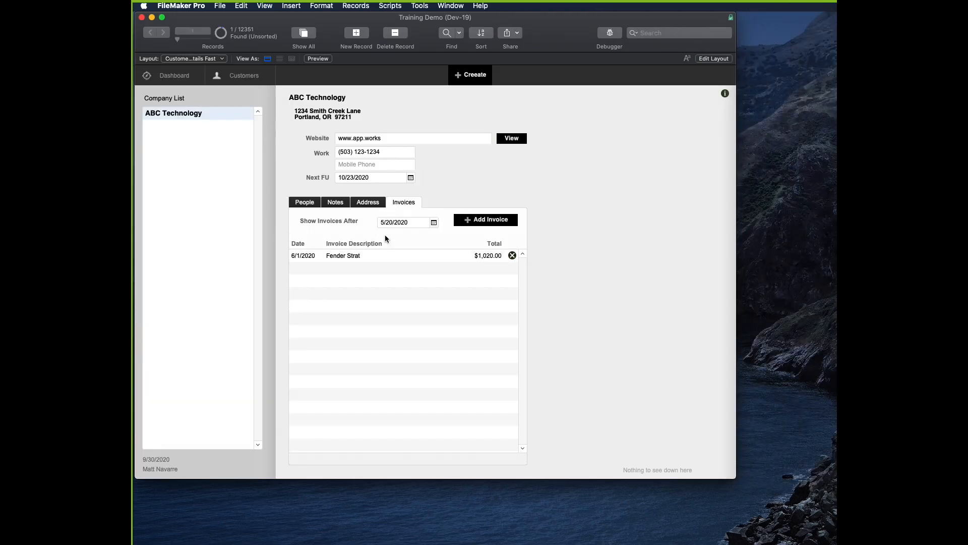
{"action": "type", "text": "4/1"}
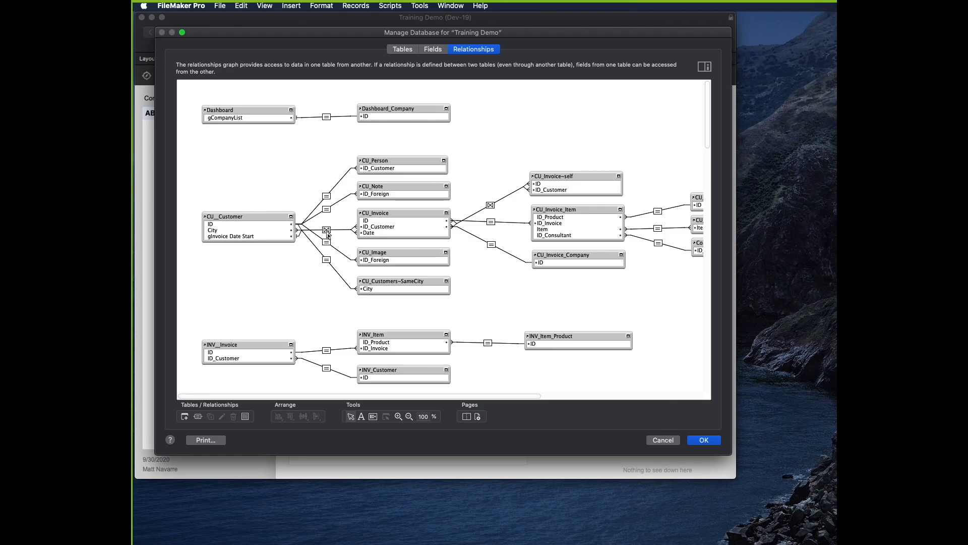
Set the CU_Customer–CU_Invoice date comparison operator to > and confirm the relationship.
{"action": "double_click", "coordinate": [327, 230]}
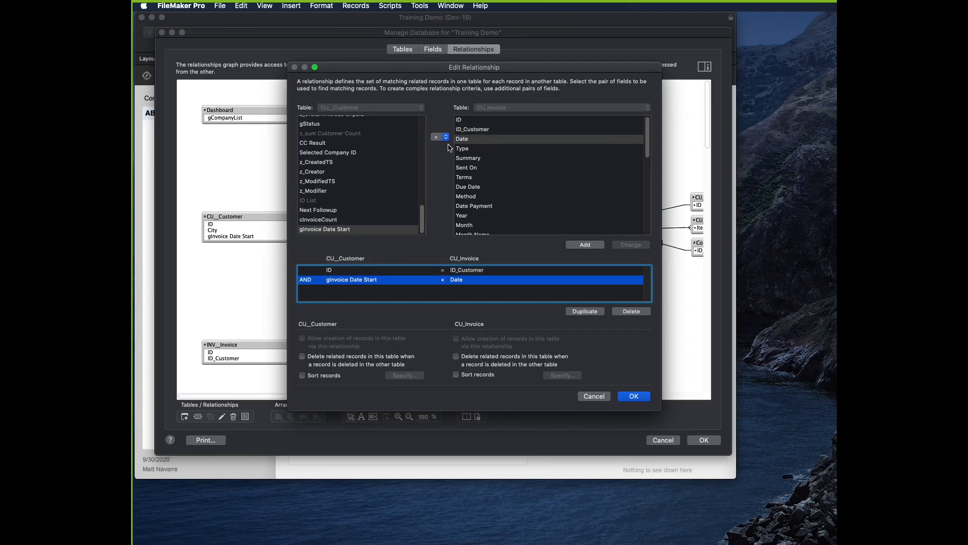
{"action": "left_click", "coordinate": [440, 136]}
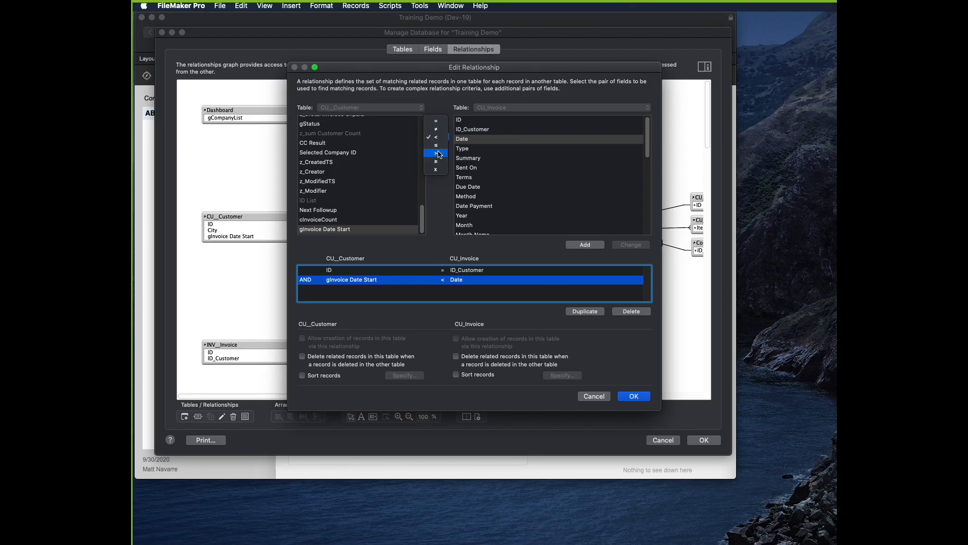
{"action": "left_click", "coordinate": [435, 137]}
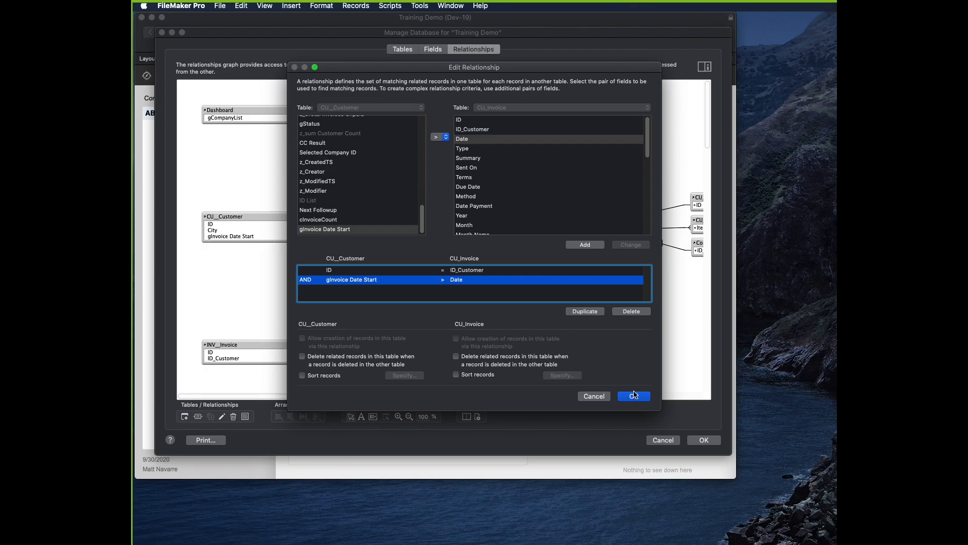
{"action": "left_click", "coordinate": [633, 396]}
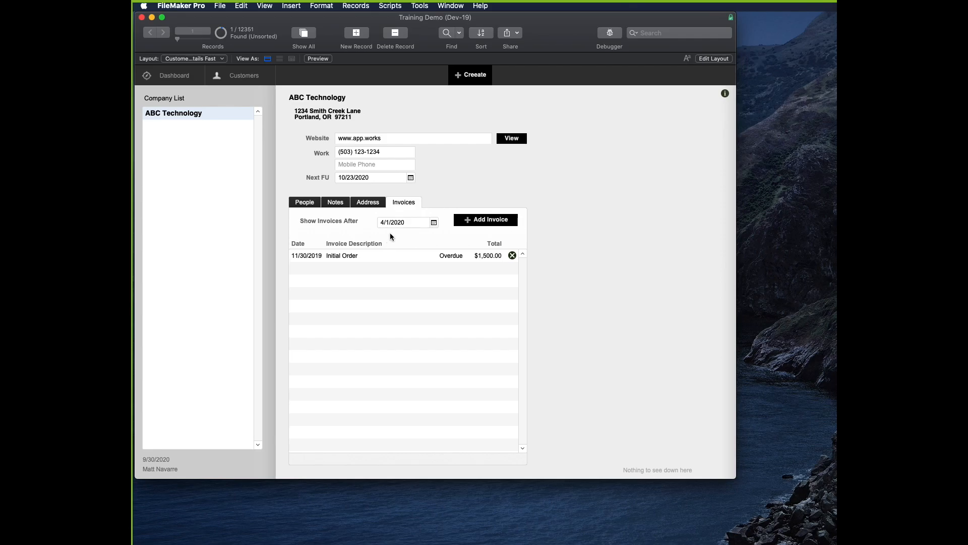
Test Show Invoices After dates 5/1/2020 and then 9/30/2020 in the portal.
{"action": "left_click", "coordinate": [401, 222]}
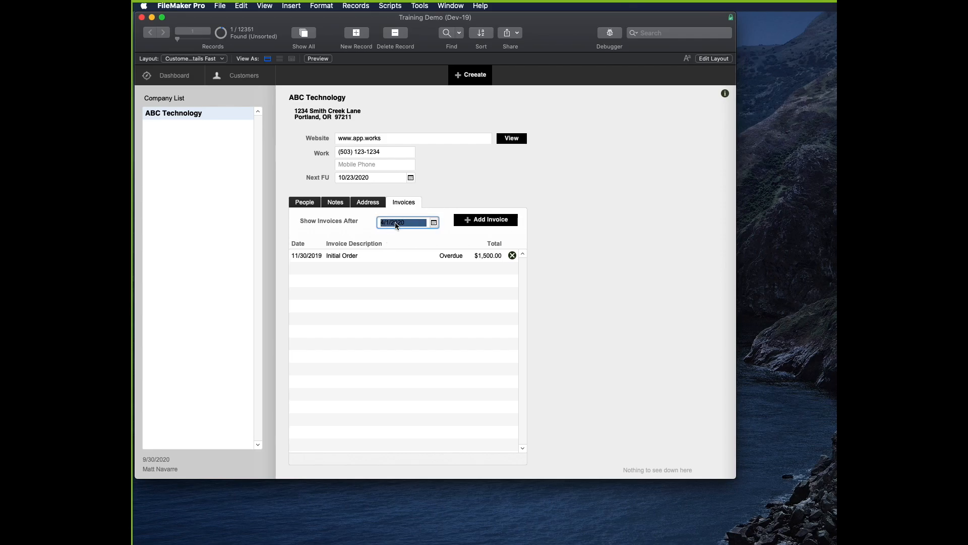
{"action": "type", "text": "5/1/2020"}
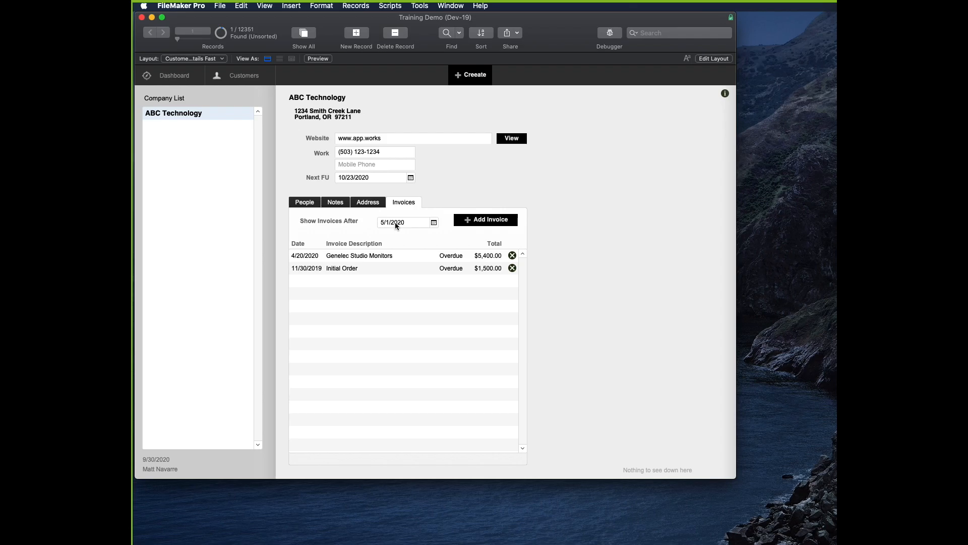
{"action": "type", "text": "9/30/2020"}
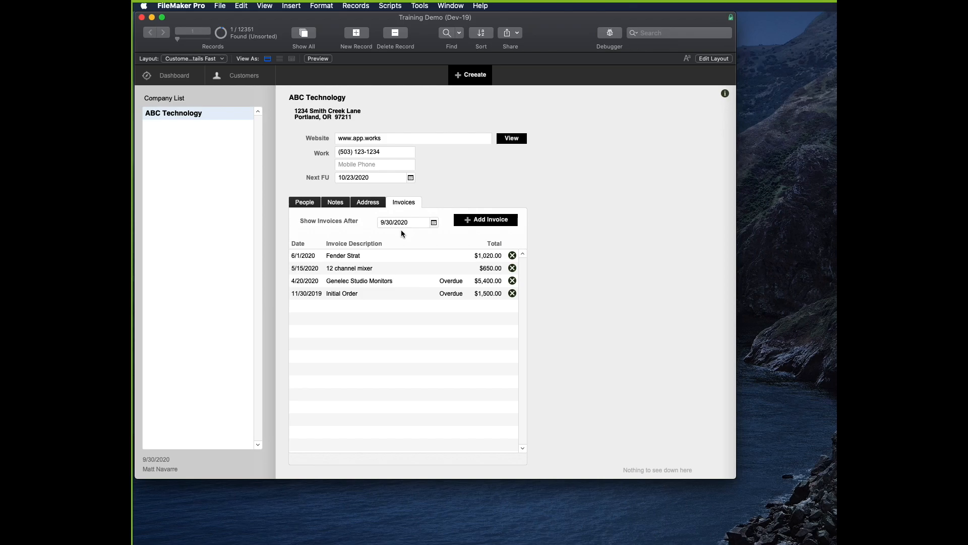
{"action": "mouse_move", "coordinate": [396, 230]}
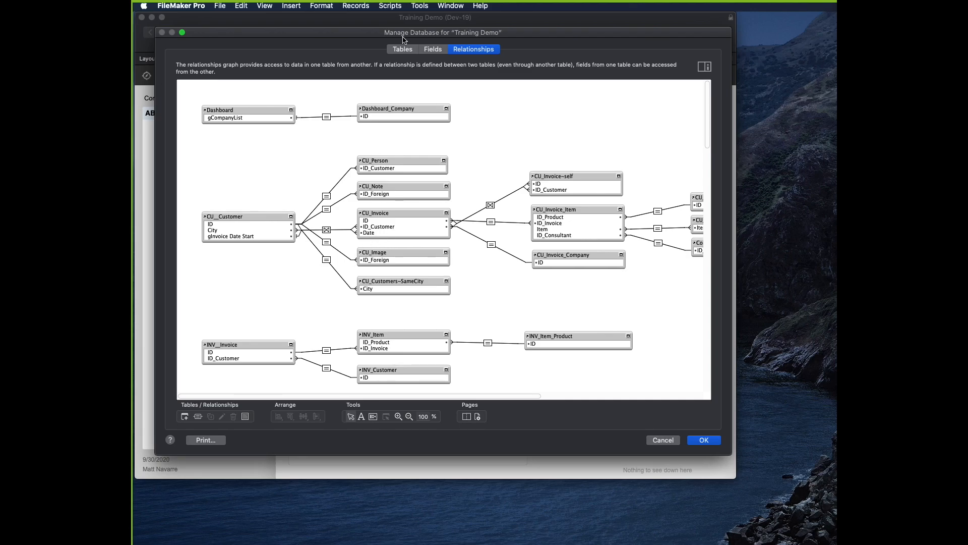
Duplicate gInvoice Date Start into a global date field named gInvoice Date End.
{"action": "left_click", "coordinate": [432, 49]}
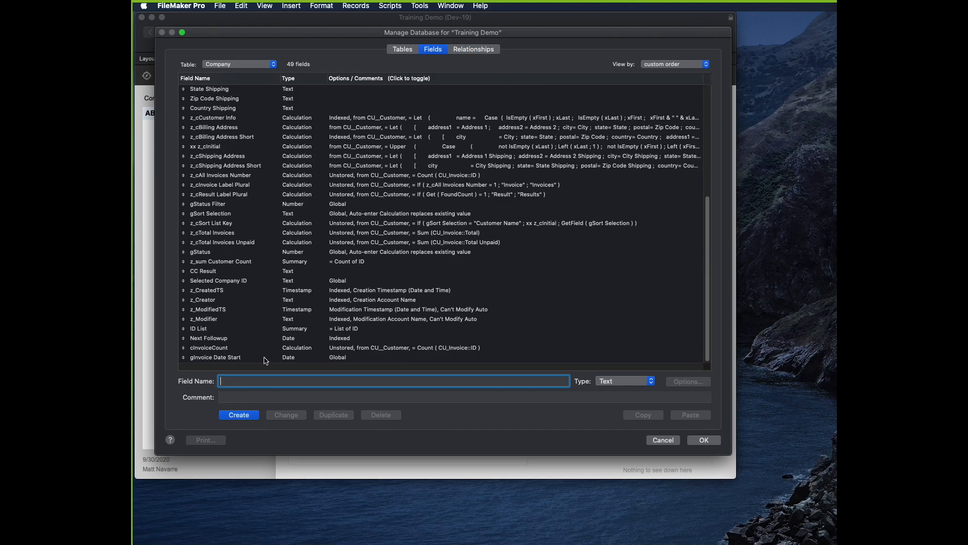
{"action": "left_click", "coordinate": [333, 414]}
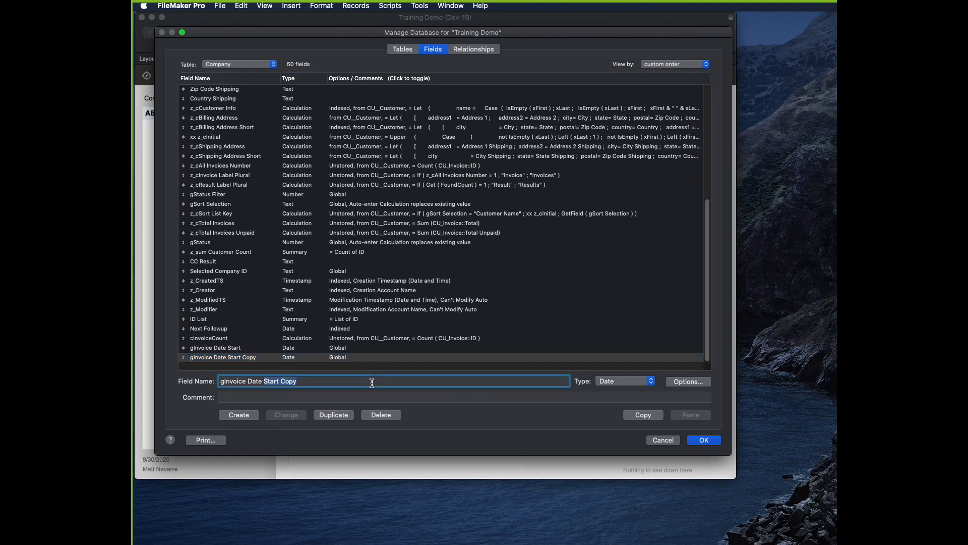
{"action": "type", "text": "gInvoice Date End"}
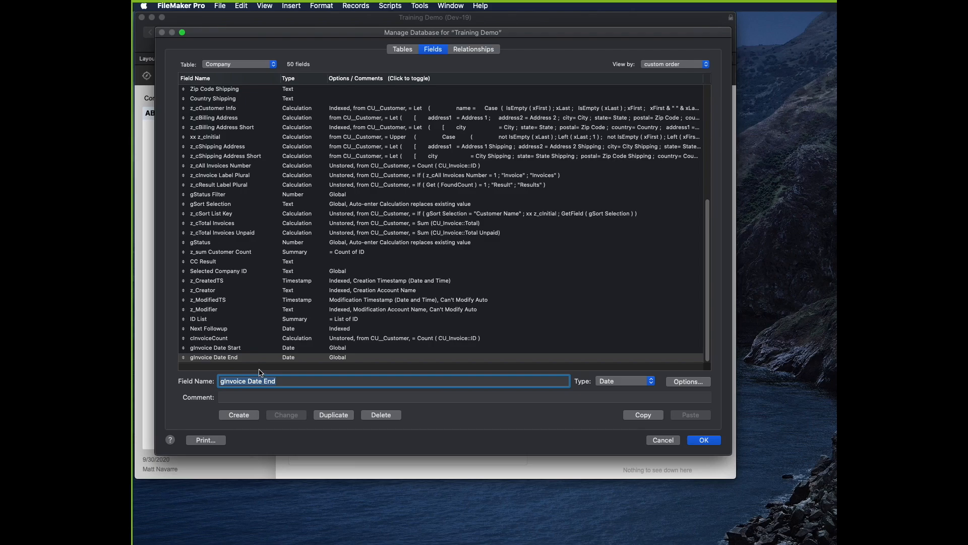
{"action": "left_click", "coordinate": [704, 440]}
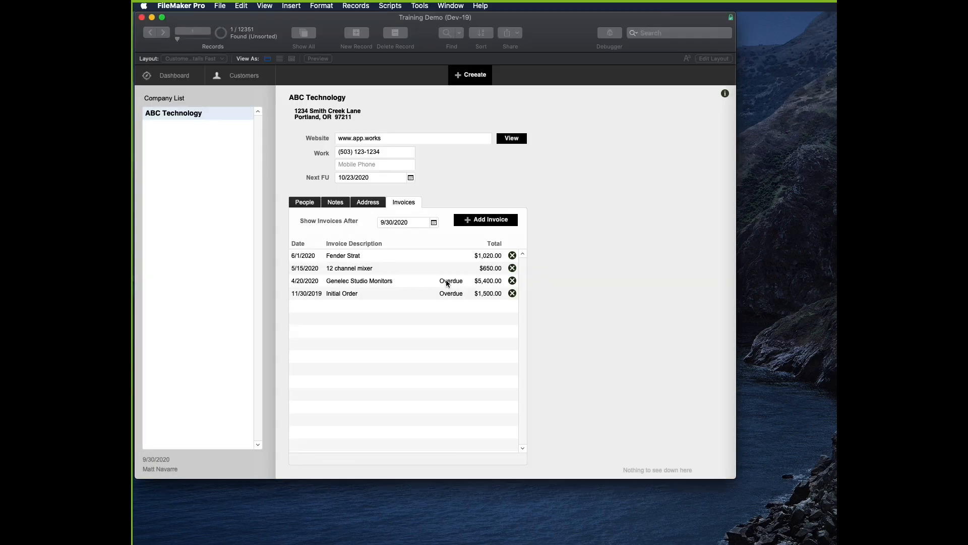
Add a gInvoice Date End field on the Invoices tab, labelled From/To.
{"action": "left_click", "coordinate": [714, 58]}
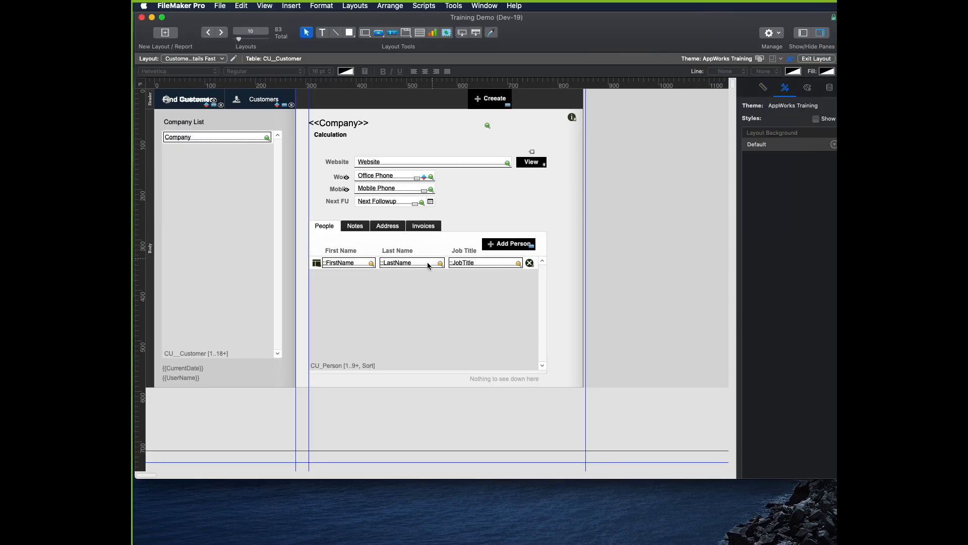
{"action": "left_click", "coordinate": [423, 225]}
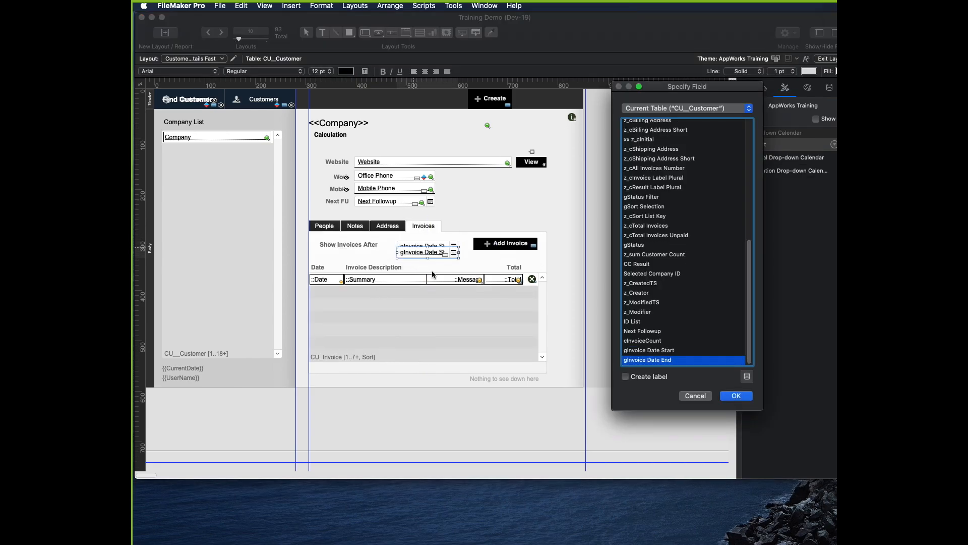
{"action": "left_click", "coordinate": [735, 396]}
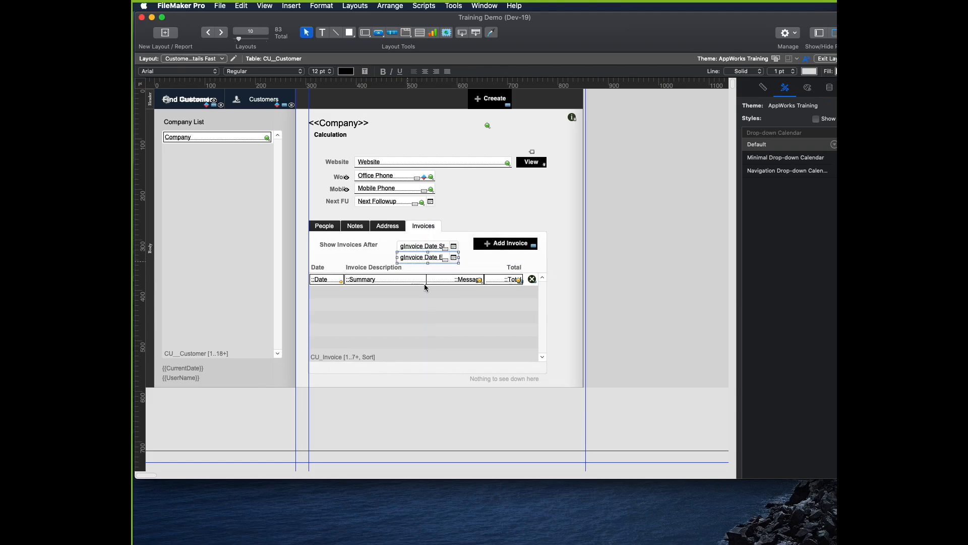
{"action": "left_click", "coordinate": [349, 246]}
{"action": "type", "text": "From"}
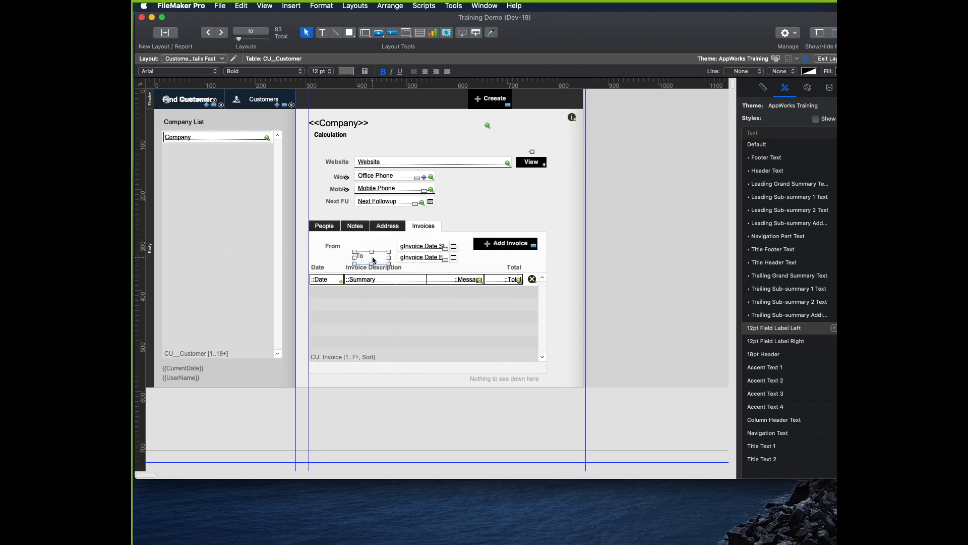
{"action": "left_click", "coordinate": [828, 58]}
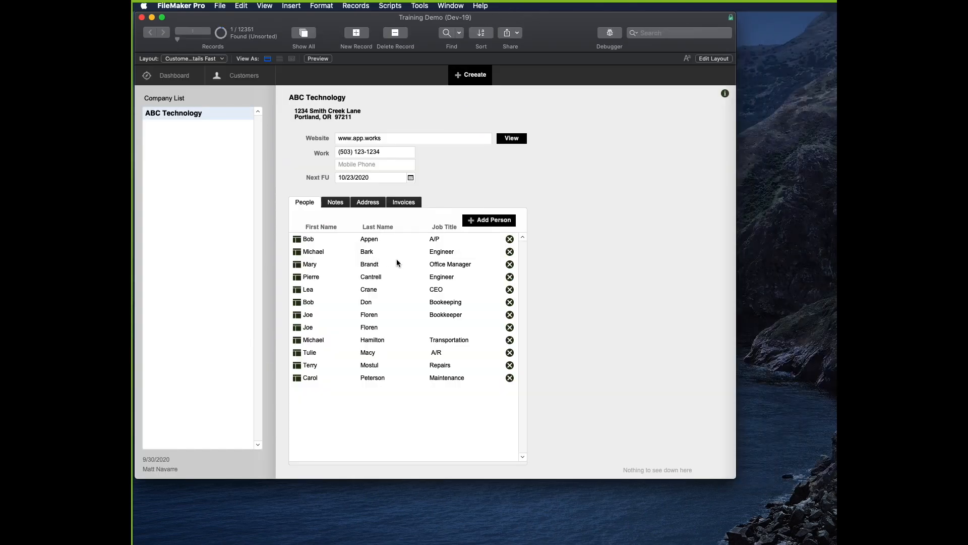
Enter 5/1/2020 as the From date on the Invoices tab.
{"action": "left_click", "coordinate": [403, 202]}
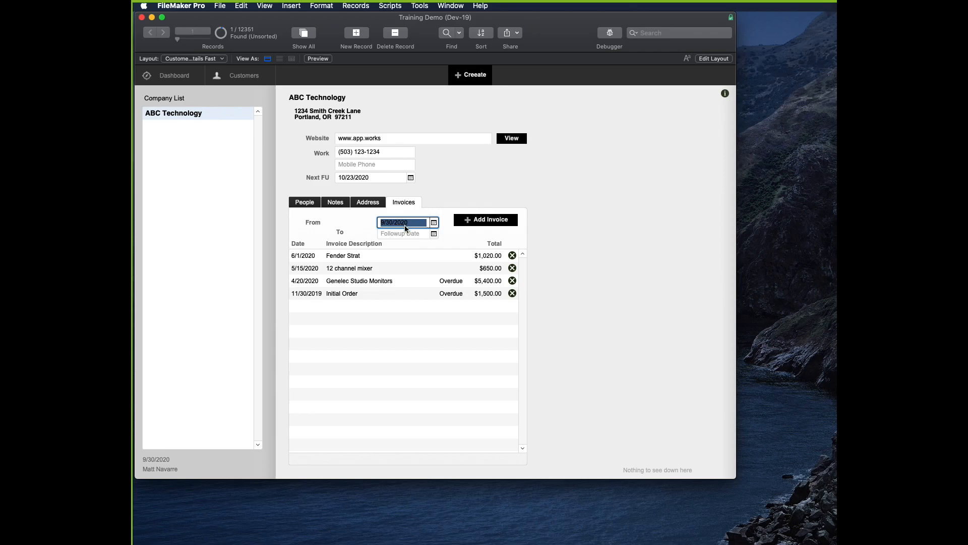
{"action": "type", "text": "5/"}
{"action": "left_click", "coordinate": [407, 233]}
{"action": "type", "text": "6"}
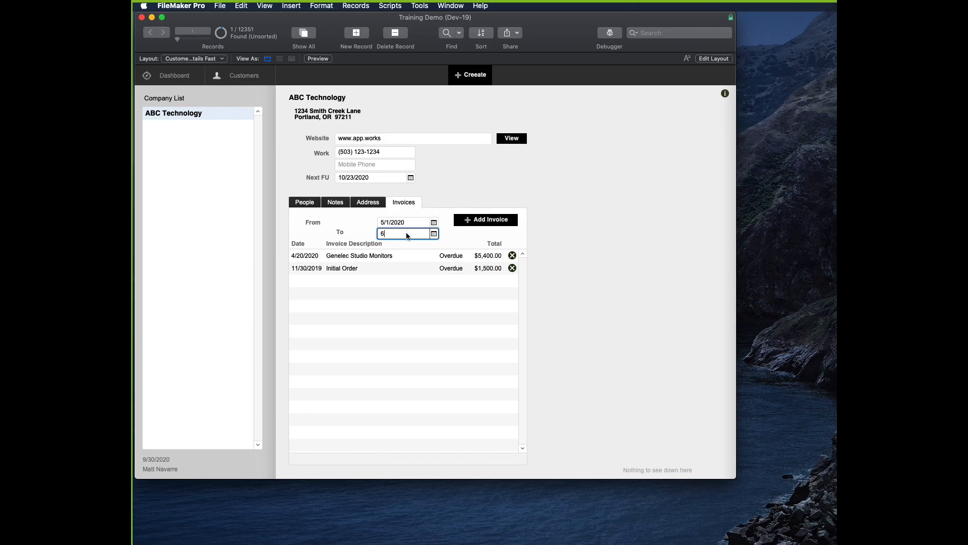
{"action": "type", "text": "/1/2020"}
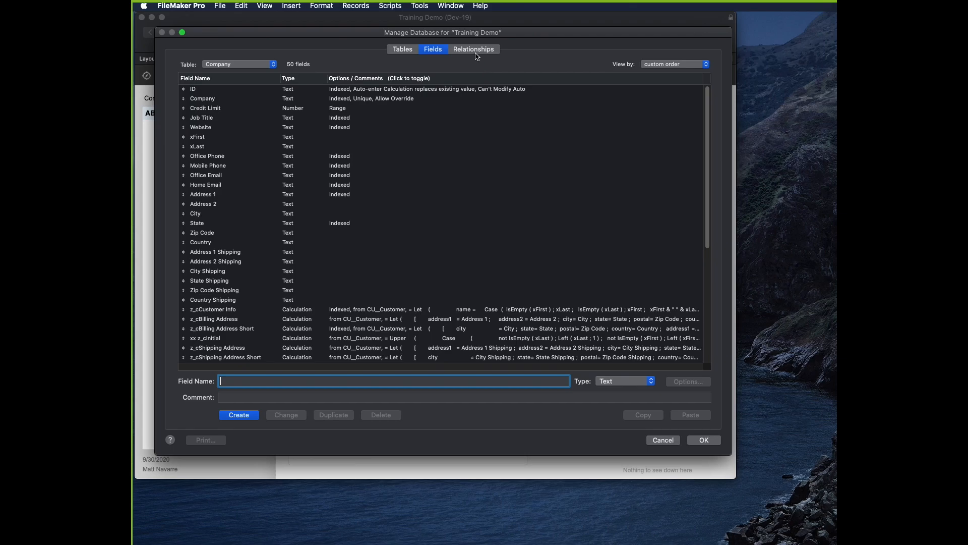
Change the CU_Customer–CU_Invoice start-date criterion to gInvoice Date Start < Date.
{"action": "left_click", "coordinate": [473, 49]}
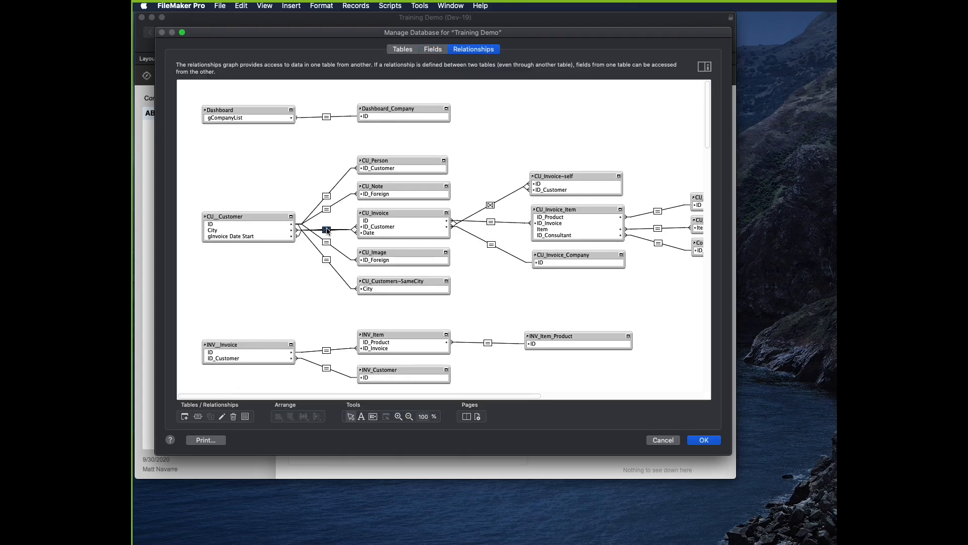
{"action": "double_click", "coordinate": [327, 230]}
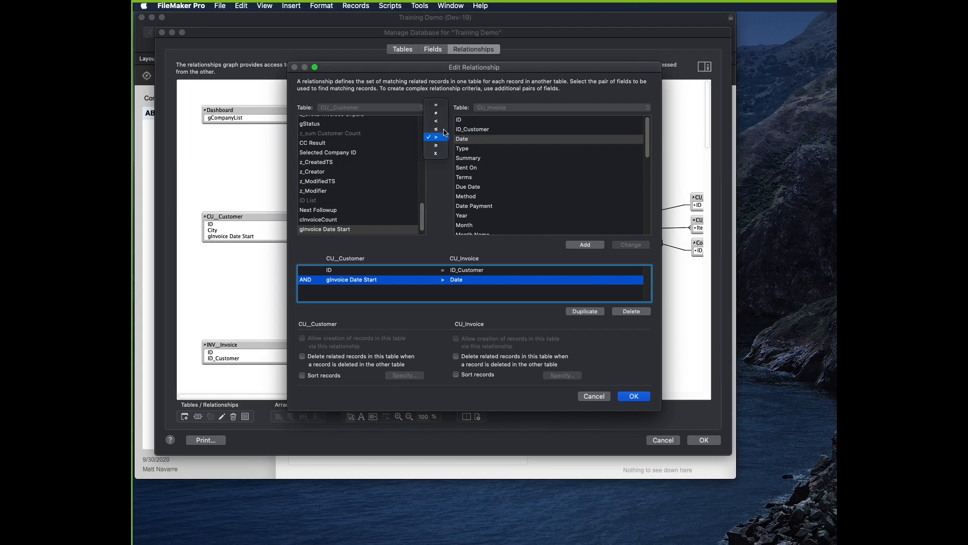
{"action": "left_click", "coordinate": [584, 244]}
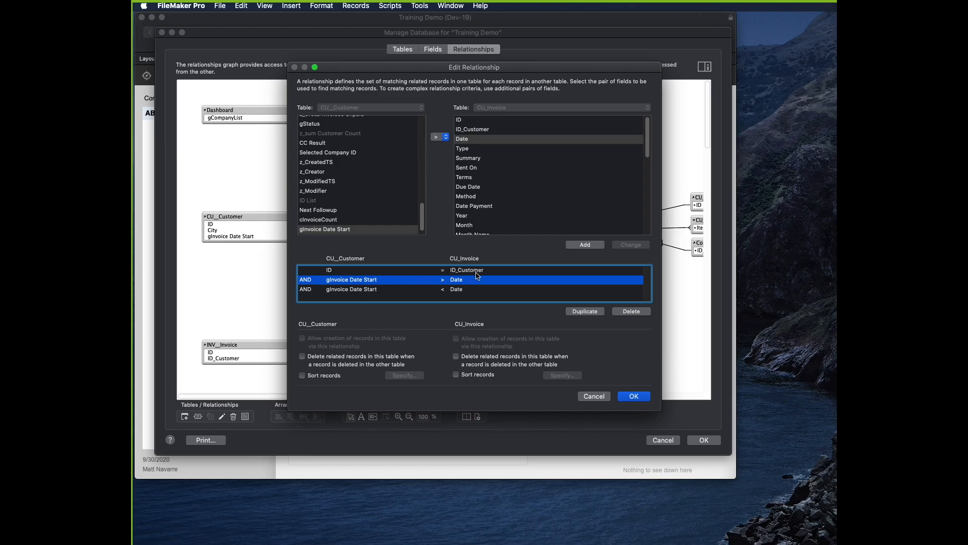
{"action": "left_click", "coordinate": [439, 137]}
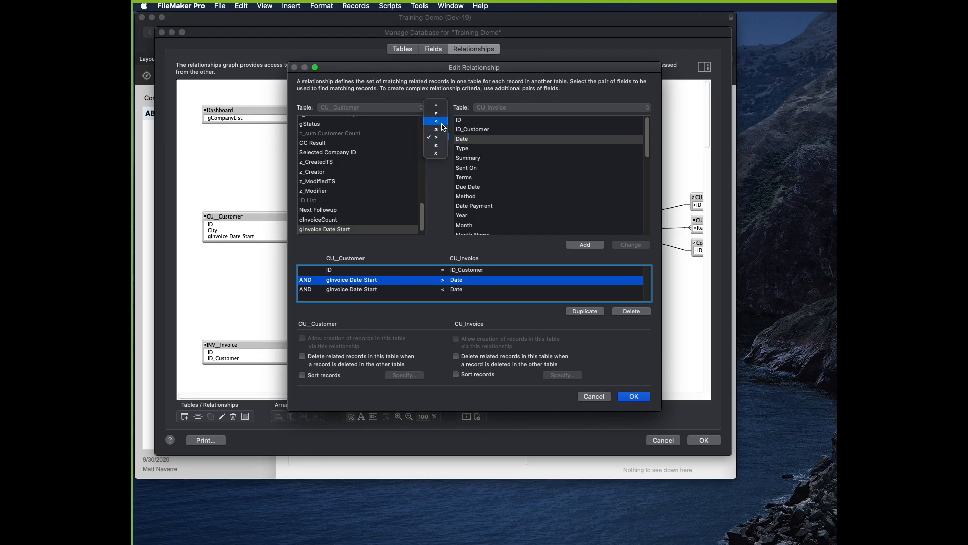
{"action": "left_click", "coordinate": [435, 137]}
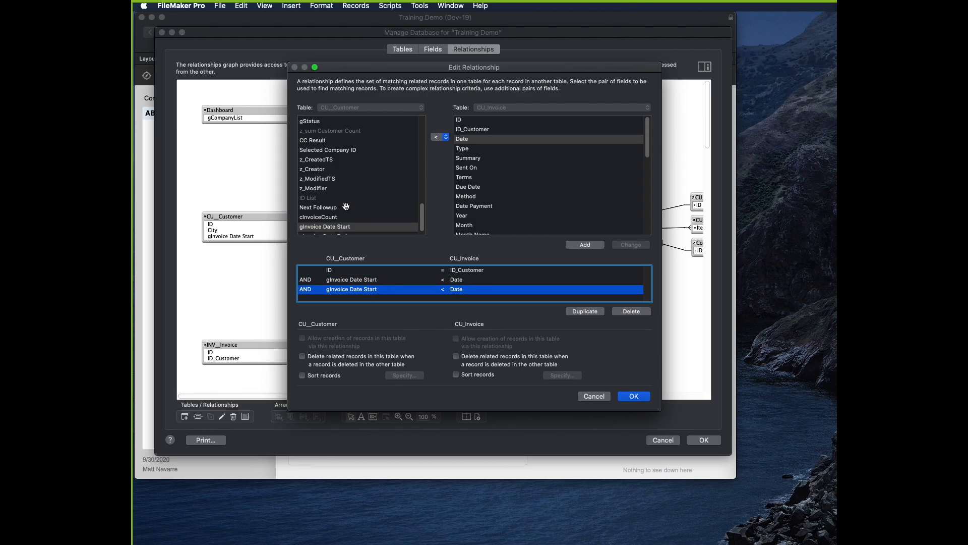
Add a gInvoice Date End > Date criterion and save the database changes.
{"action": "left_click", "coordinate": [324, 229]}
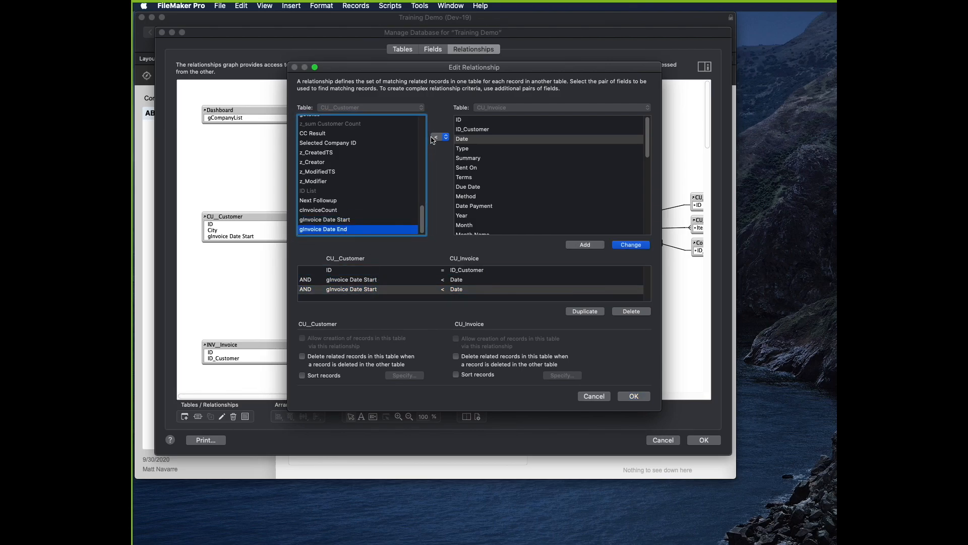
{"action": "left_click", "coordinate": [437, 137]}
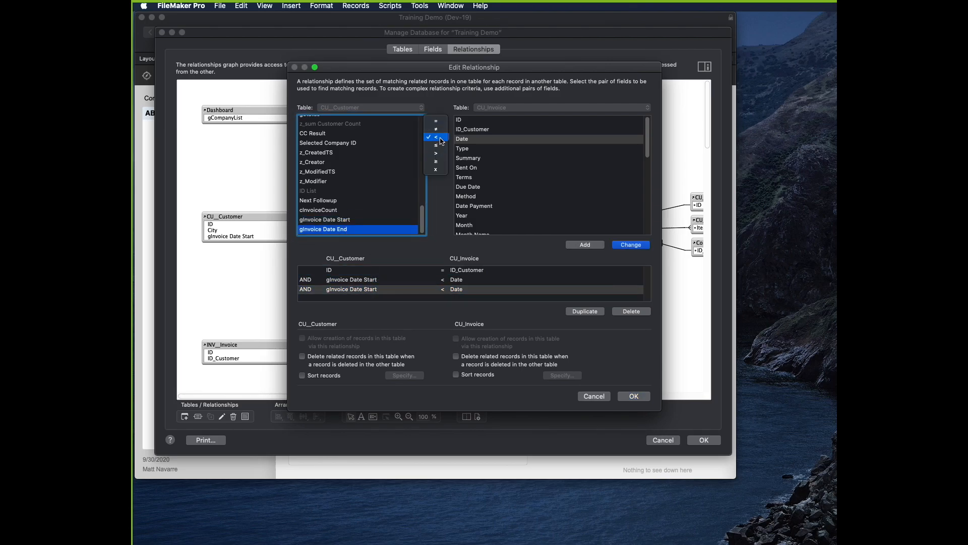
{"action": "left_click", "coordinate": [436, 142]}
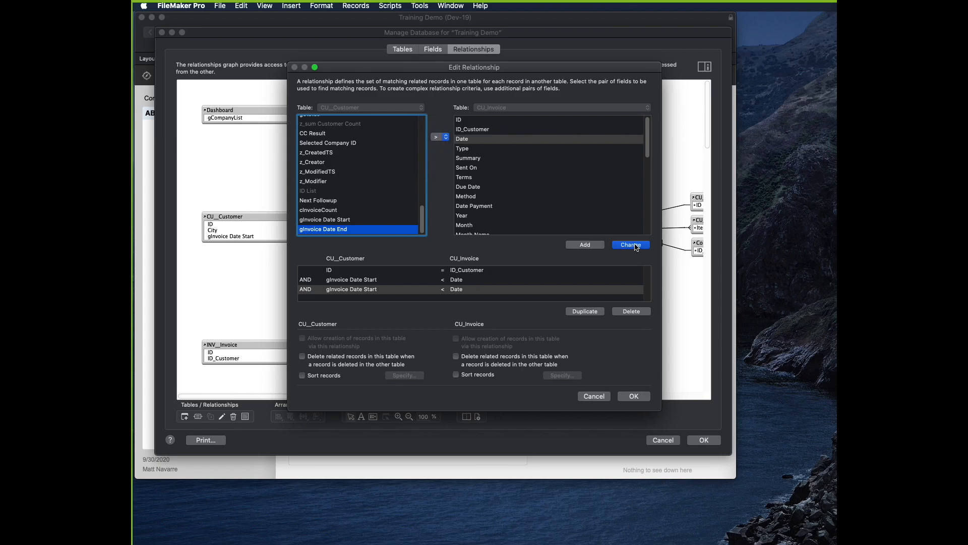
{"action": "left_click", "coordinate": [630, 244]}
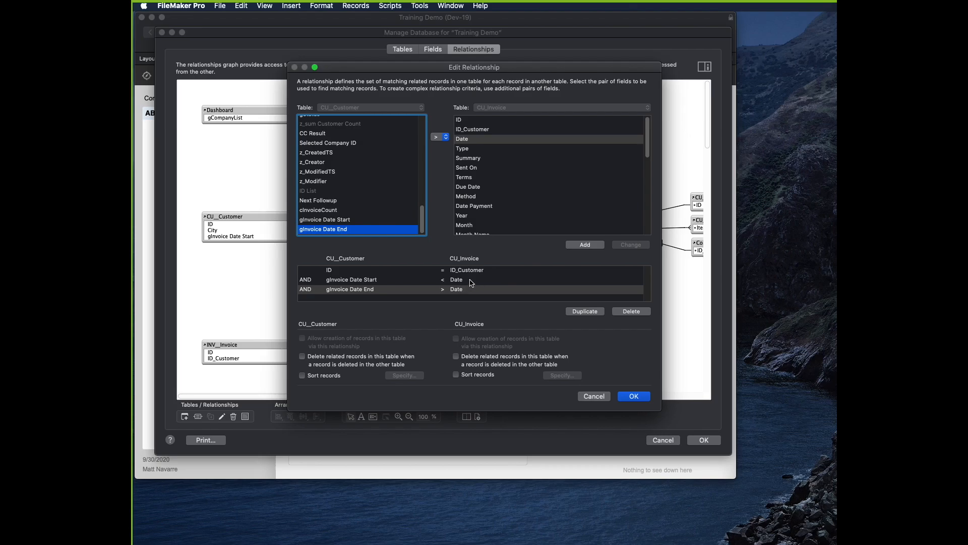
{"action": "mouse_move", "coordinate": [430, 292]}
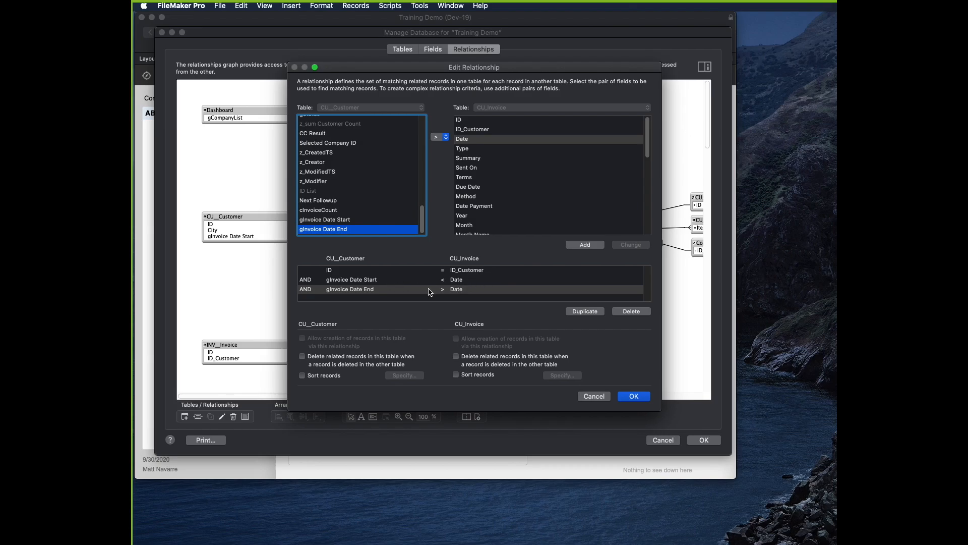
{"action": "mouse_move", "coordinate": [429, 290]}
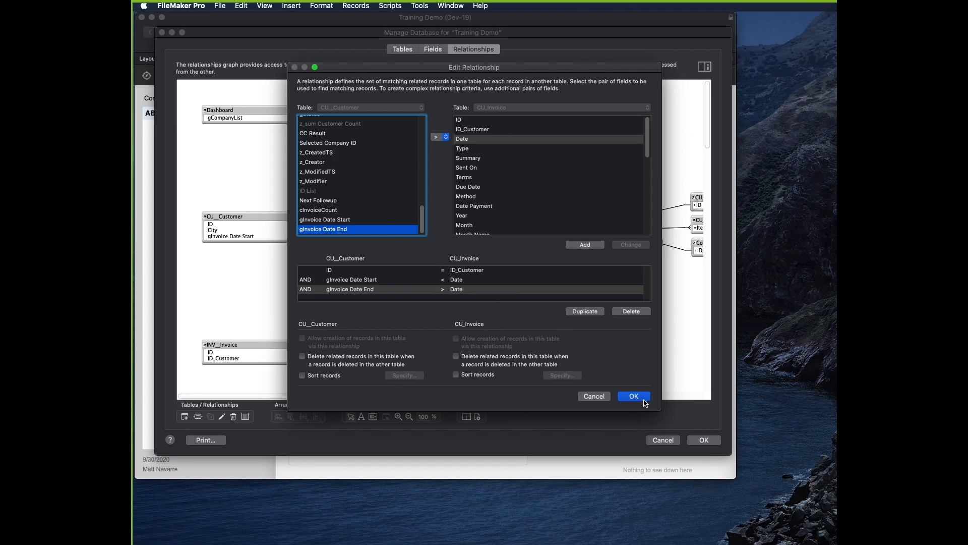
{"action": "left_click", "coordinate": [632, 396]}
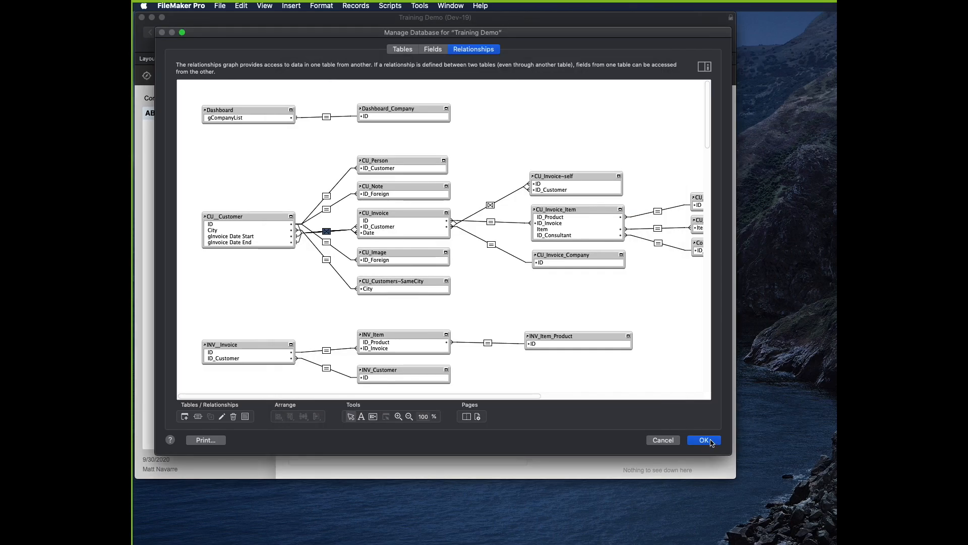
{"action": "left_click", "coordinate": [704, 440]}
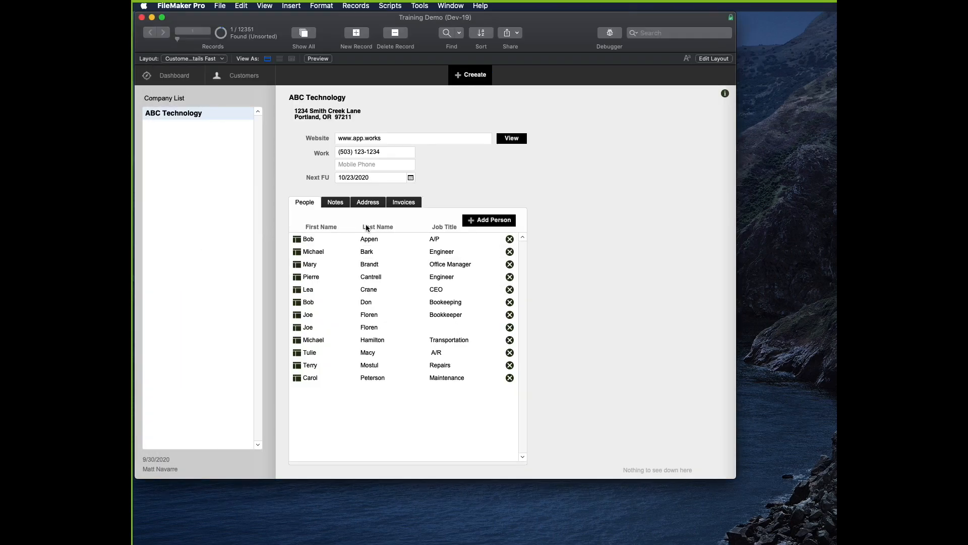
View the Invoices tab and change the From date to 4/1.
{"action": "left_click", "coordinate": [404, 202]}
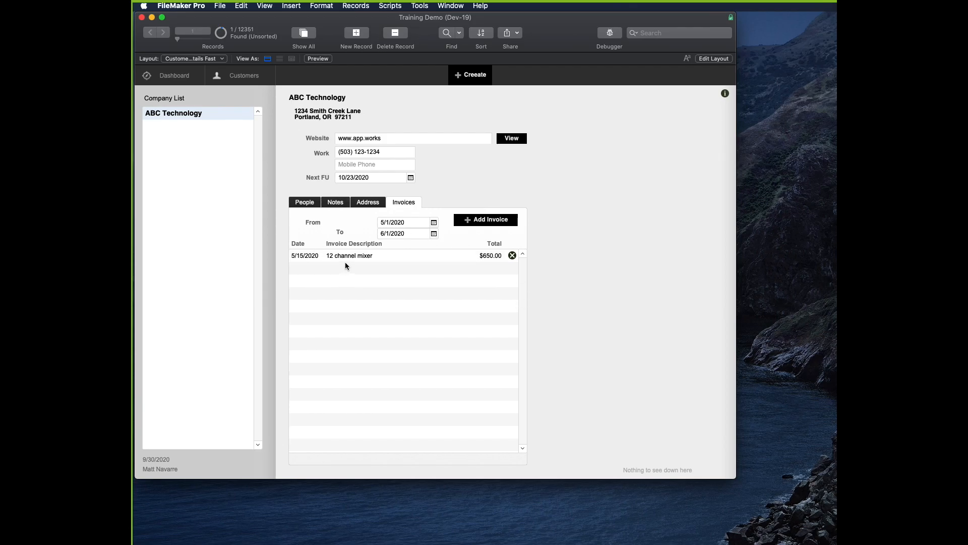
{"action": "left_click", "coordinate": [404, 222]}
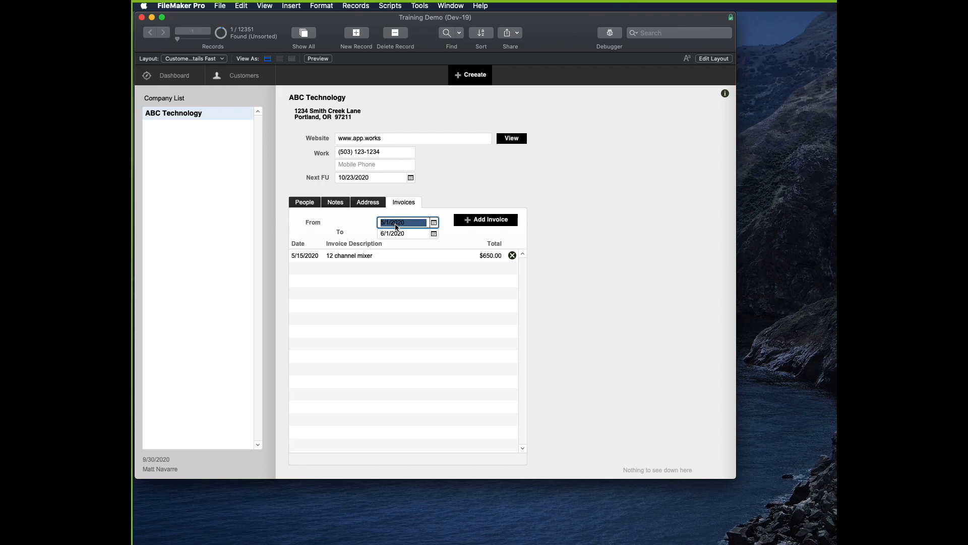
{"action": "type", "text": "4/1"}
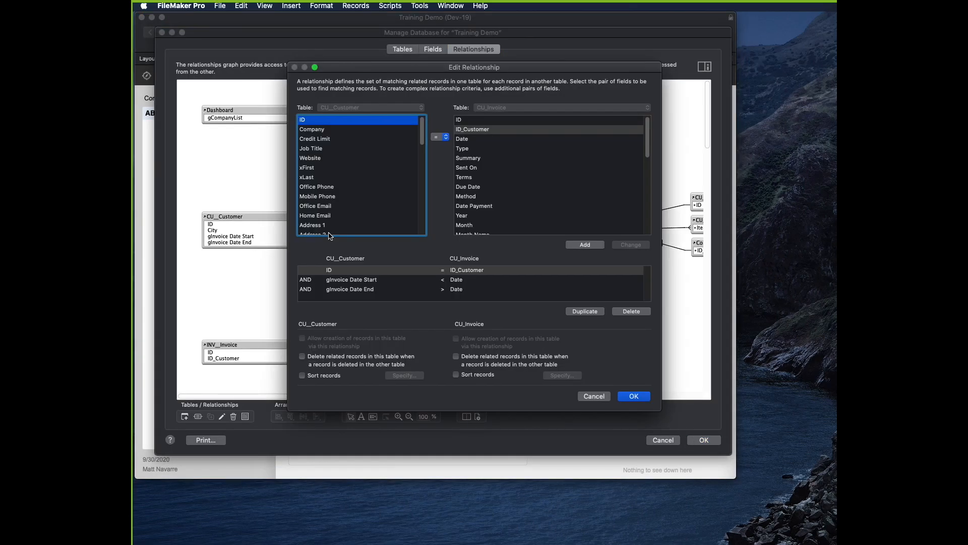
Keep the ID match as = and close the relationship without changes.
{"action": "left_click", "coordinate": [438, 137]}
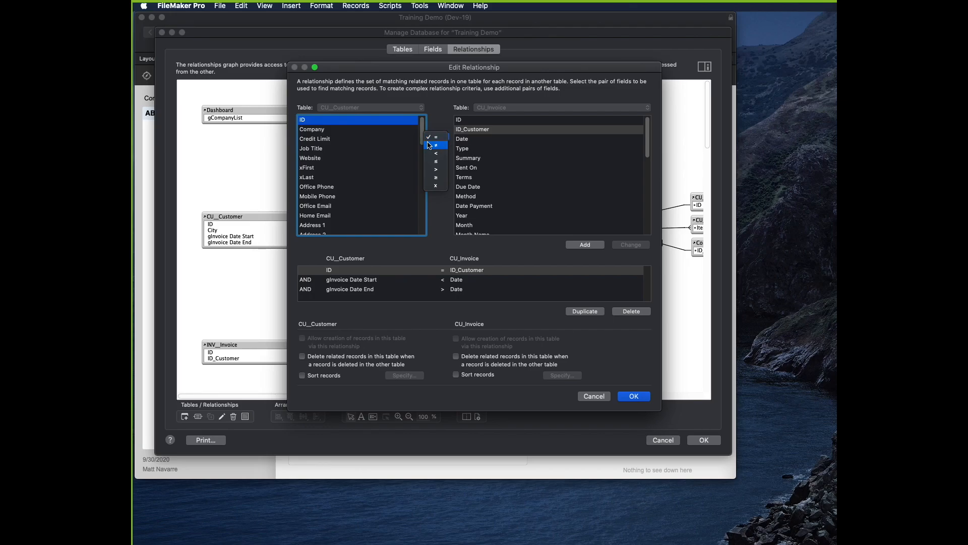
{"action": "left_click", "coordinate": [633, 395]}
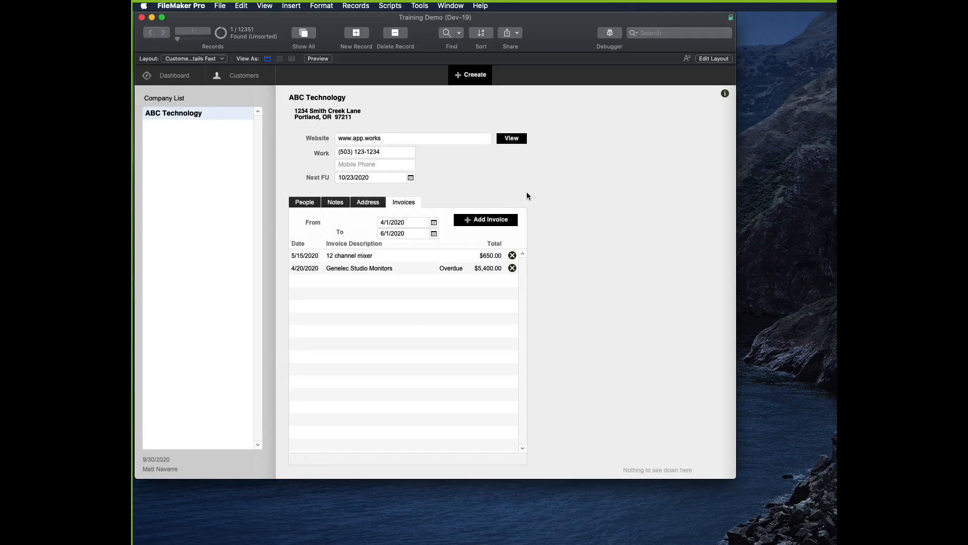
Switch to ABC Technology's People tab listing its twelve contacts.
{"action": "left_click", "coordinate": [303, 202]}
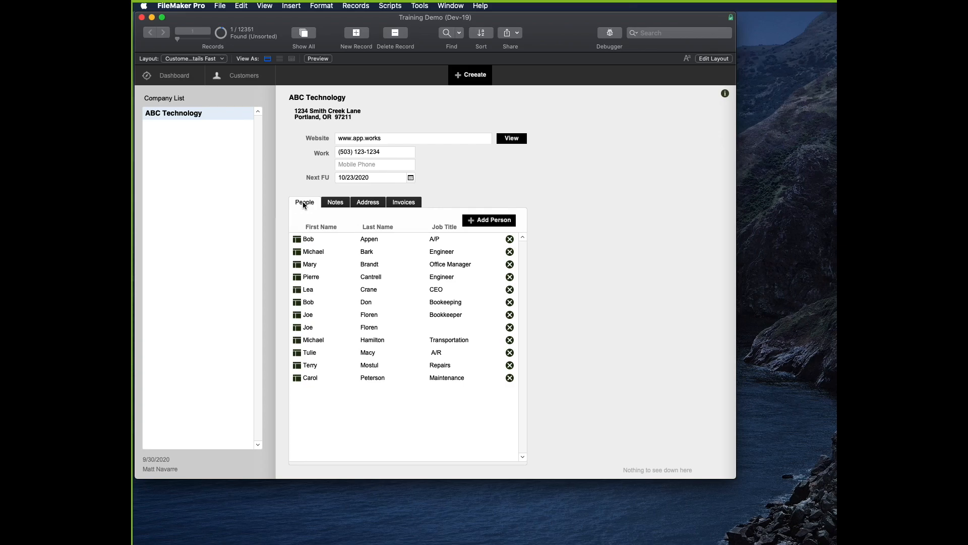
{"action": "mouse_move", "coordinate": [306, 210]}
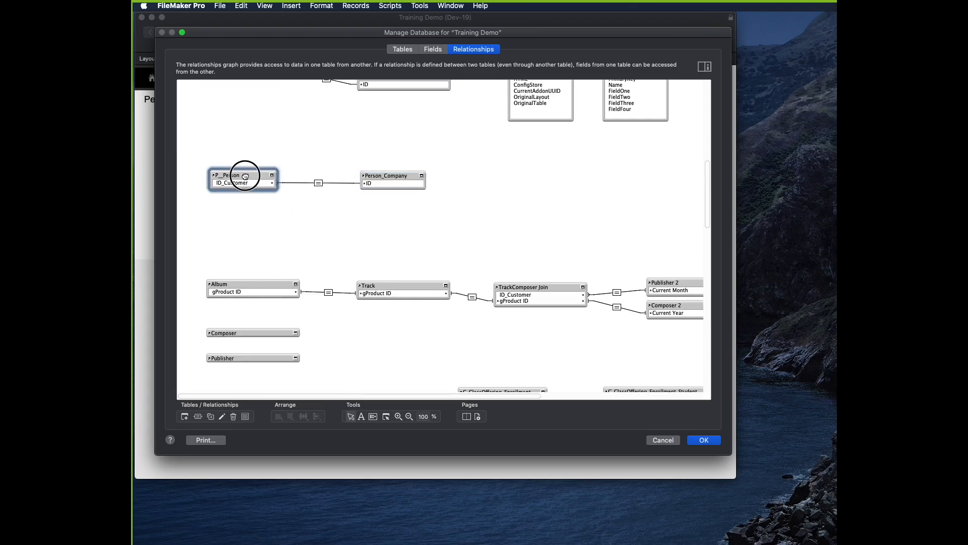
Rename the Person_Company table occurrence to P_Company.
{"action": "left_click", "coordinate": [392, 175]}
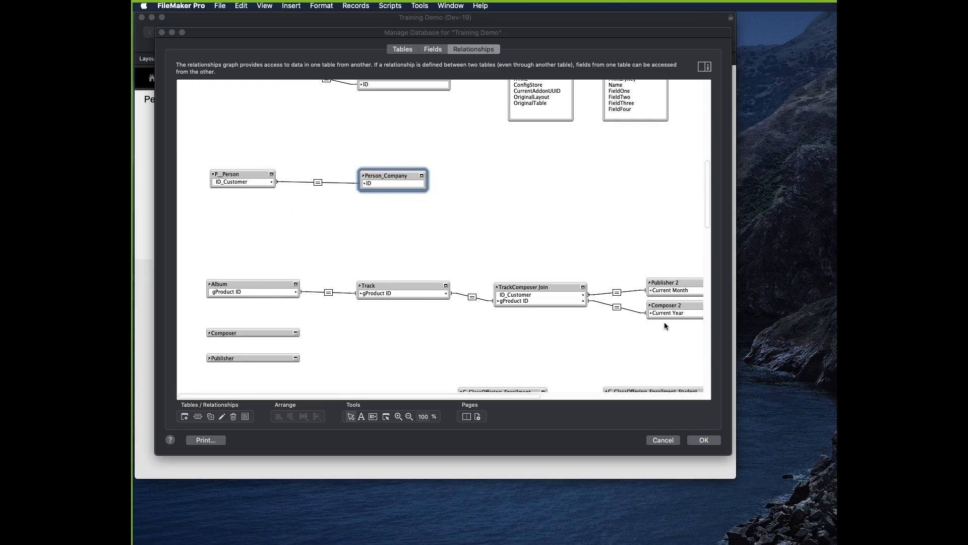
{"action": "double_click", "coordinate": [392, 175]}
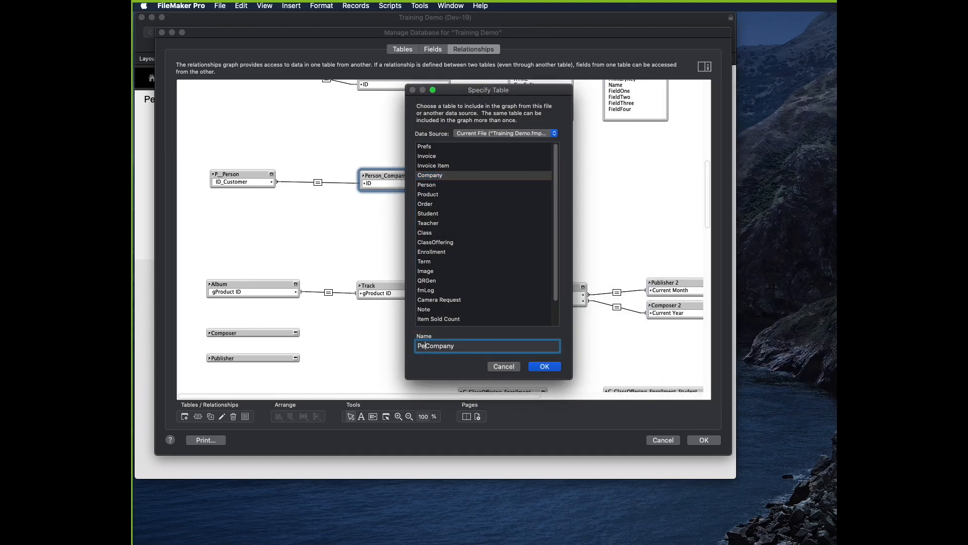
{"action": "left_click", "coordinate": [543, 366]}
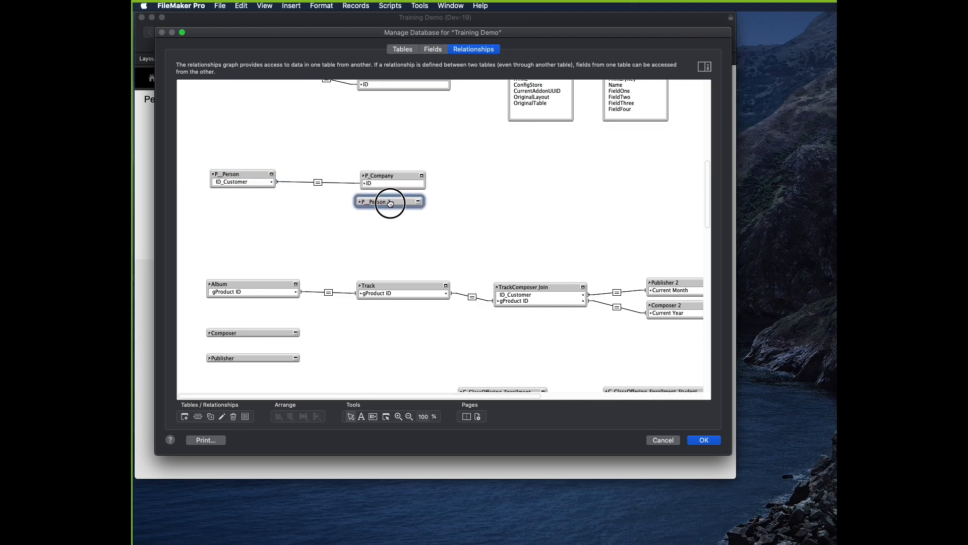
Match the P_Person 2 self-join on ID_Customer instead of JobTitle.
{"action": "double_click", "coordinate": [390, 201]}
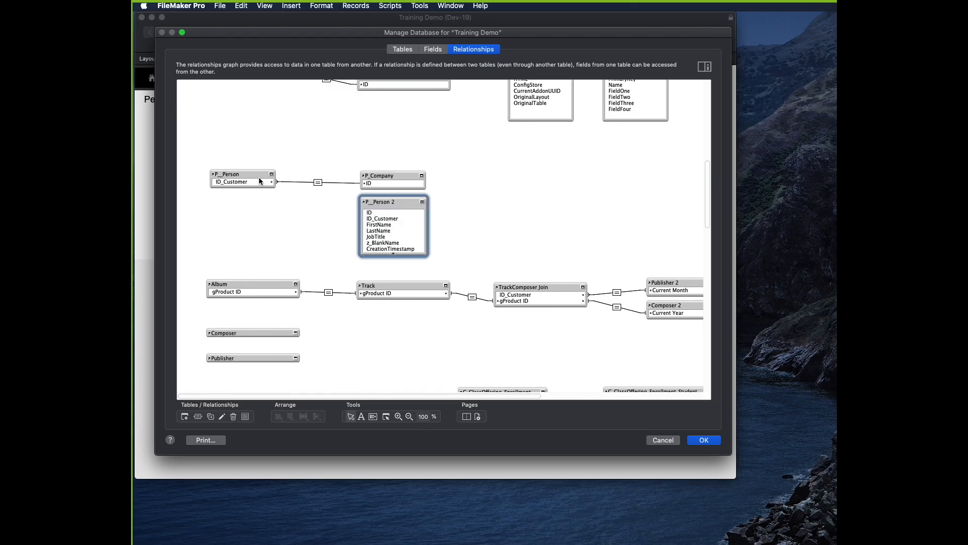
{"action": "mouse_move", "coordinate": [390, 230]}
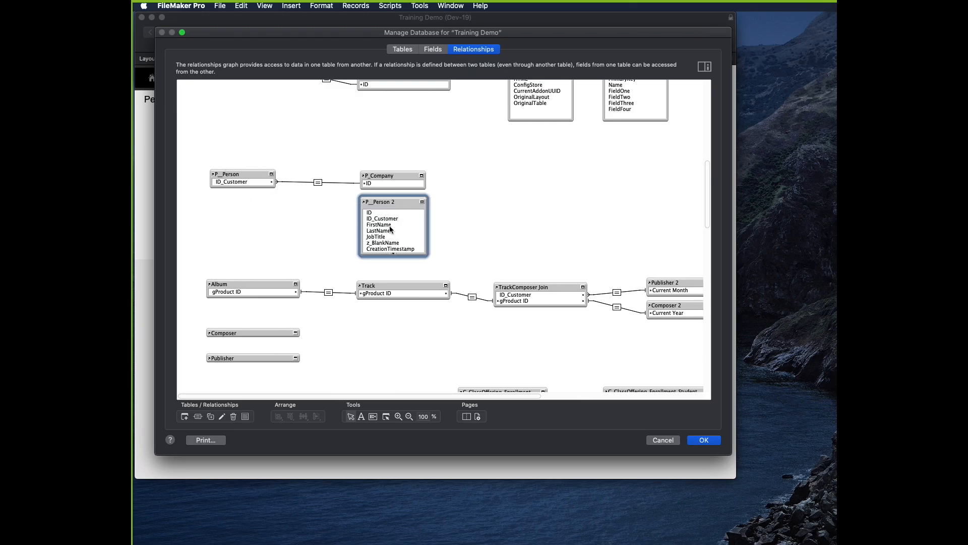
{"action": "mouse_move", "coordinate": [395, 232]}
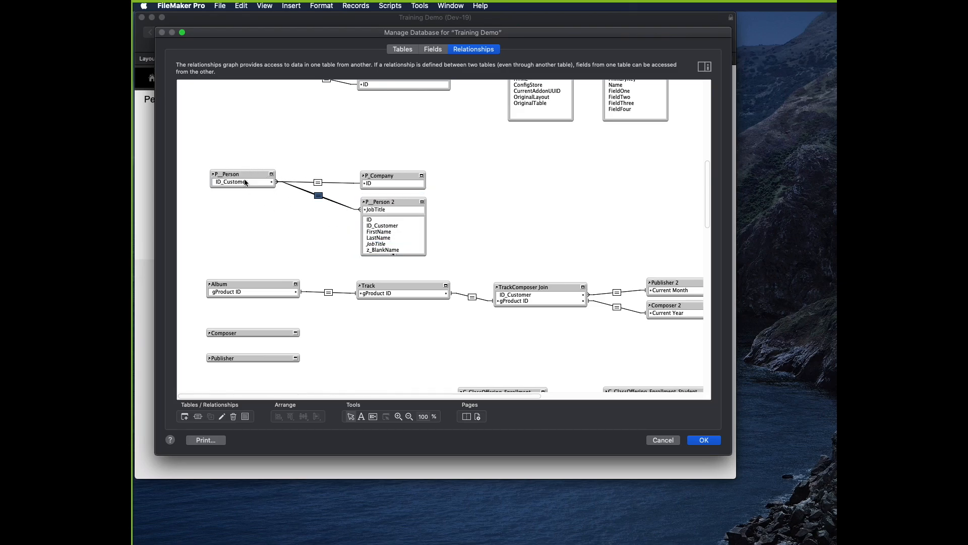
{"action": "double_click", "coordinate": [317, 195]}
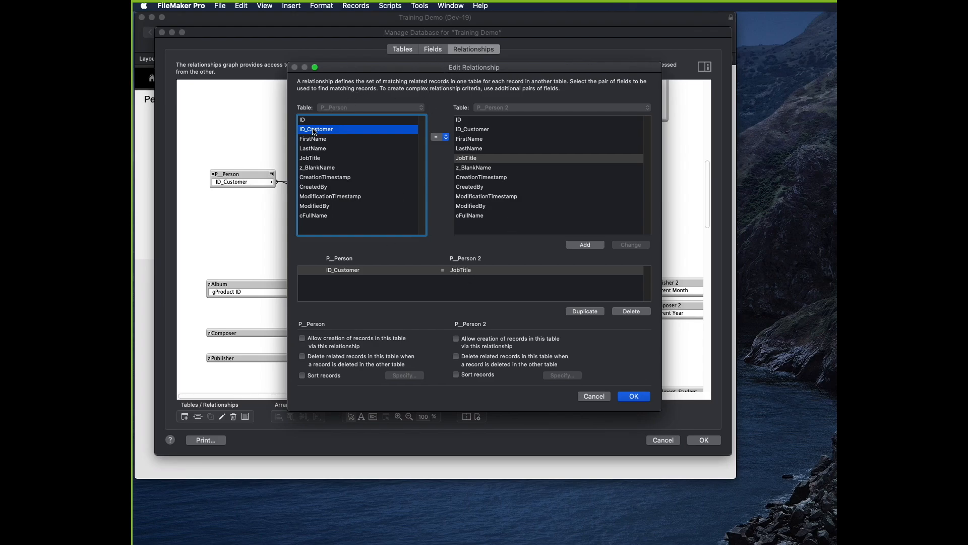
{"action": "left_click", "coordinate": [472, 129]}
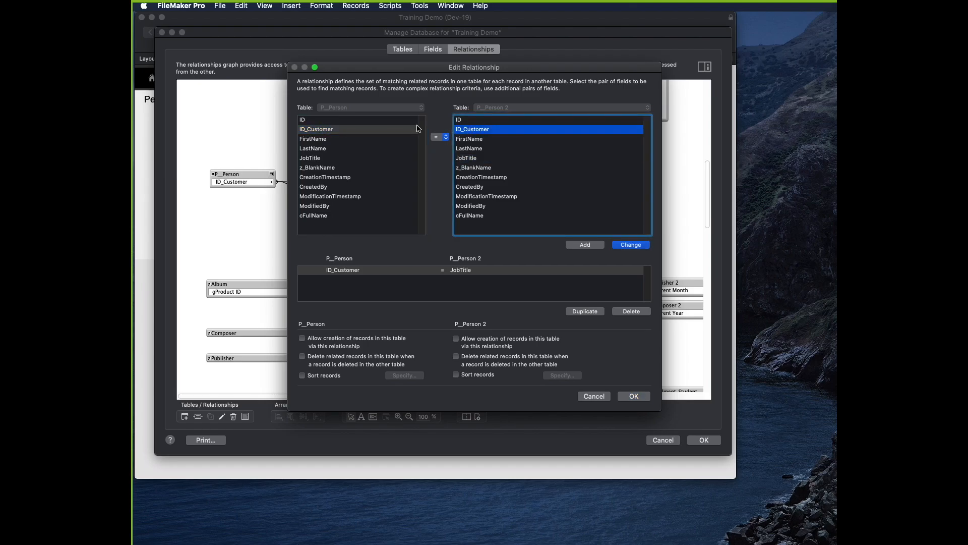
{"action": "left_click", "coordinate": [629, 244]}
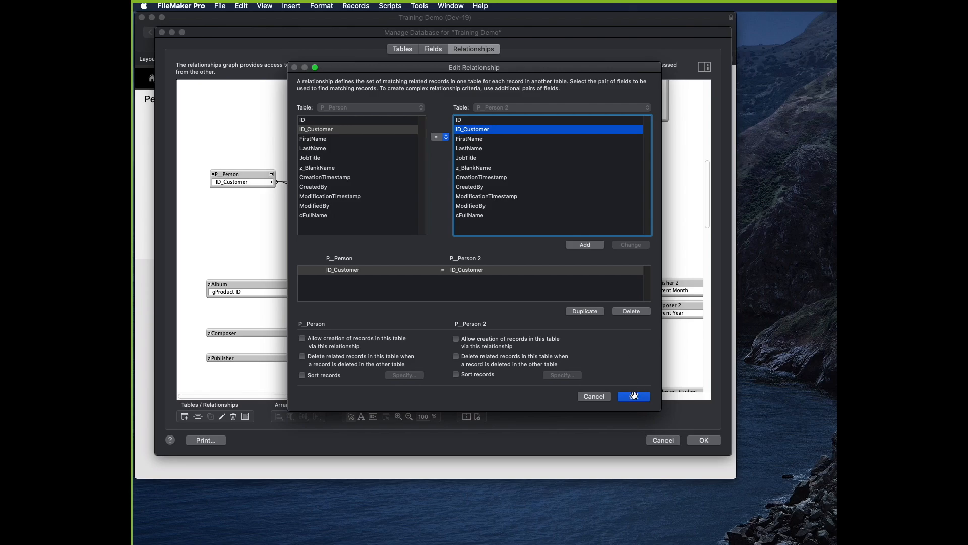
{"action": "left_click", "coordinate": [634, 395]}
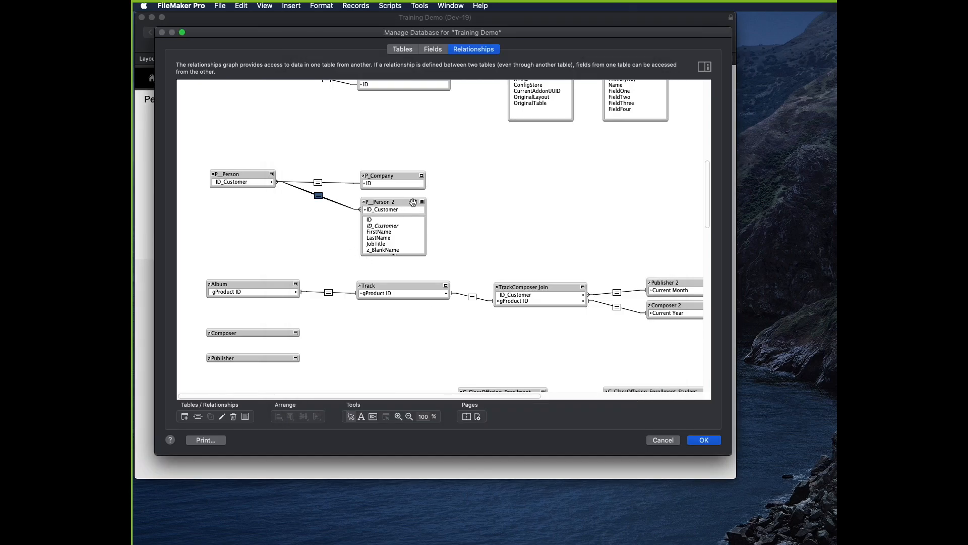
Rename the P_Person 2 occurrence to P_Person~self and save the relationships.
{"action": "double_click", "coordinate": [379, 202]}
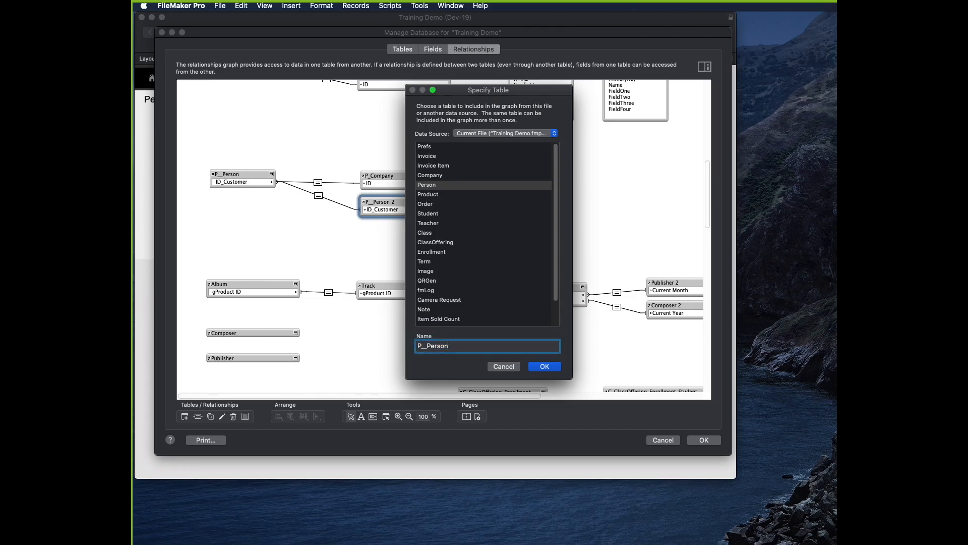
{"action": "left_click", "coordinate": [543, 366]}
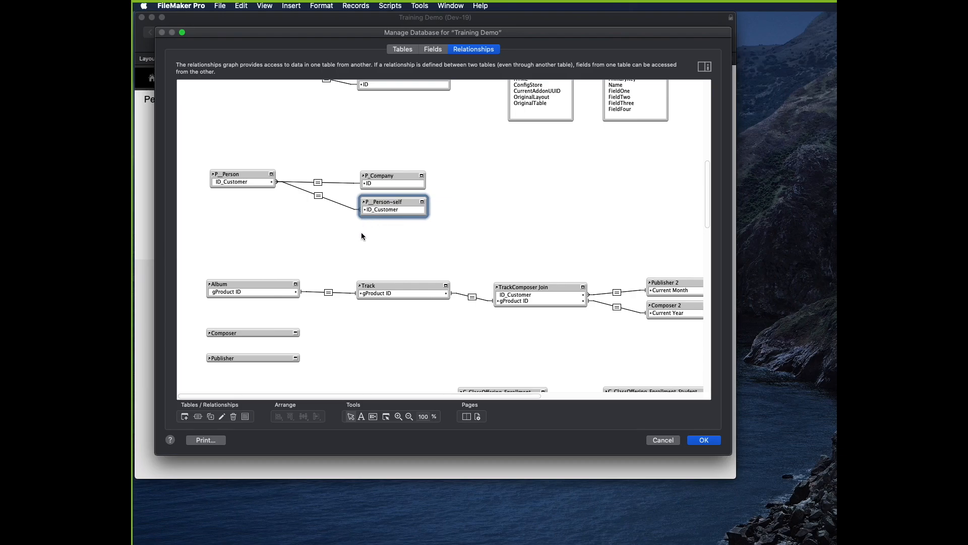
{"action": "left_click", "coordinate": [703, 440]}
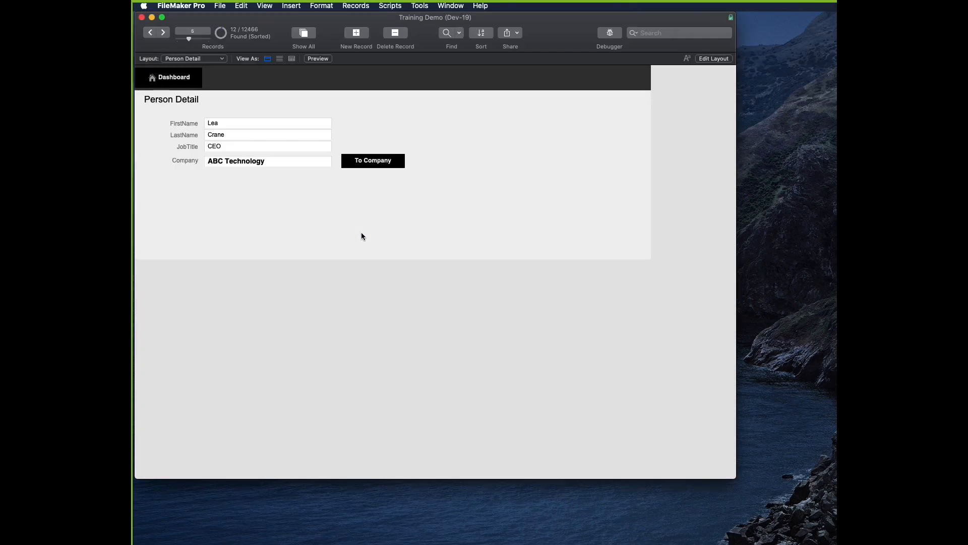
In Layout mode, draw a portal below the Company field showing P_Person~self records.
{"action": "left_click", "coordinate": [714, 58]}
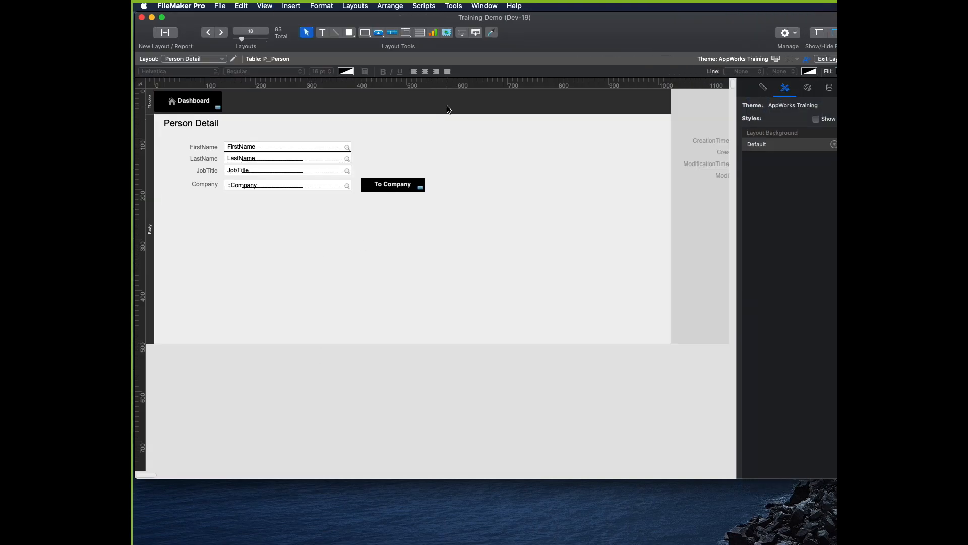
{"action": "left_click_drag", "start_coordinate": [226, 211], "coordinate": [322, 284]}
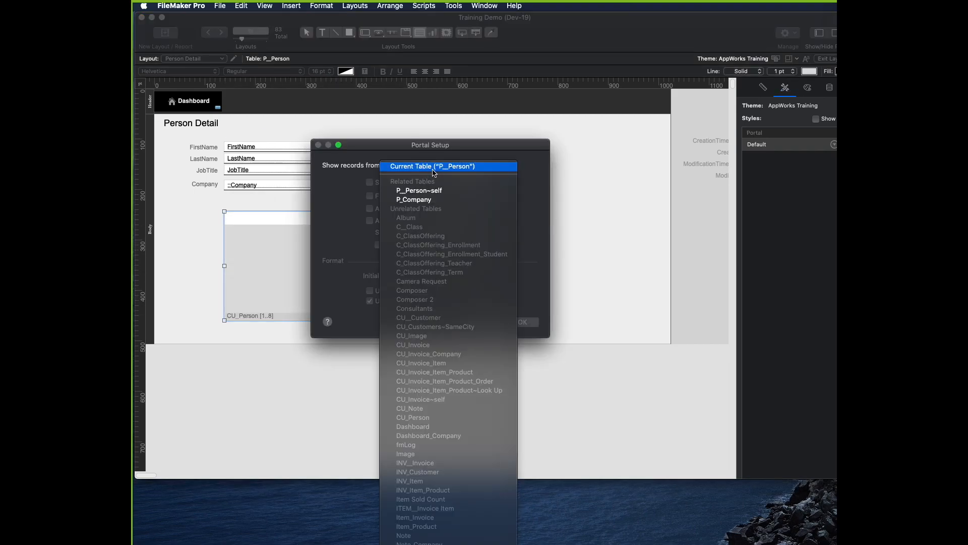
{"action": "left_click", "coordinate": [419, 190]}
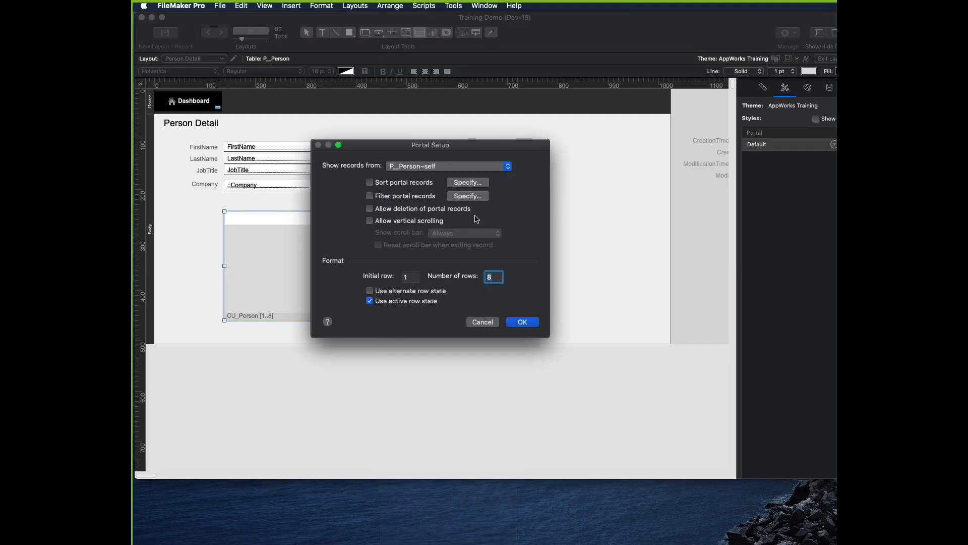
{"action": "left_click", "coordinate": [522, 321]}
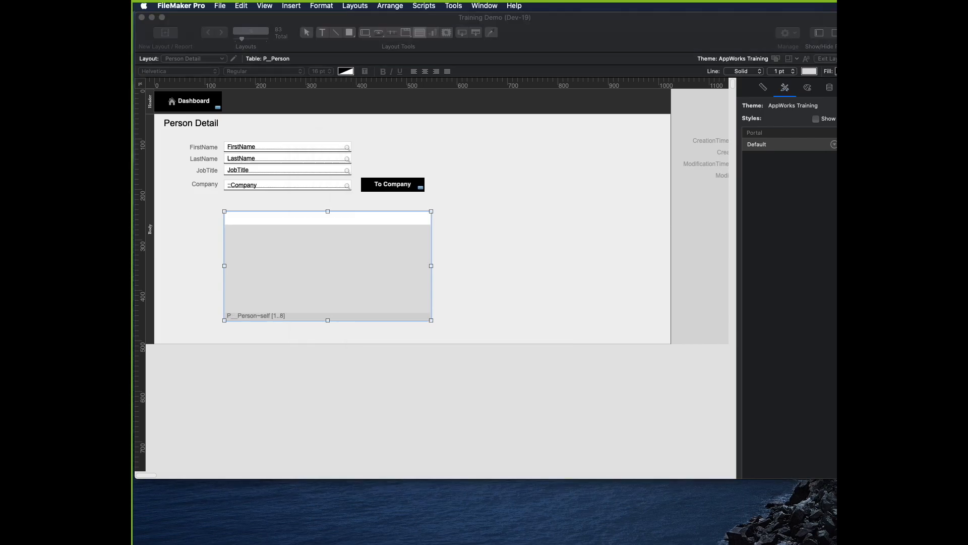
Add FirstName and LastName to the portal, check it in Browse mode, and return to Layout mode.
{"action": "double_click", "coordinate": [327, 266]}
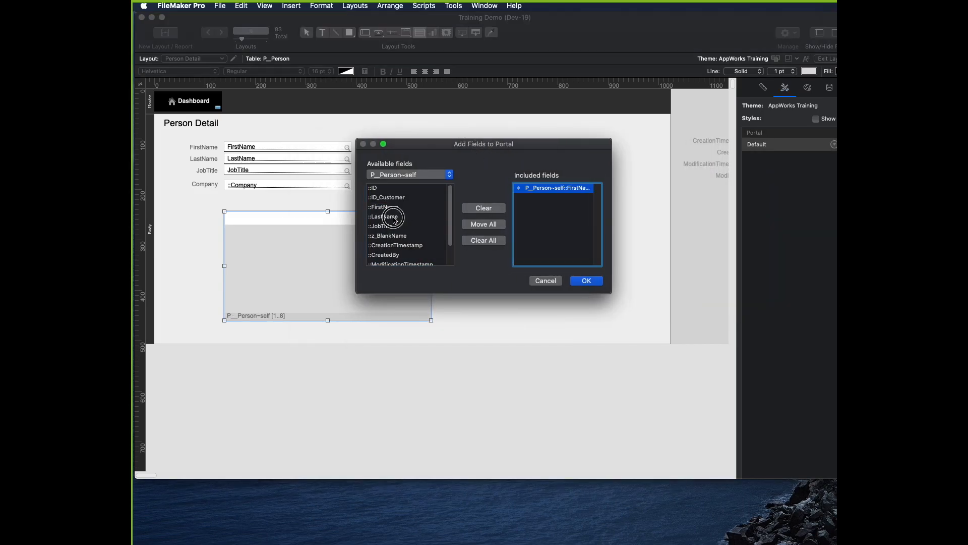
{"action": "double_click", "coordinate": [382, 216]}
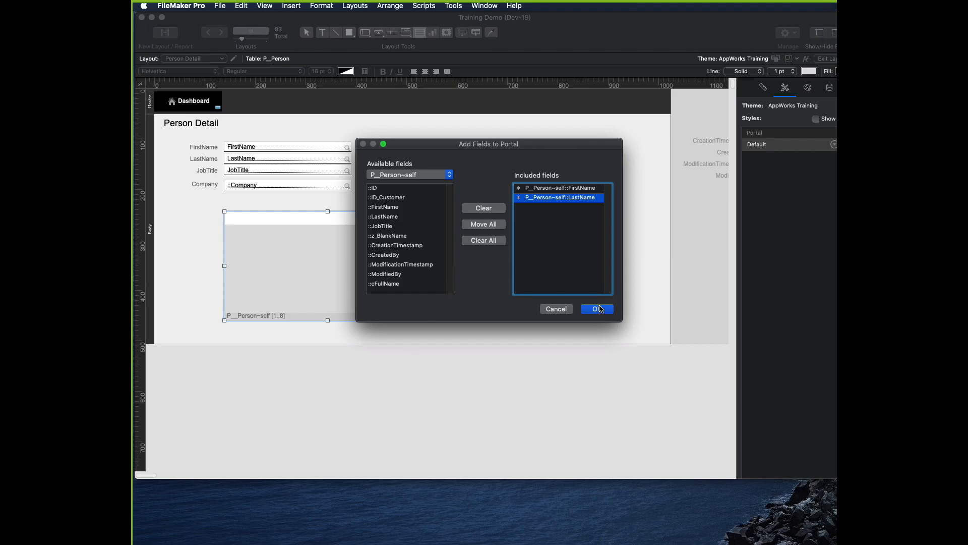
{"action": "left_click", "coordinate": [595, 309]}
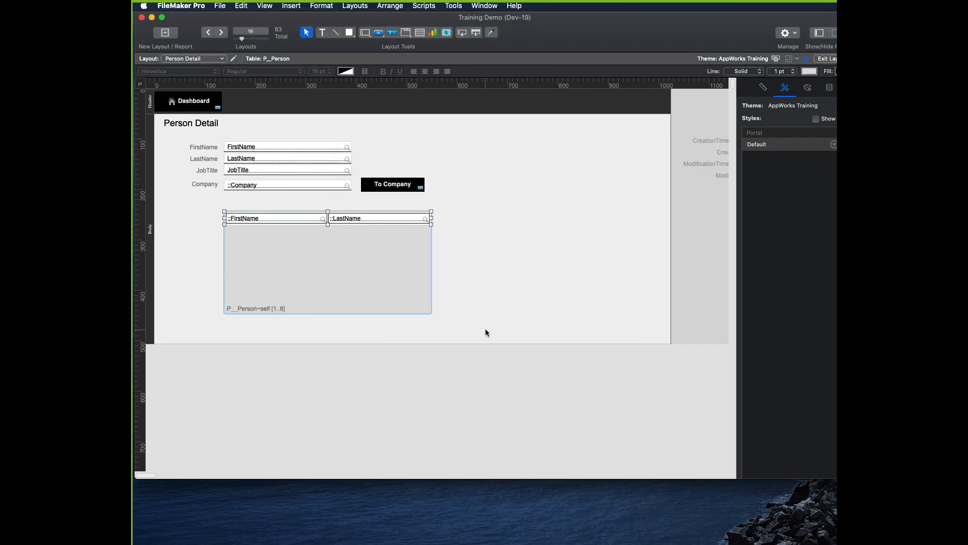
{"action": "left_click", "coordinate": [826, 58]}
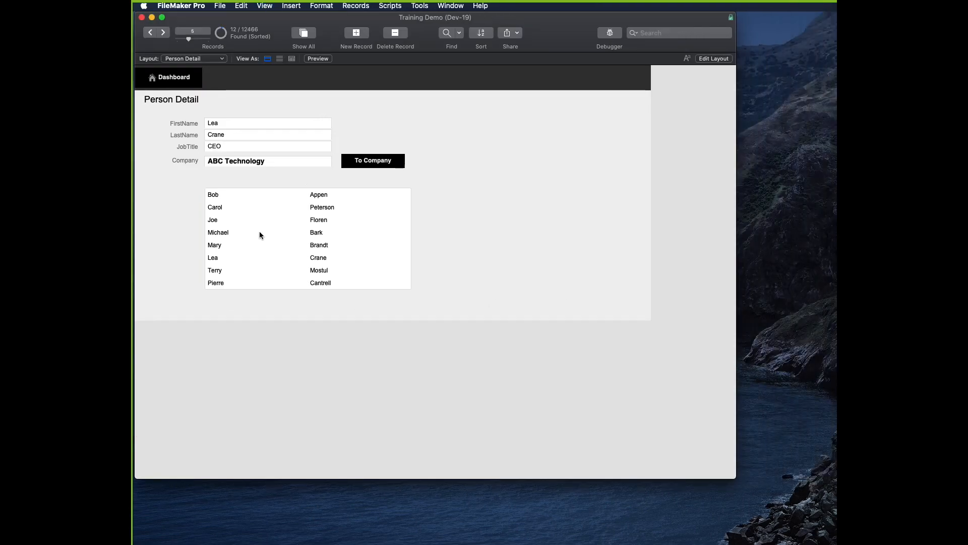
{"action": "left_click", "coordinate": [713, 58]}
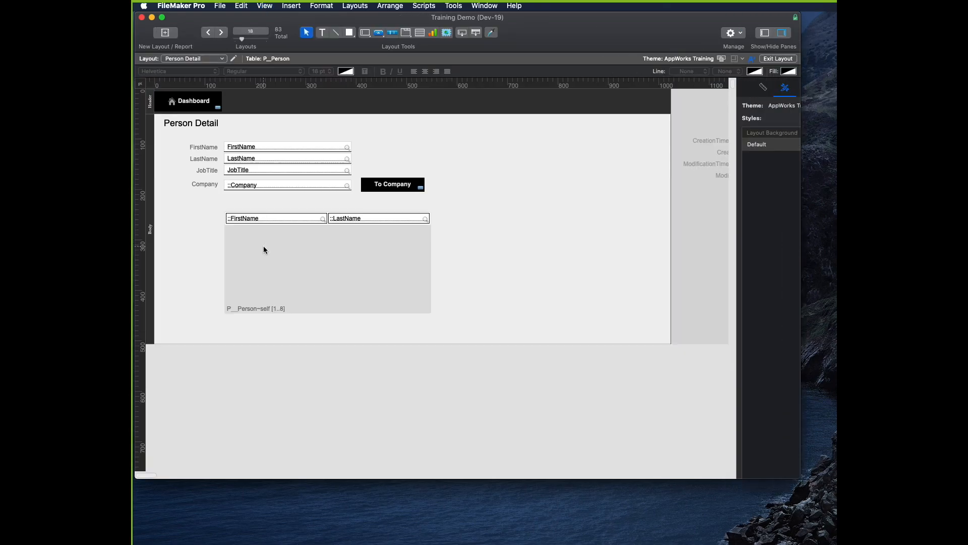
Turn on vertical scrolling for the P_Person~self portal and set it to 18 rows.
{"action": "double_click", "coordinate": [327, 266]}
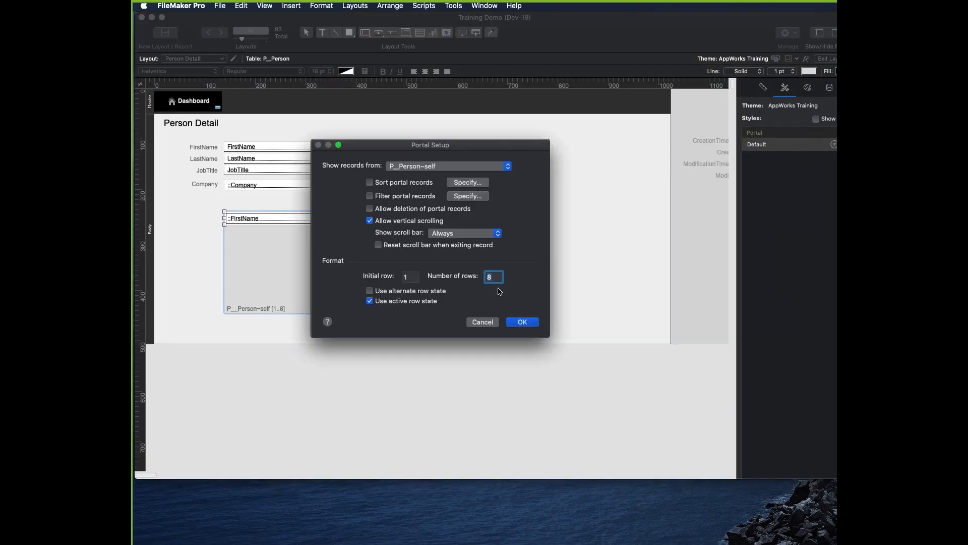
{"action": "left_click", "coordinate": [521, 321]}
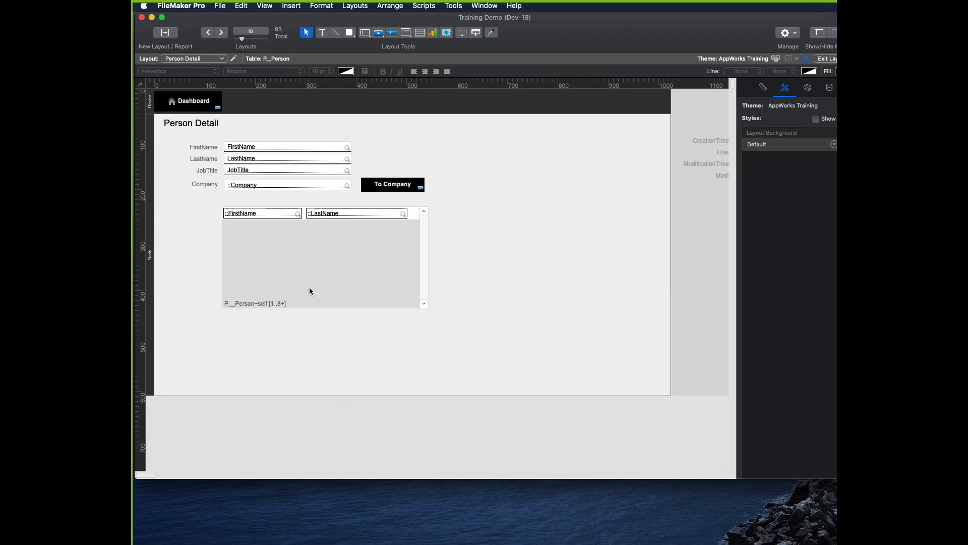
{"action": "double_click", "coordinate": [321, 259]}
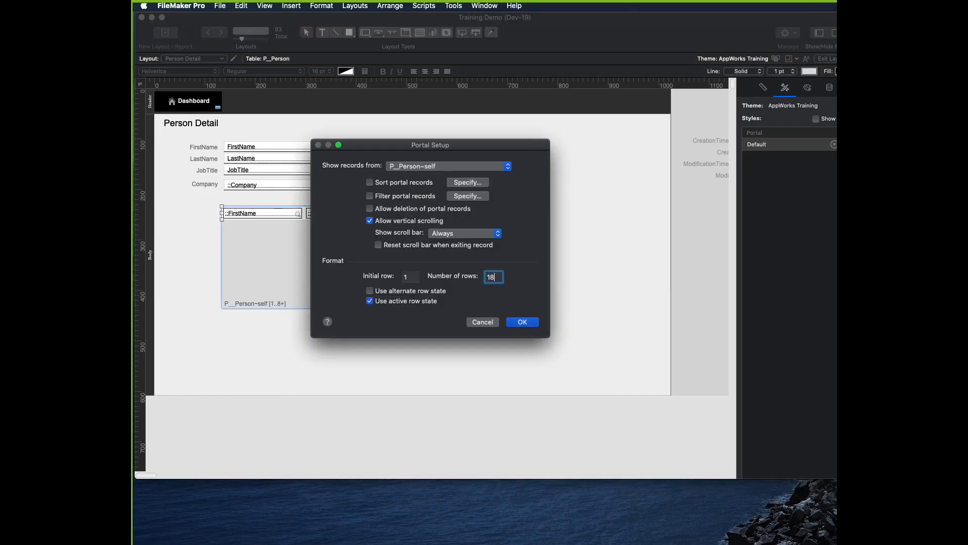
{"action": "left_click", "coordinate": [522, 321]}
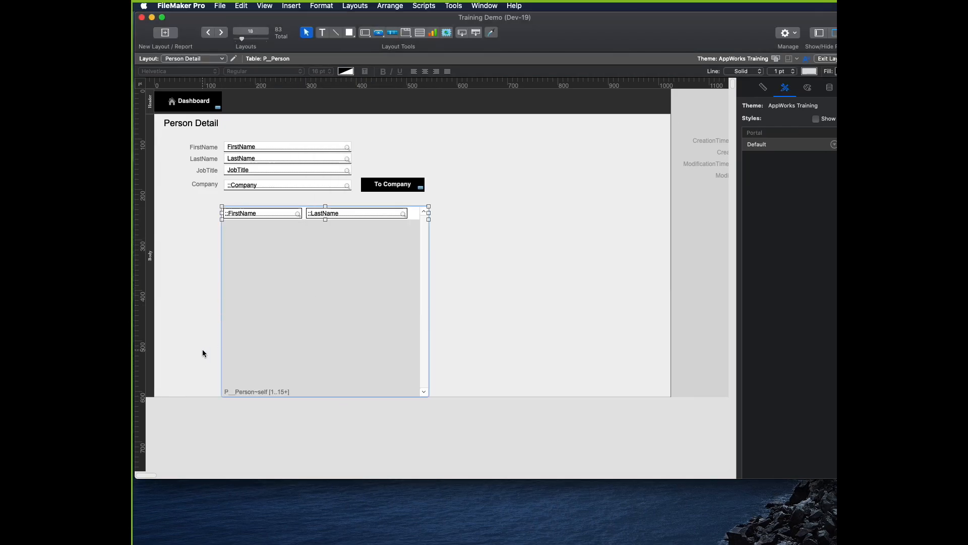
{"action": "left_click", "coordinate": [826, 58]}
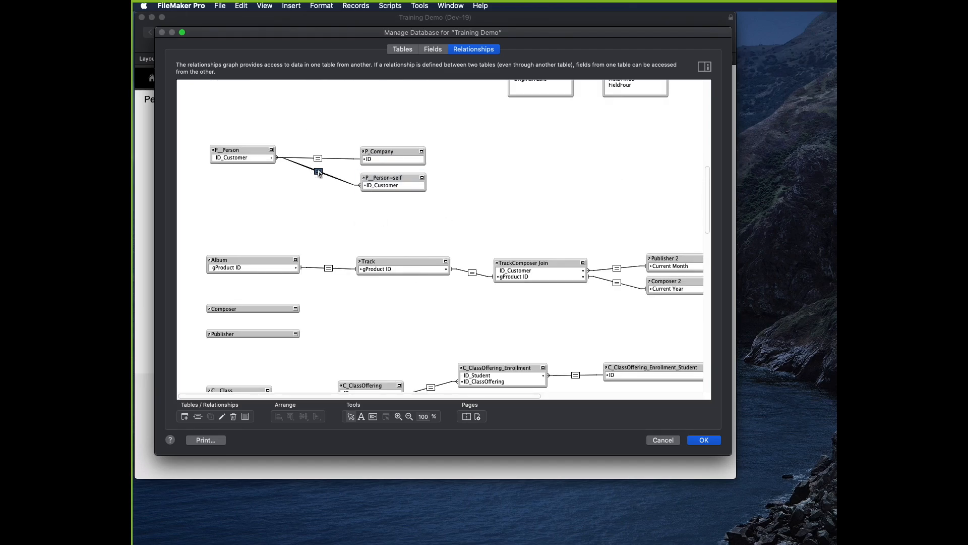
Add an ID ≠ ID criterion to the P_Person~self relationship and save the database changes.
{"action": "double_click", "coordinate": [318, 170]}
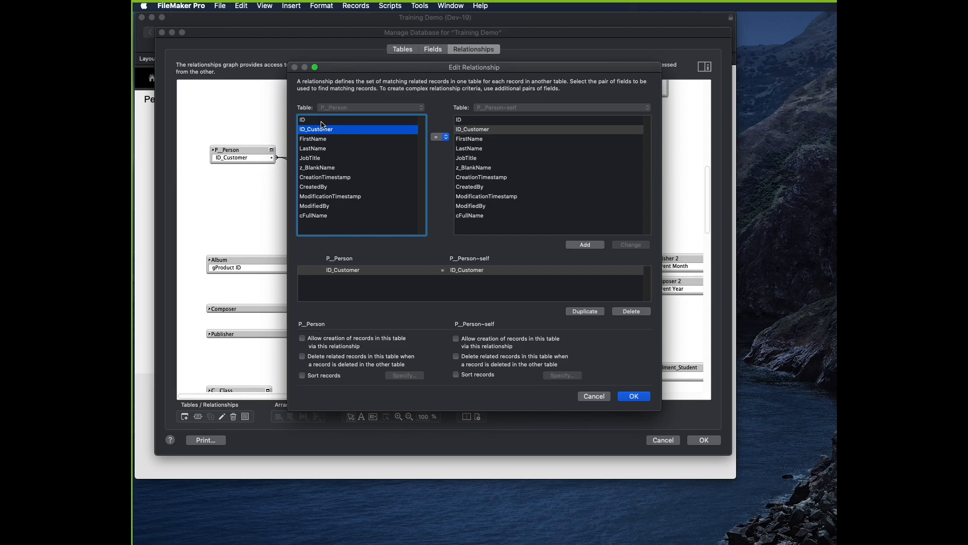
{"action": "left_click", "coordinate": [459, 119]}
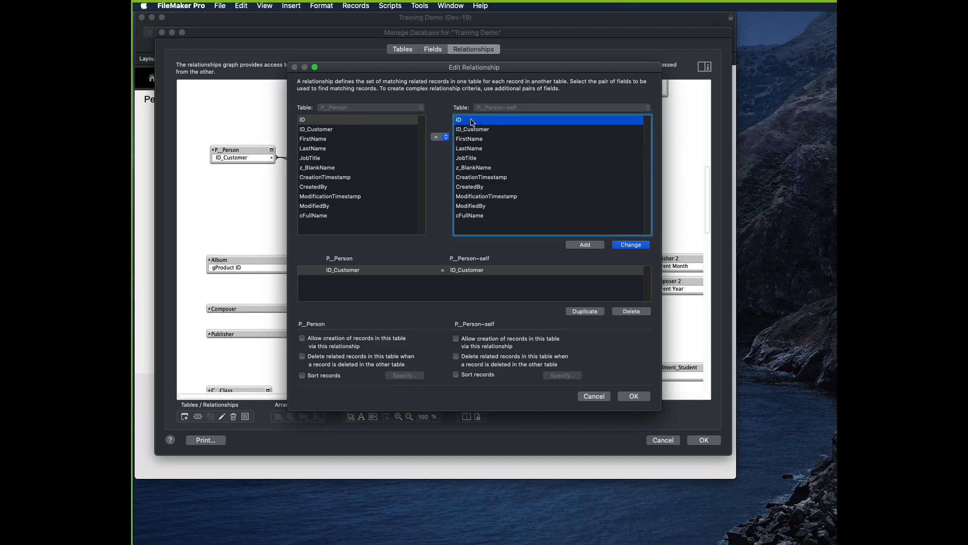
{"action": "left_click", "coordinate": [438, 136]}
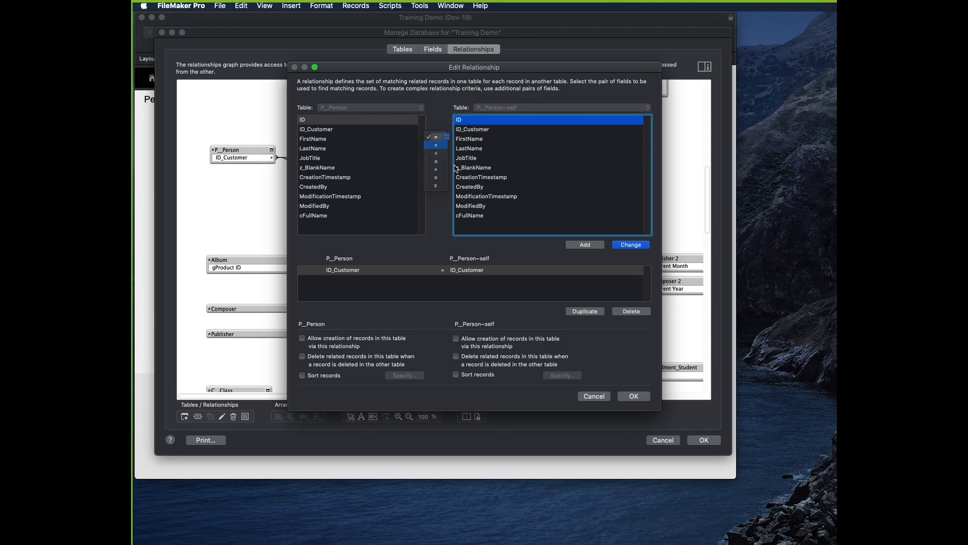
{"action": "left_click", "coordinate": [584, 245]}
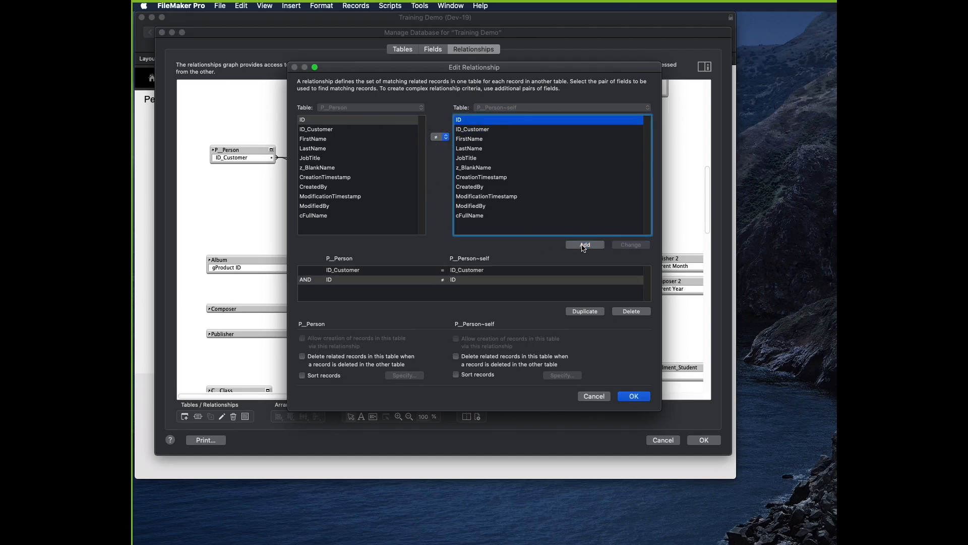
{"action": "left_click", "coordinate": [395, 270]}
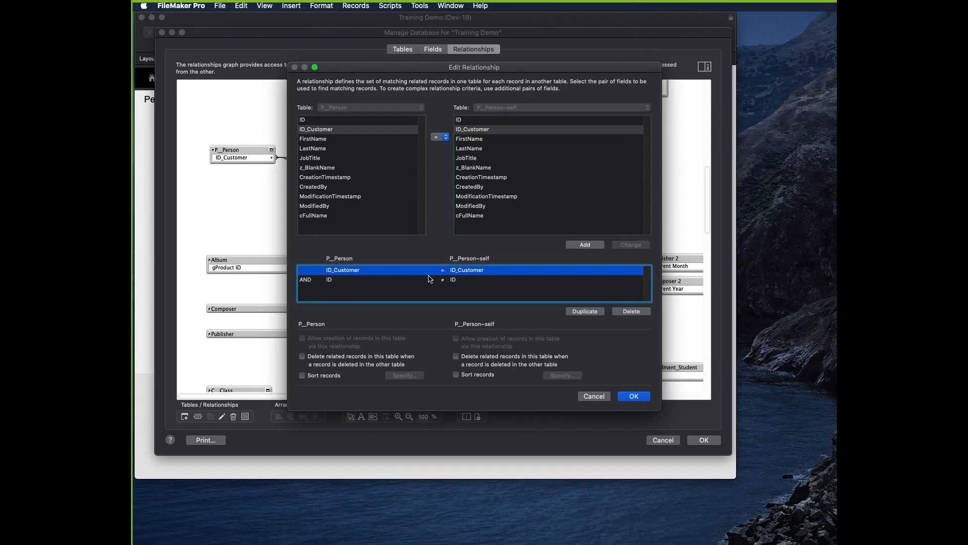
{"action": "left_click", "coordinate": [433, 280]}
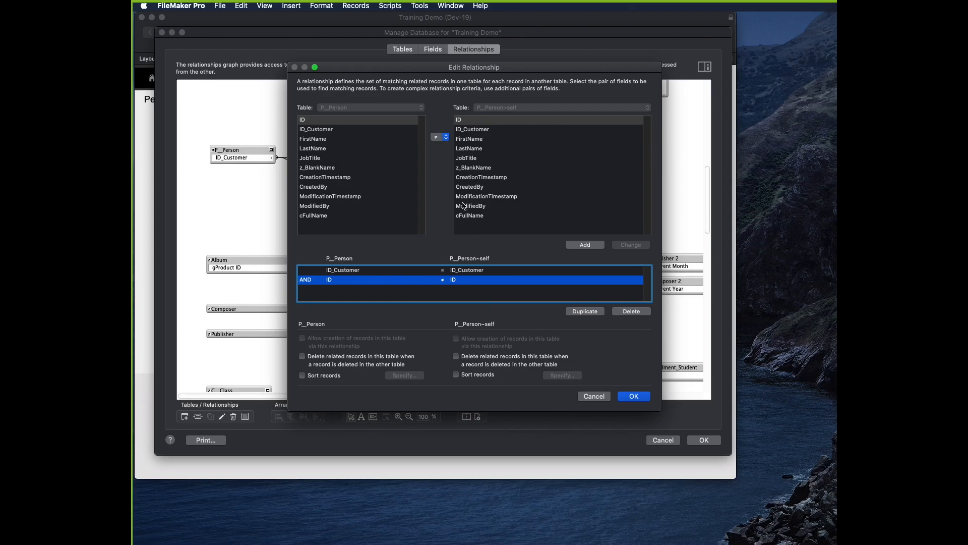
{"action": "left_click", "coordinate": [633, 396]}
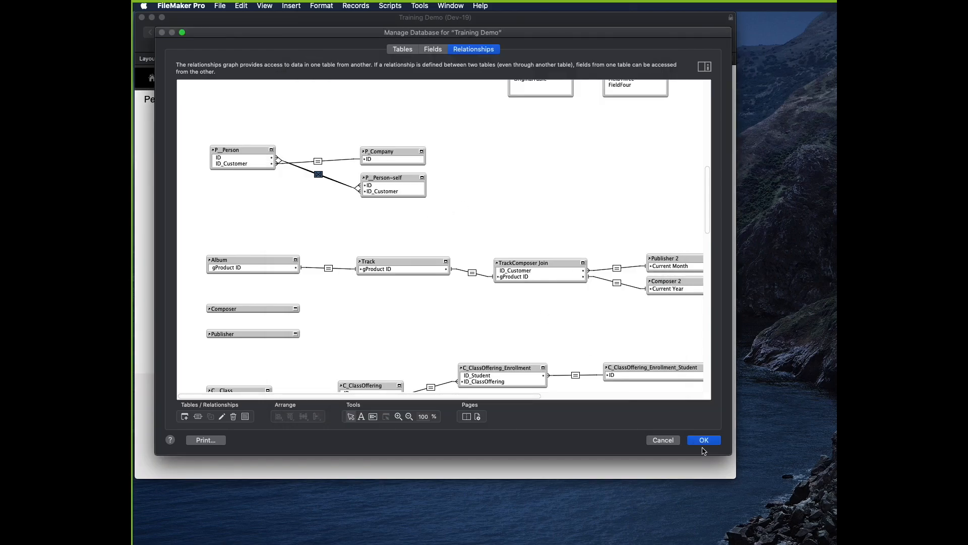
{"action": "left_click", "coordinate": [704, 440]}
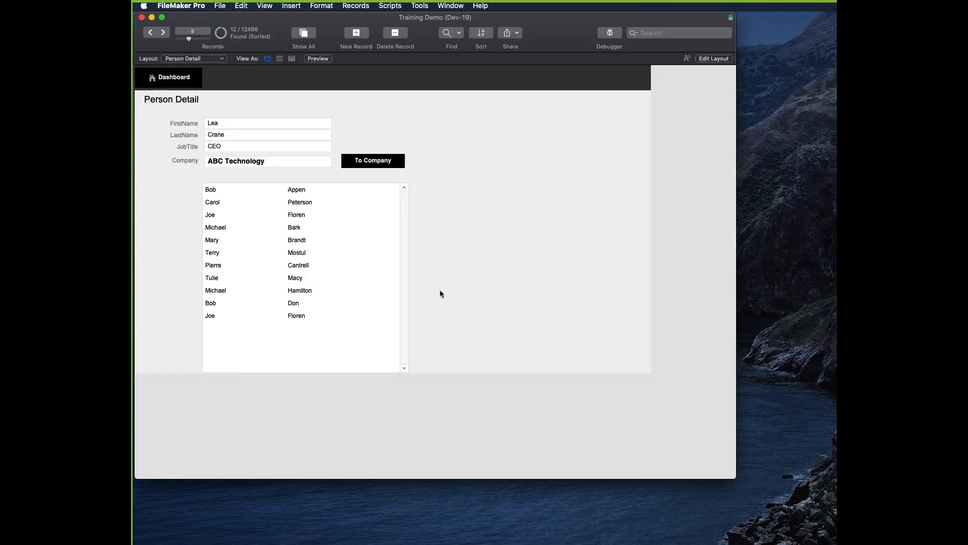
{"action": "mouse_move", "coordinate": [345, 283]}
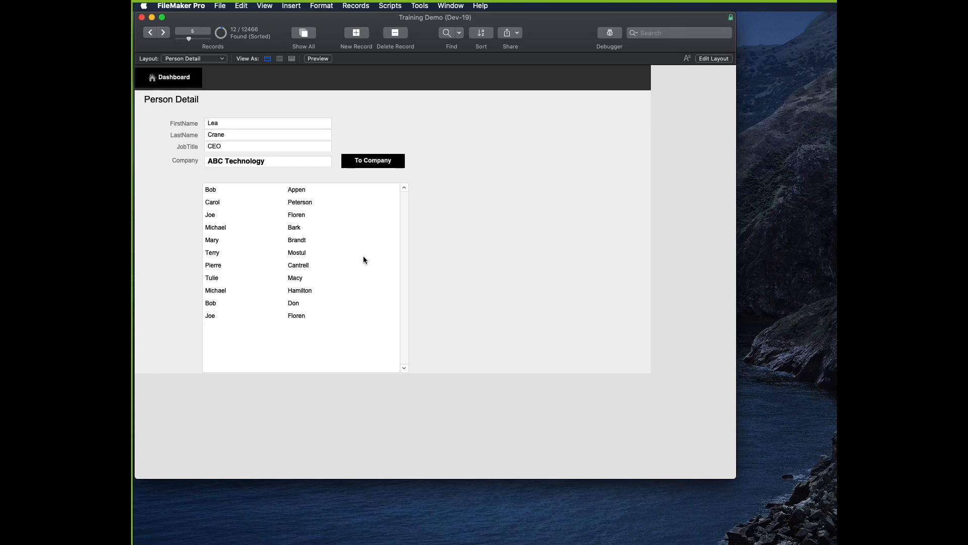
{"action": "mouse_move", "coordinate": [441, 244]}
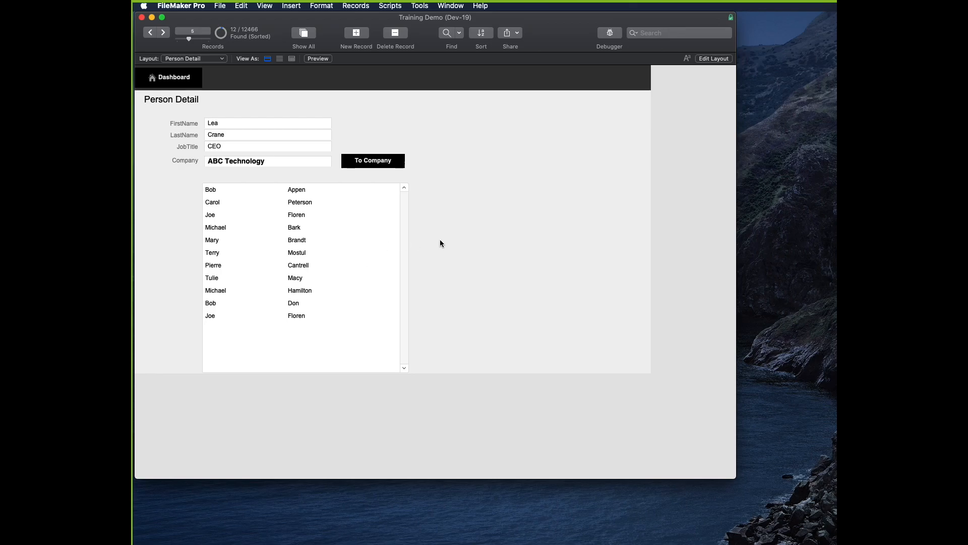
{"action": "mouse_move", "coordinate": [389, 165]}
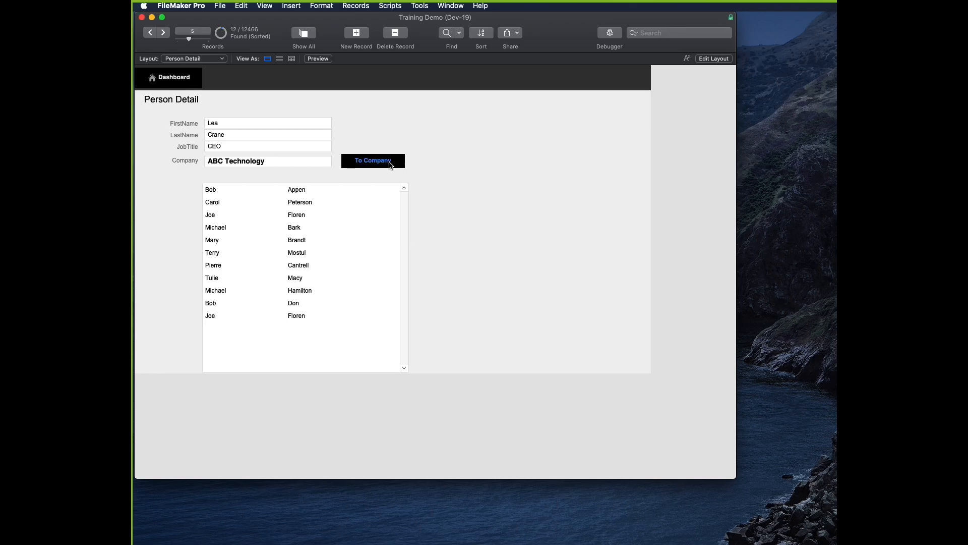
{"action": "left_click", "coordinate": [372, 161]}
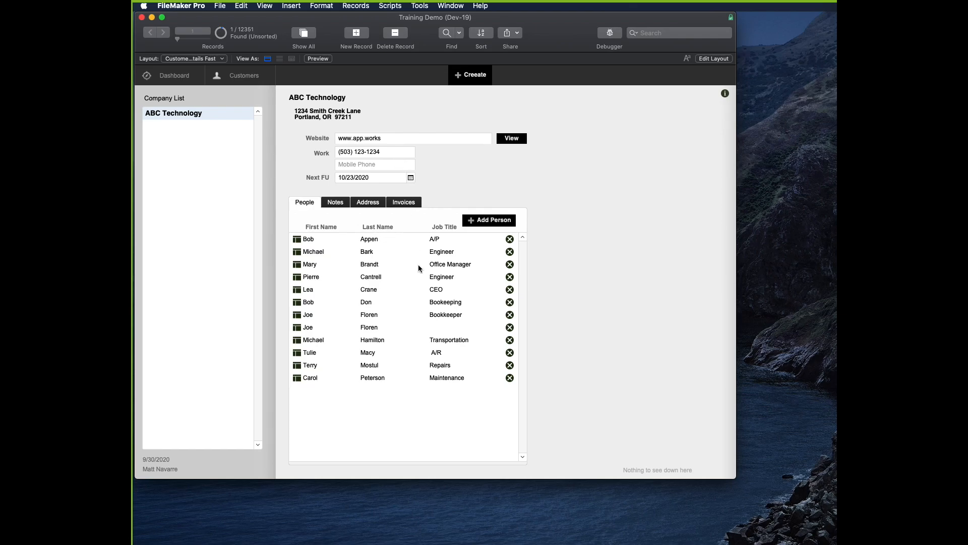
{"action": "left_click", "coordinate": [307, 239]}
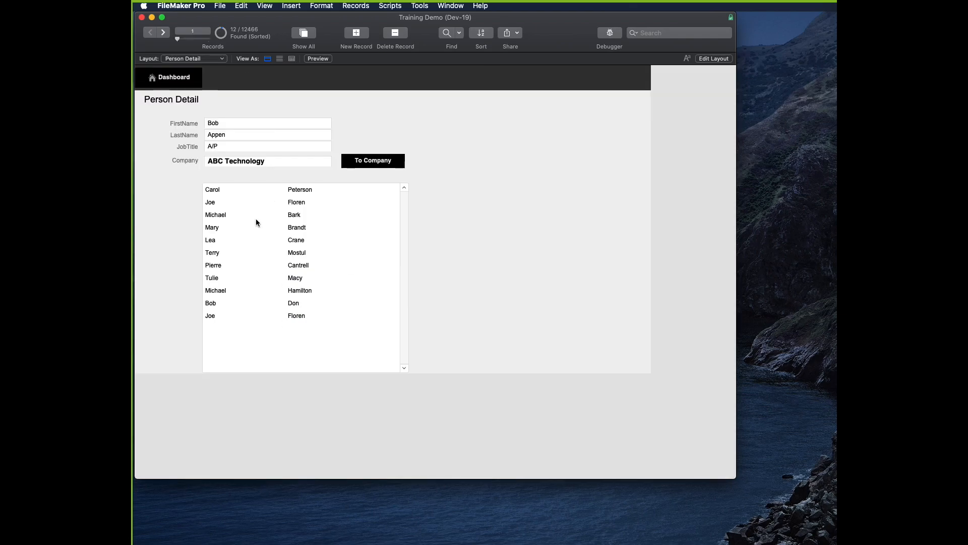
{"action": "mouse_move", "coordinate": [347, 184]}
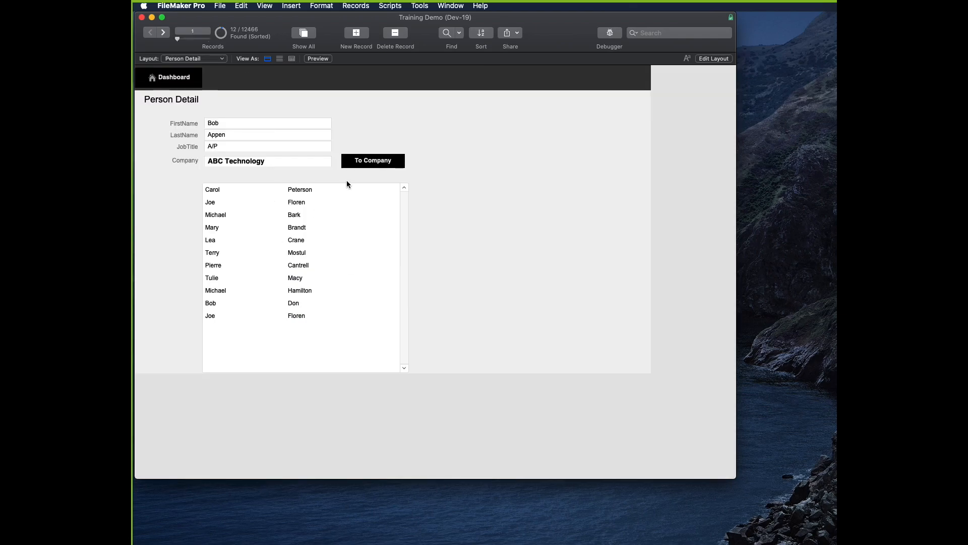
{"action": "mouse_move", "coordinate": [358, 187]}
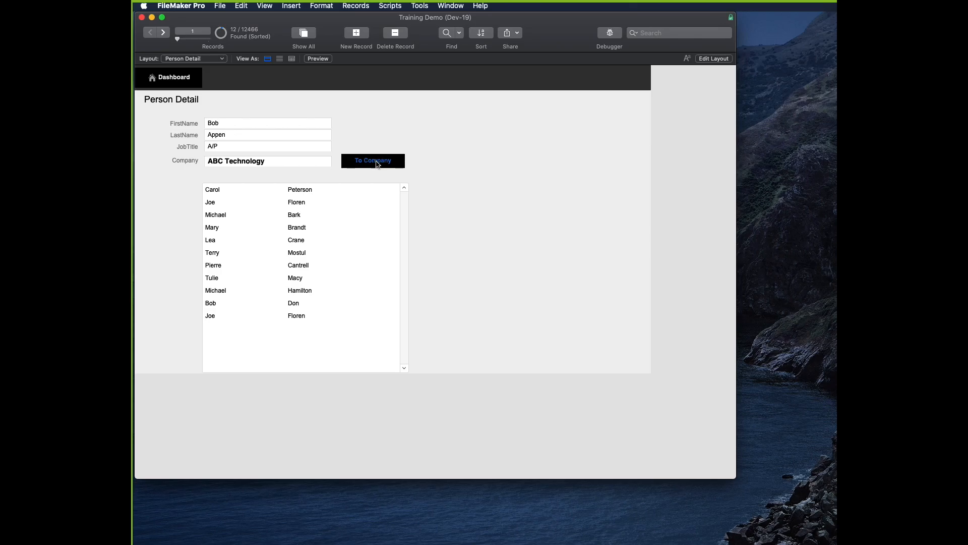
{"action": "left_click", "coordinate": [373, 160]}
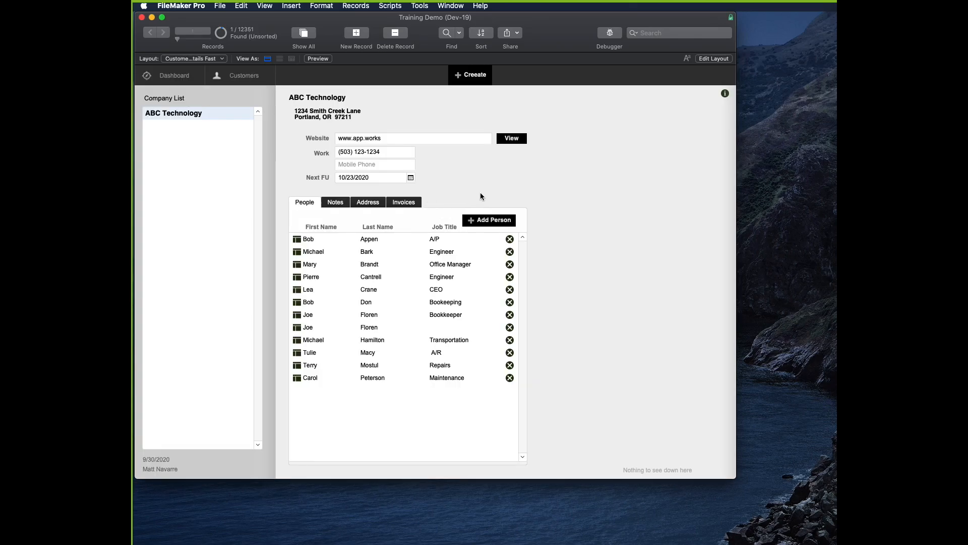
{"action": "left_click", "coordinate": [220, 6]}
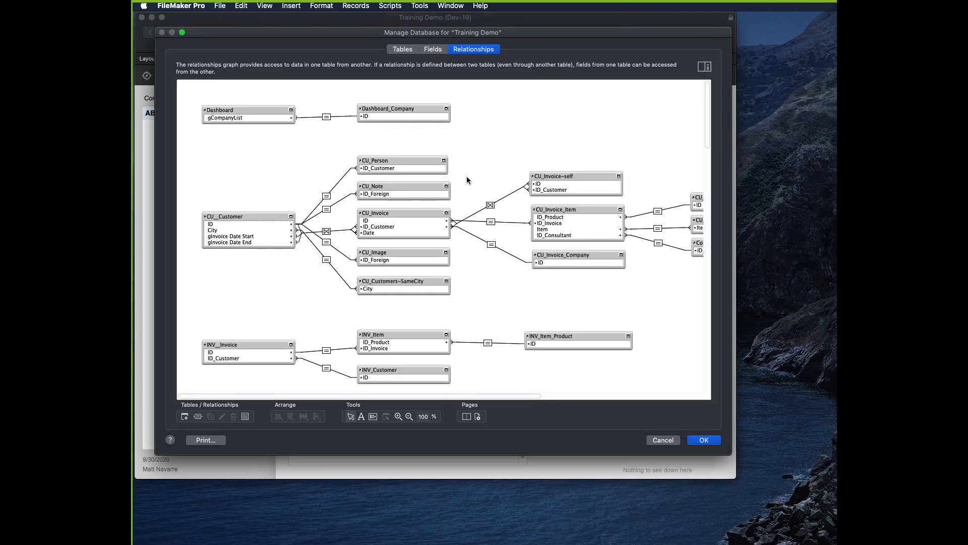
Inspect the Term table under Tables, close Manage Database, and edit the customer layout.
{"action": "left_click", "coordinate": [402, 49]}
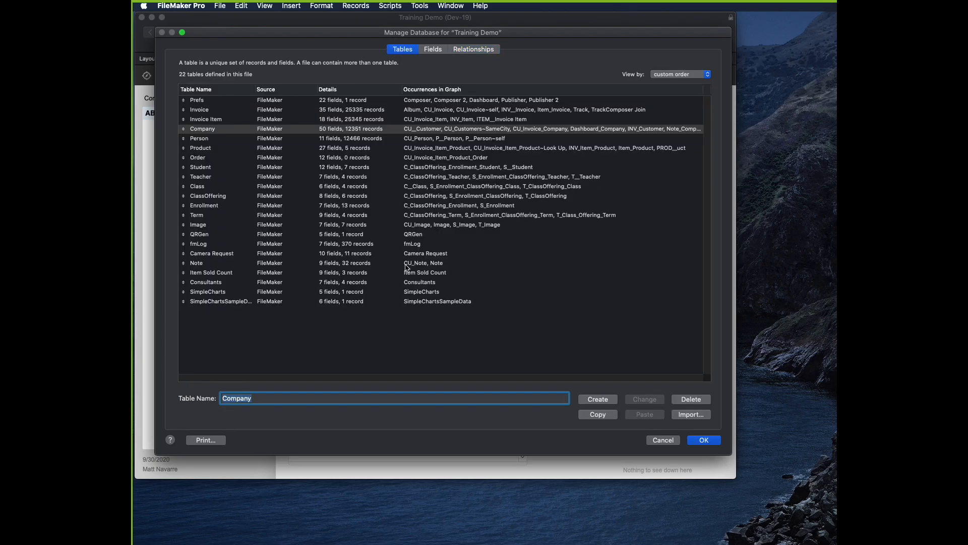
{"action": "left_click", "coordinate": [196, 214]}
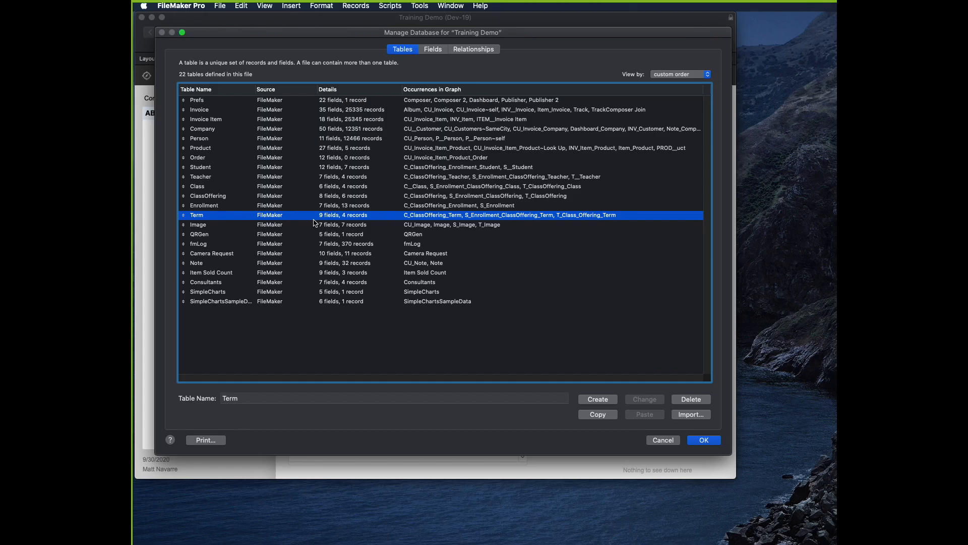
{"action": "left_click", "coordinate": [703, 439]}
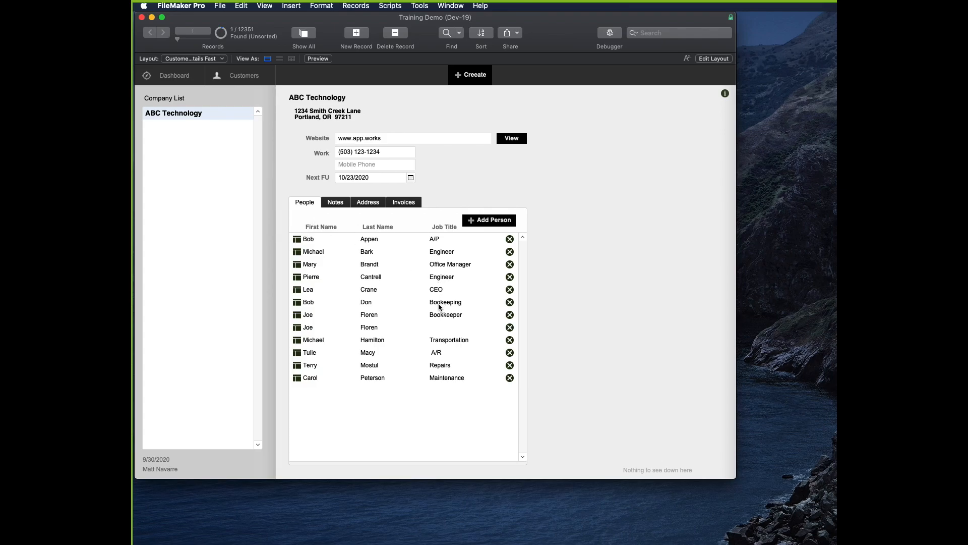
{"action": "left_click", "coordinate": [404, 202]}
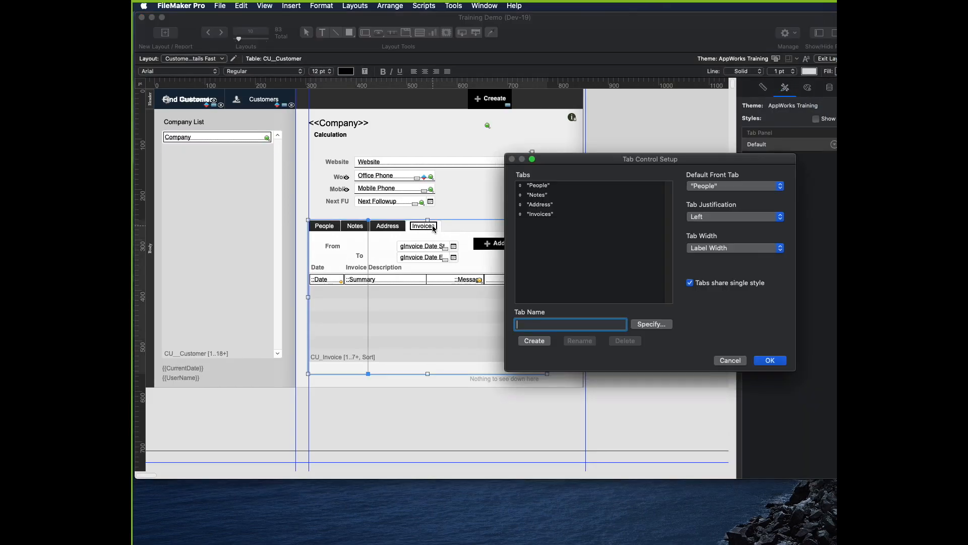
Create a fifth tab named 'Term Select' in Tab Control Setup and bring it to the front.
{"action": "type", "text": "Term Select"}
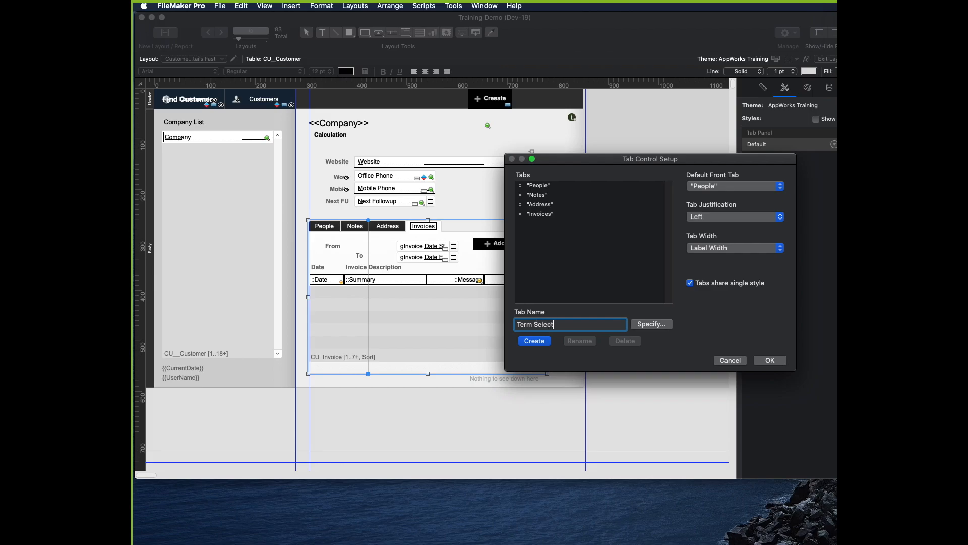
{"action": "left_click", "coordinate": [534, 340]}
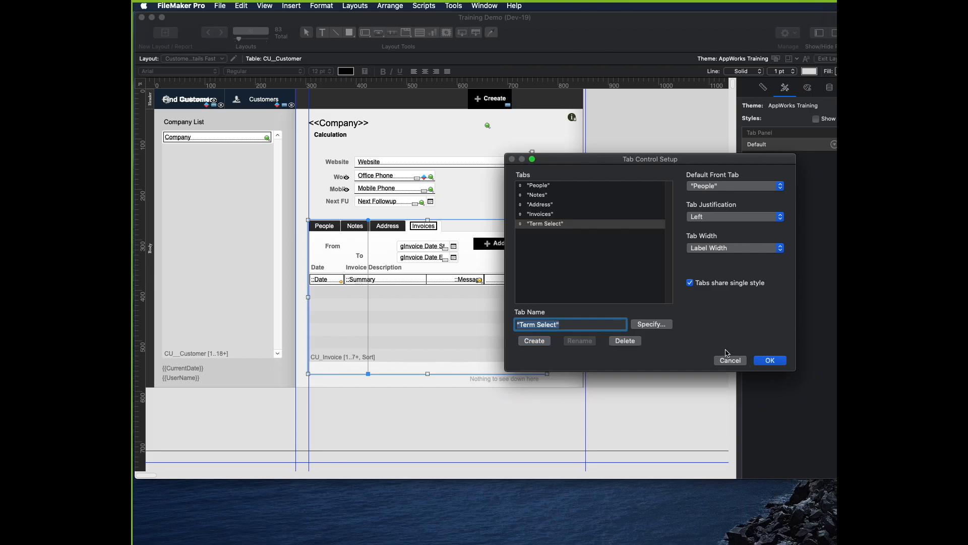
{"action": "left_click", "coordinate": [769, 360]}
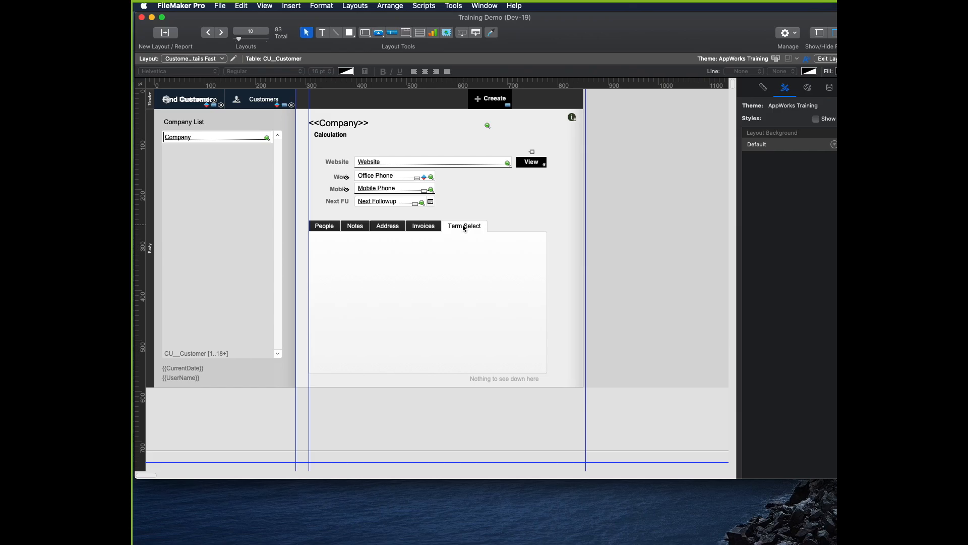
{"action": "left_click", "coordinate": [193, 58]}
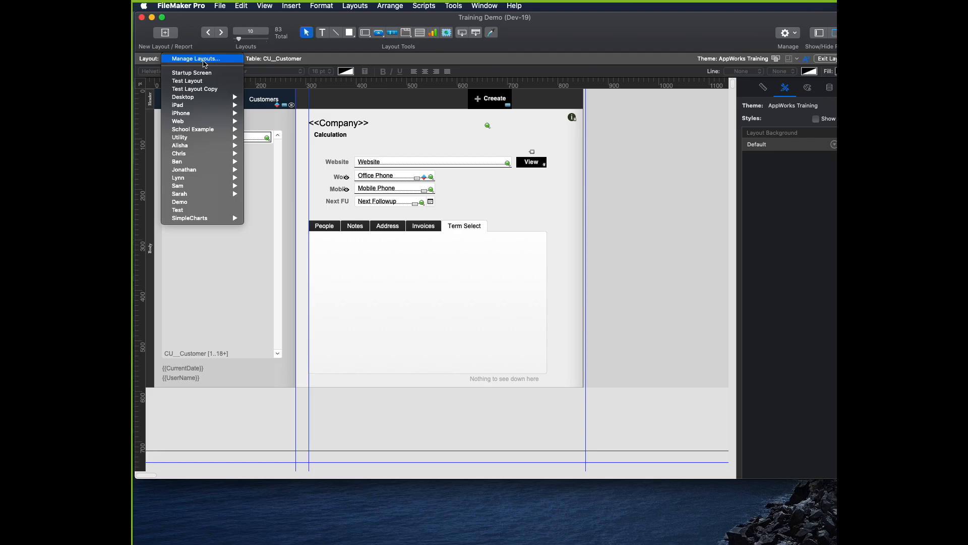
Open the Term layout in a second window and set Fall 2021's first day of class to 9/1/2020.
{"action": "left_click", "coordinate": [195, 59]}
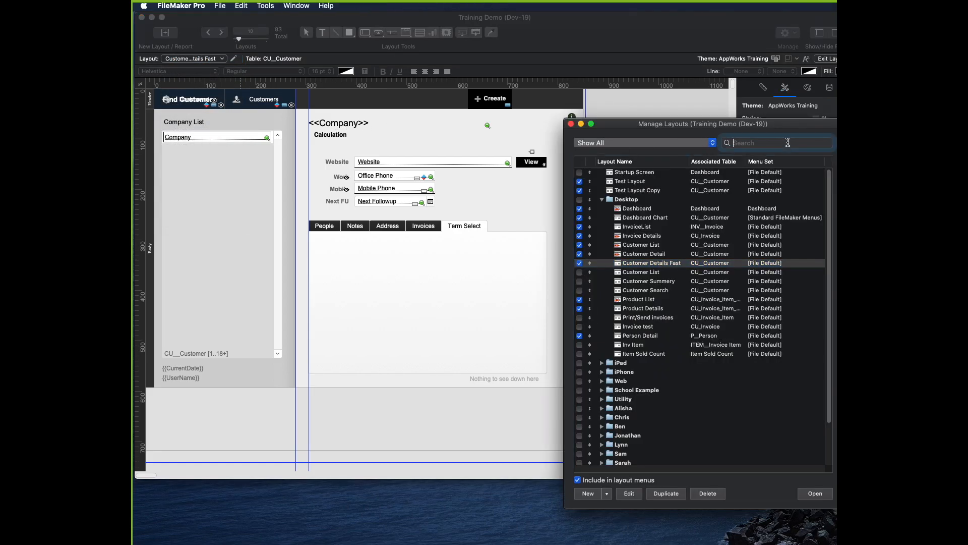
{"action": "type", "text": "term"}
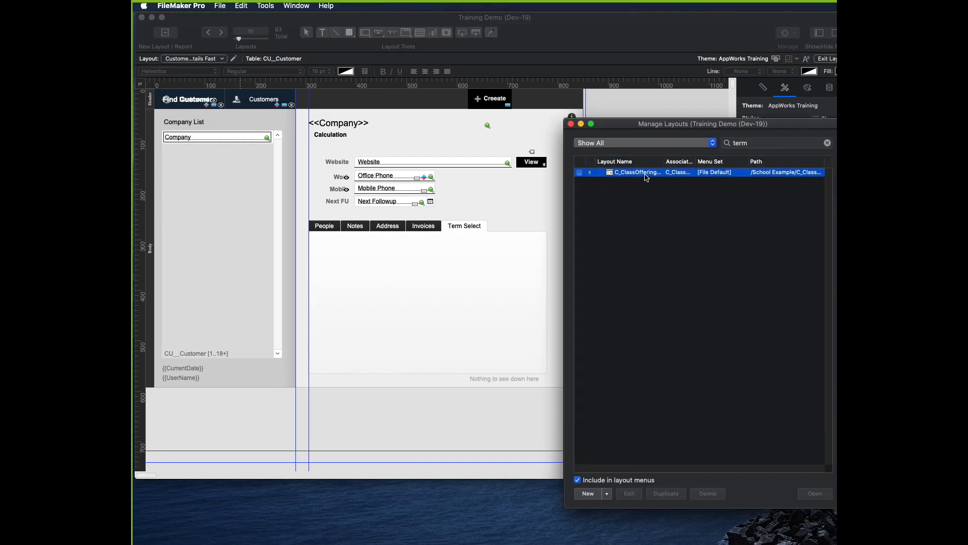
{"action": "double_click", "coordinate": [636, 171]}
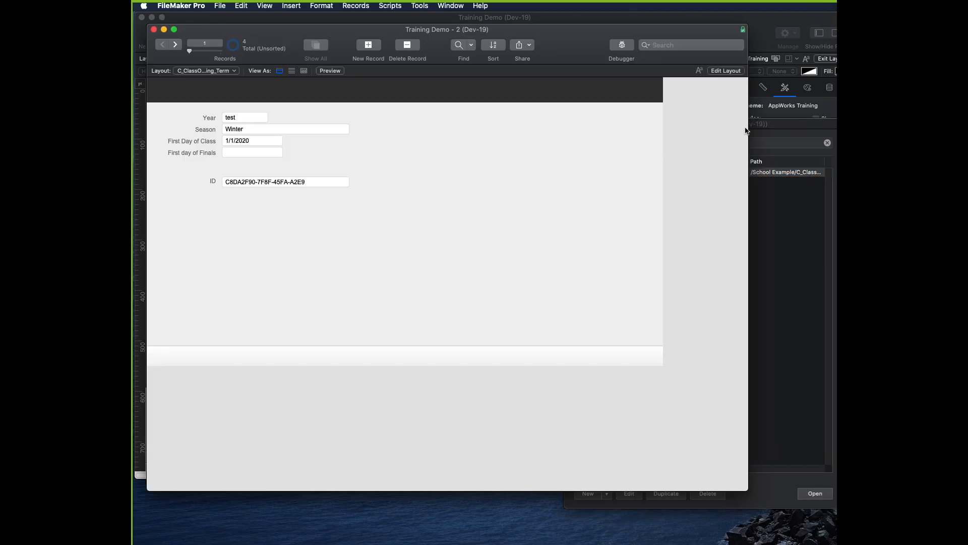
{"action": "mouse_move", "coordinate": [423, 203]}
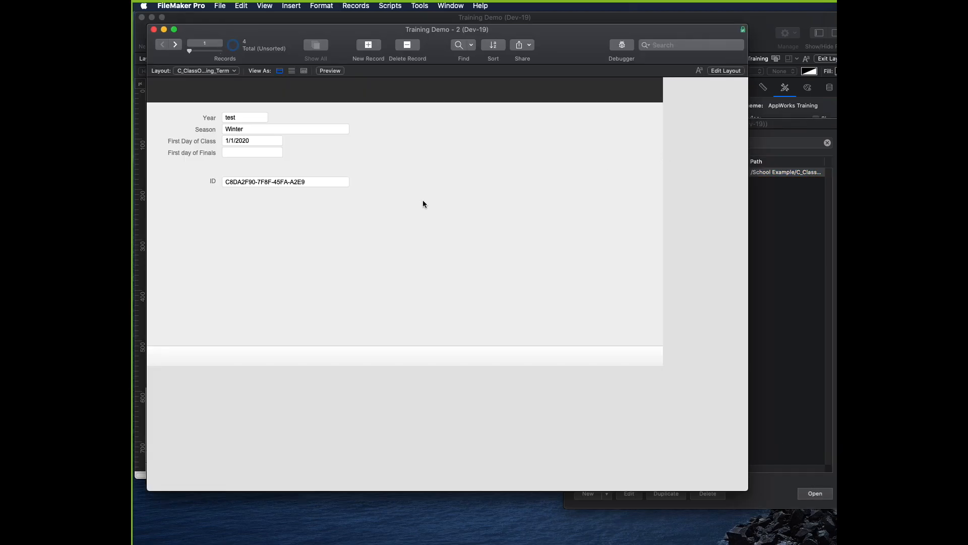
{"action": "left_click", "coordinate": [175, 44]}
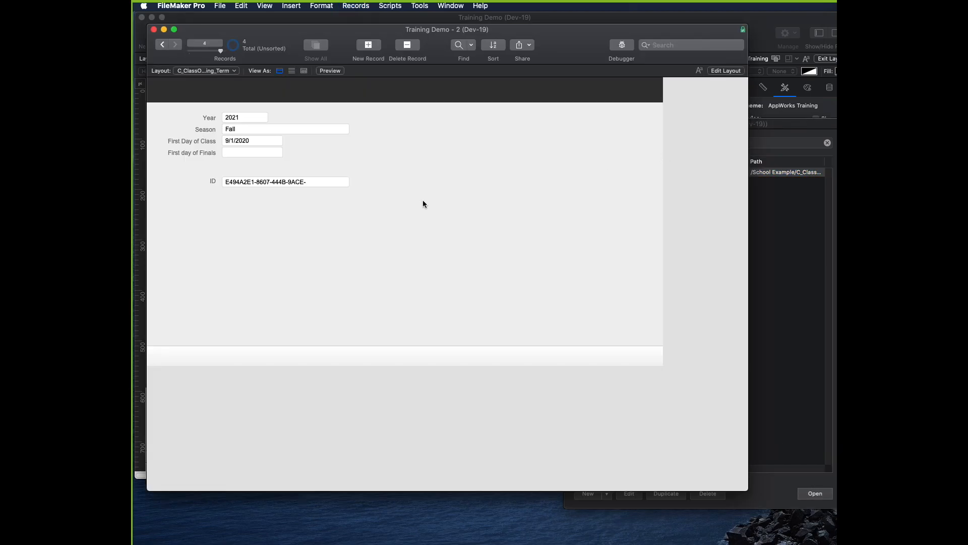
{"action": "left_click", "coordinate": [252, 141]}
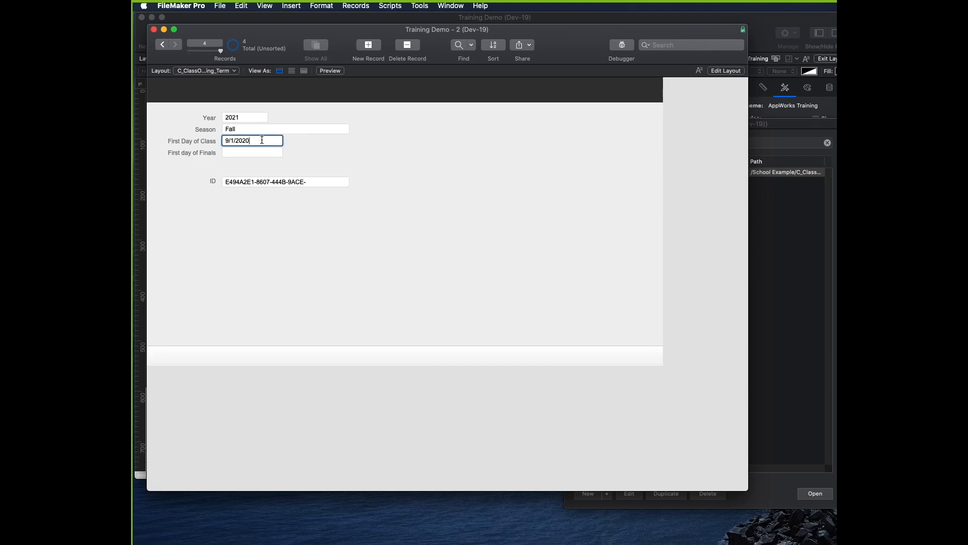
{"action": "left_click", "coordinate": [285, 128]}
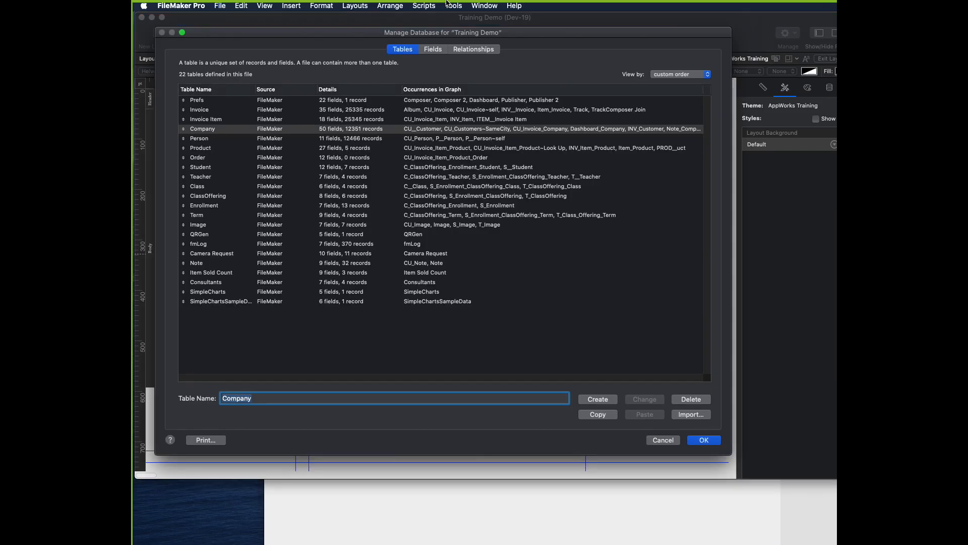
Add a Term-based table occurrence named CU_Term~all and link it to CU__Customer.
{"action": "left_click", "coordinate": [473, 49]}
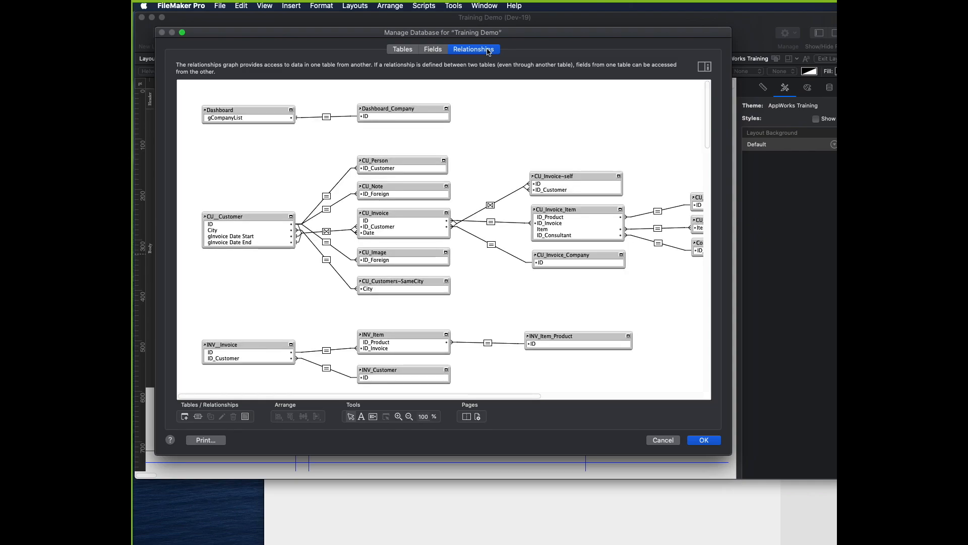
{"action": "mouse_move", "coordinate": [273, 206]}
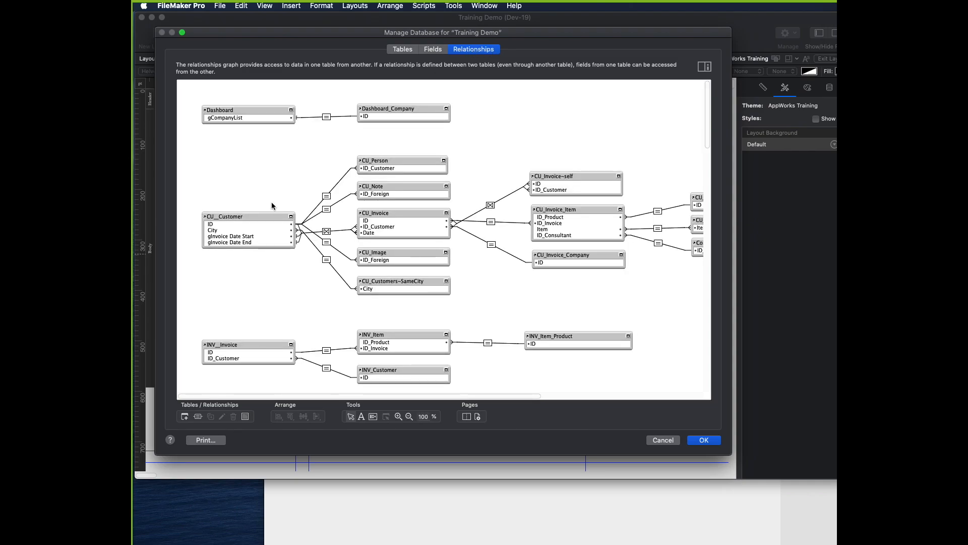
{"action": "left_click", "coordinate": [247, 212]}
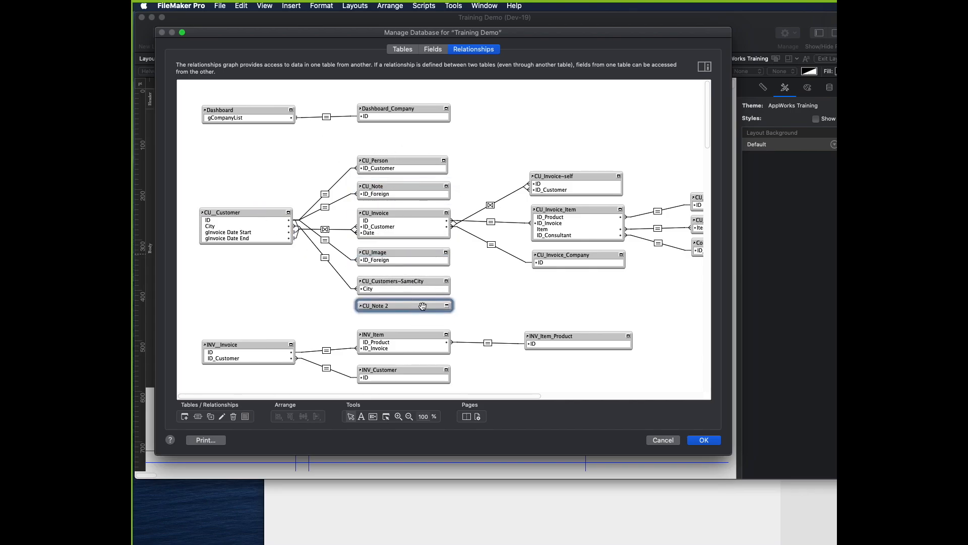
{"action": "double_click", "coordinate": [404, 305]}
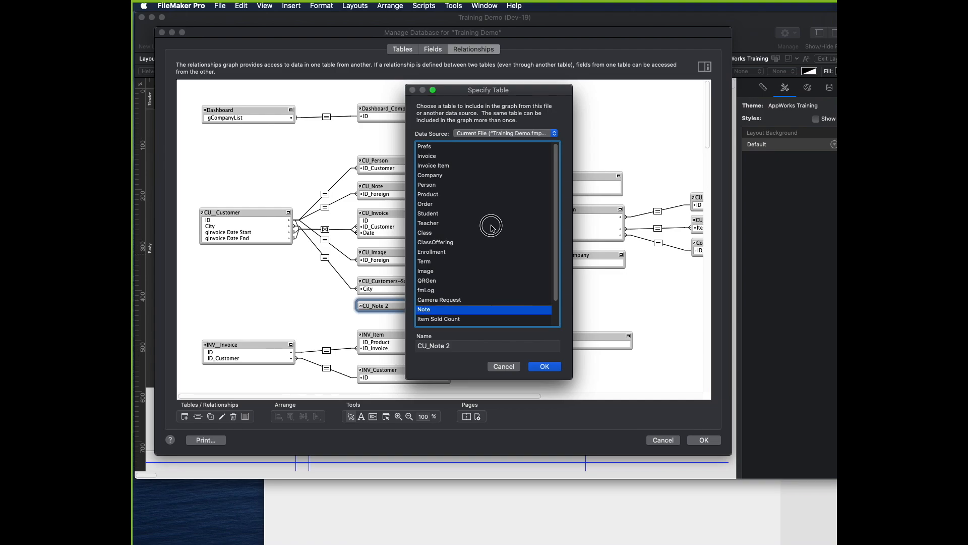
{"action": "left_click", "coordinate": [424, 261]}
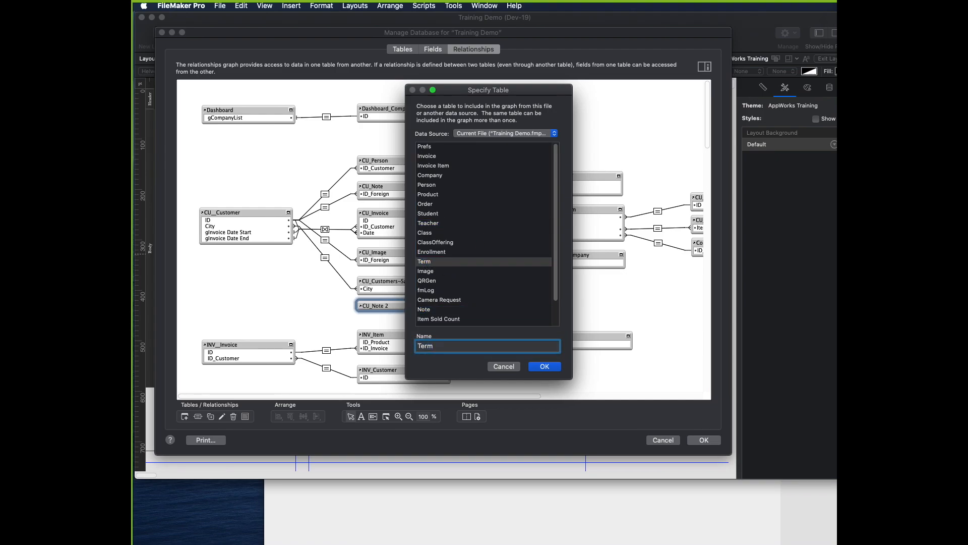
{"action": "type", "text": "CU_Term"}
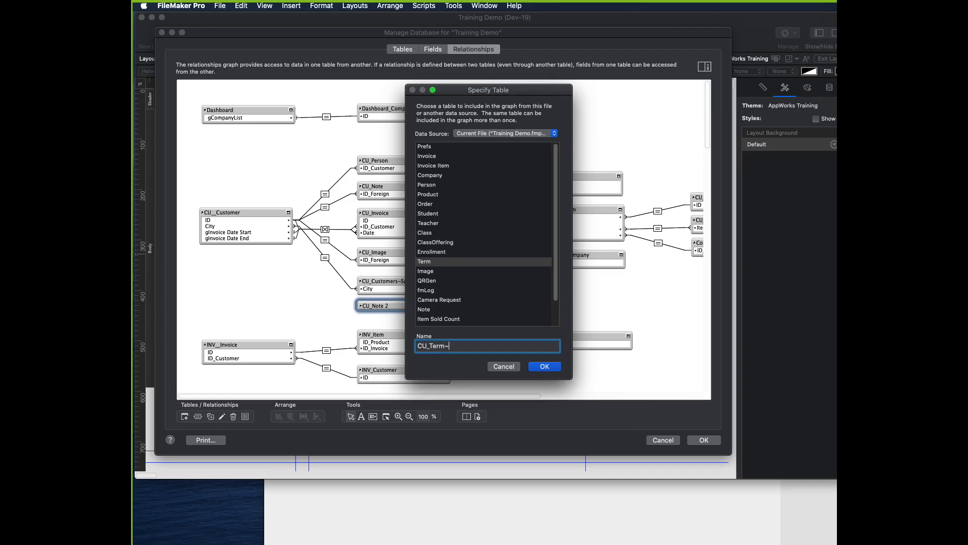
{"action": "type", "text": "all"}
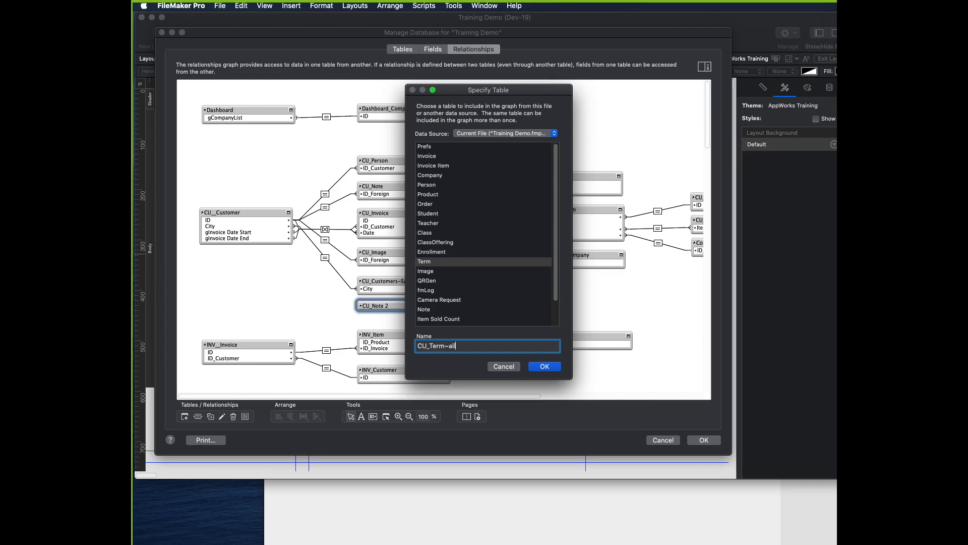
{"action": "left_click", "coordinate": [544, 366]}
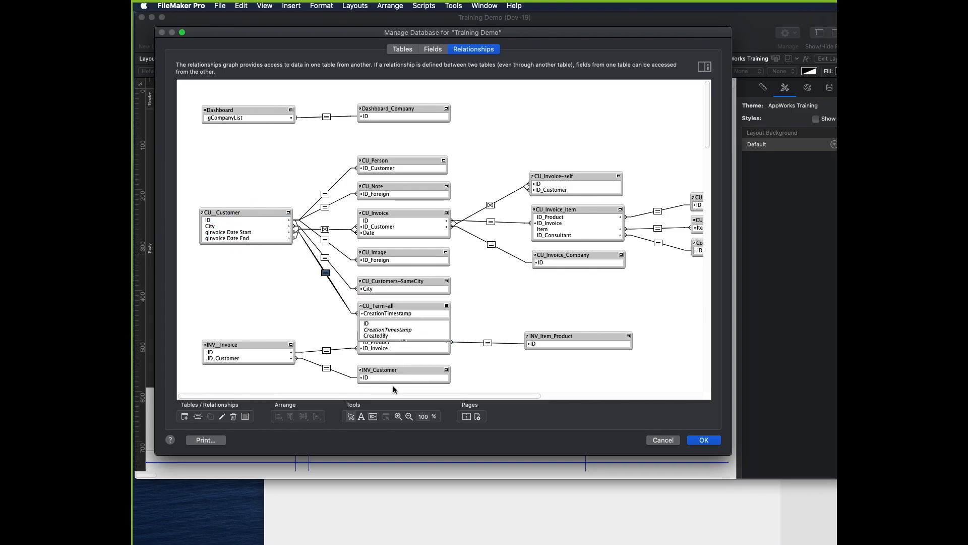
{"action": "double_click", "coordinate": [325, 272]}
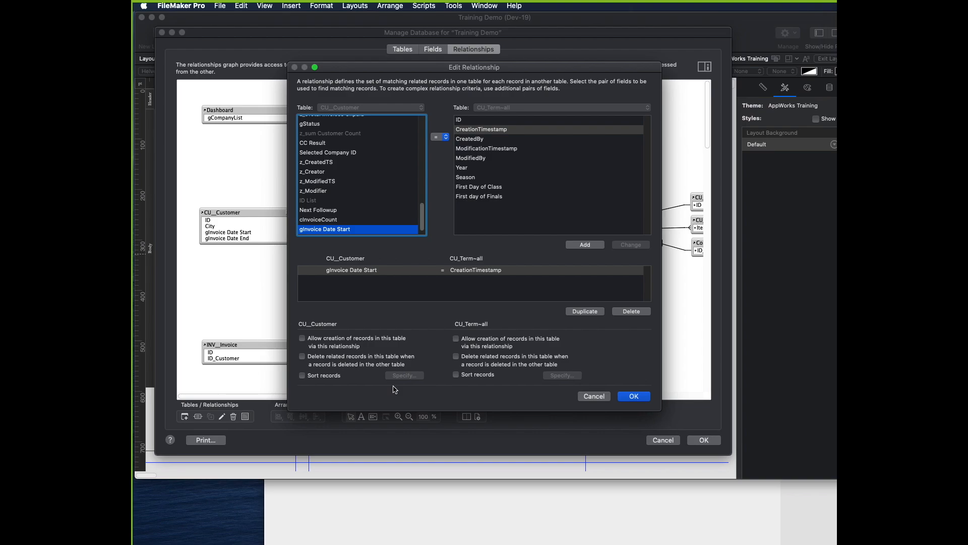
Make the CU__Customer–CU_Term~all join a × cross-product pairing a customer field with Term's Year.
{"action": "left_click", "coordinate": [439, 137]}
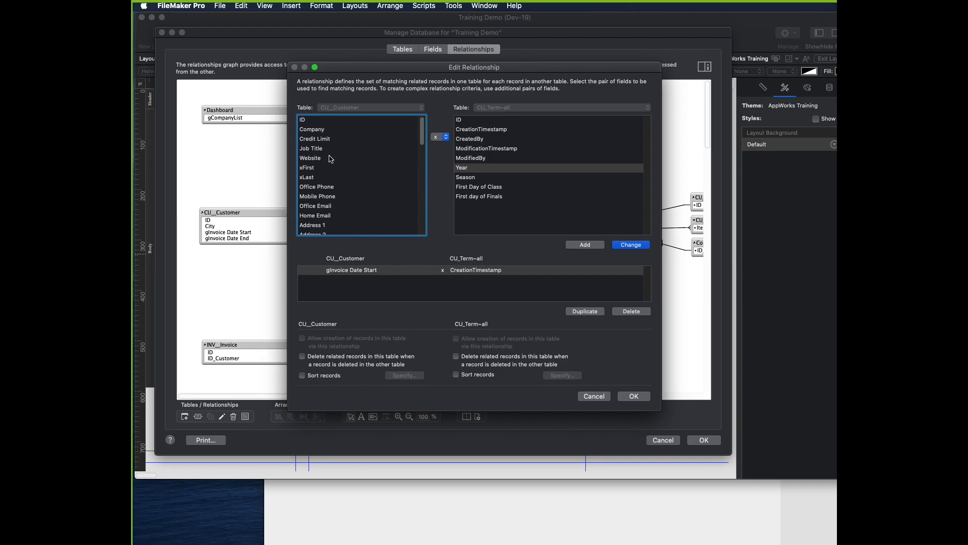
{"action": "left_click", "coordinate": [314, 138]}
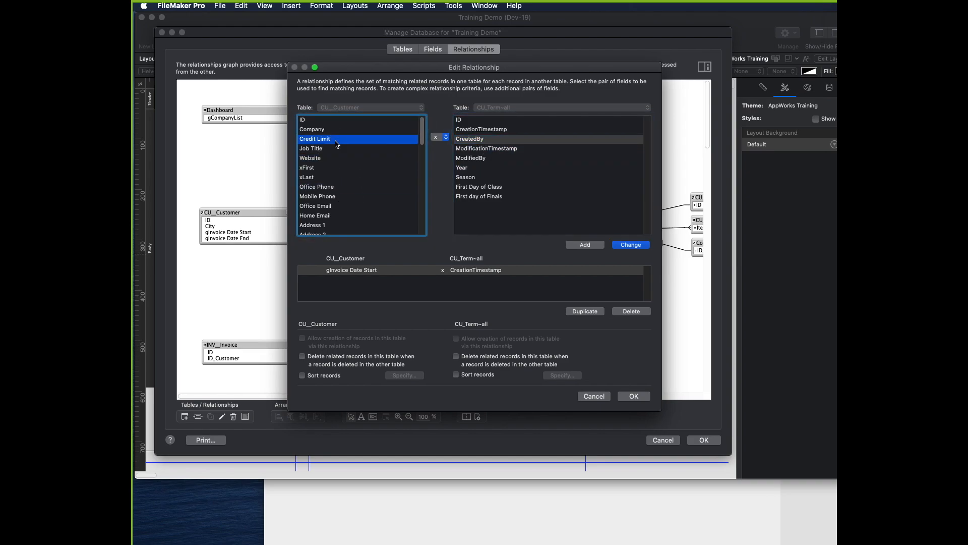
{"action": "left_click", "coordinate": [461, 167]}
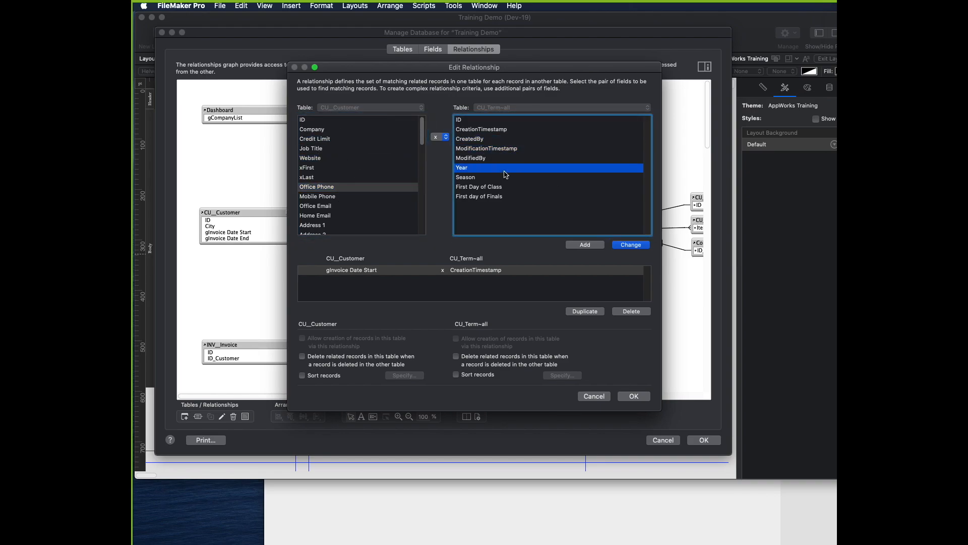
{"action": "left_click", "coordinate": [630, 245]}
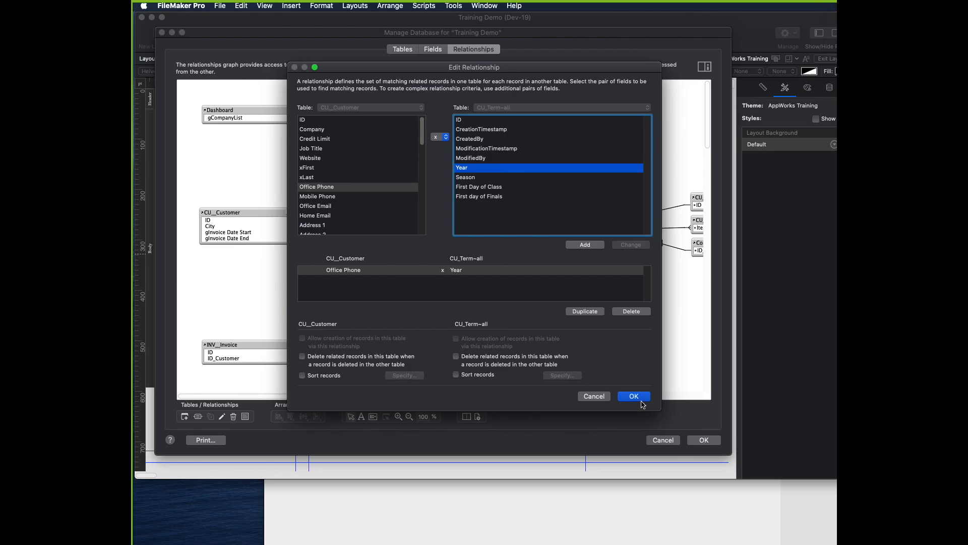
{"action": "left_click", "coordinate": [633, 395]}
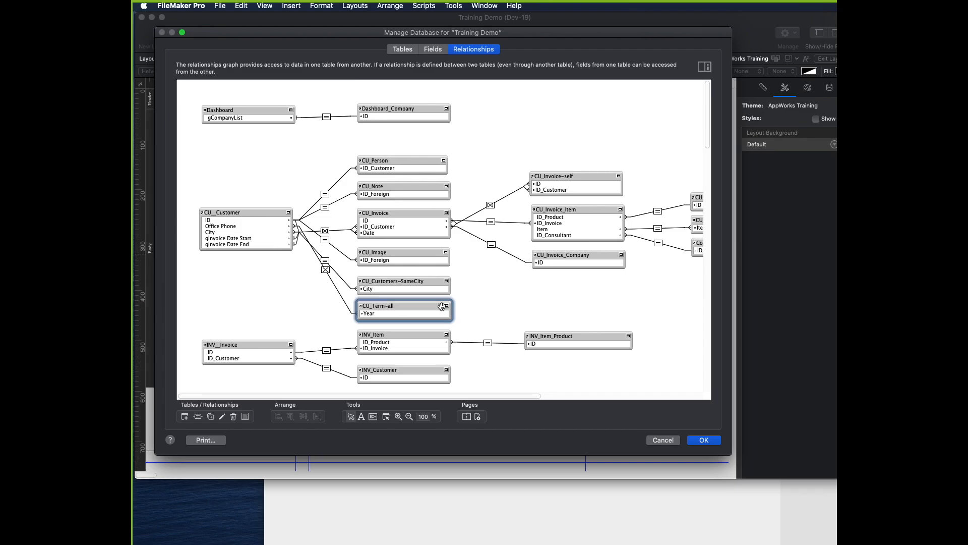
Change the cross-product join's field pair to ID × ID.
{"action": "double_click", "coordinate": [404, 308]}
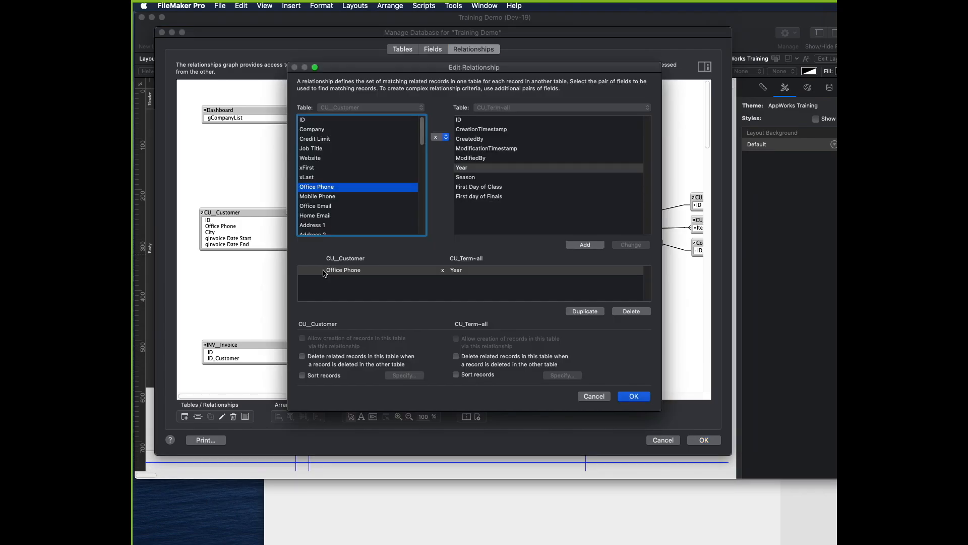
{"action": "left_click", "coordinate": [302, 119]}
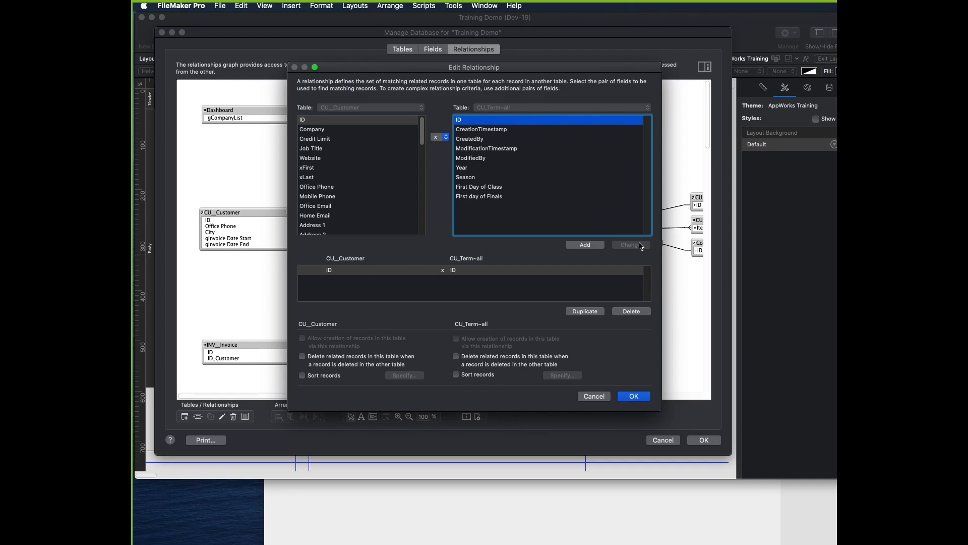
{"action": "left_click", "coordinate": [633, 396]}
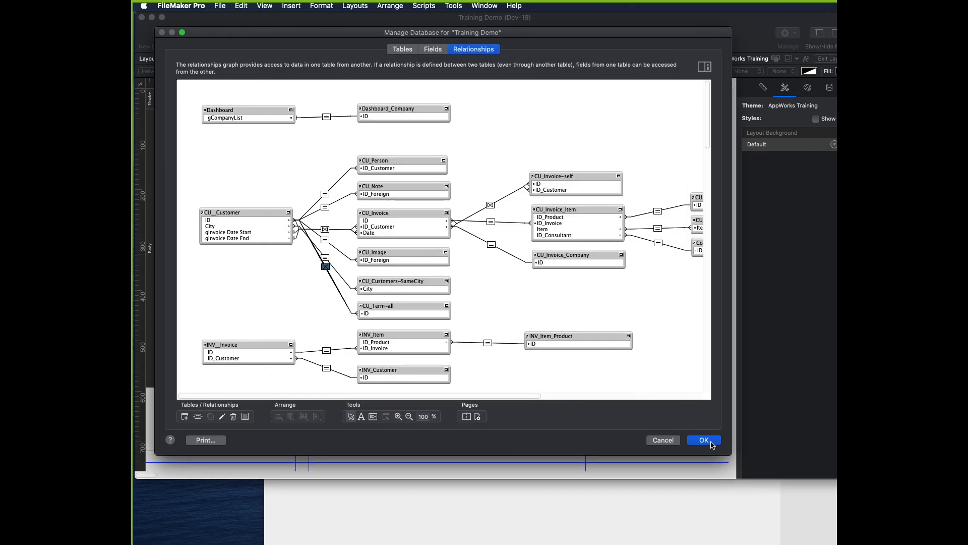
Save the database changes and set the Term Select portal to show CU_Term~all records.
{"action": "left_click", "coordinate": [703, 440]}
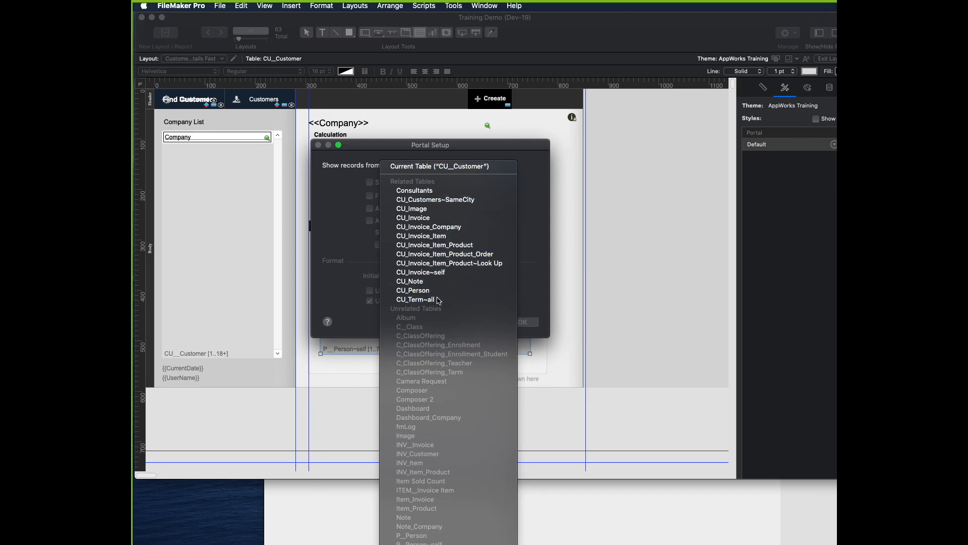
{"action": "left_click", "coordinate": [418, 299]}
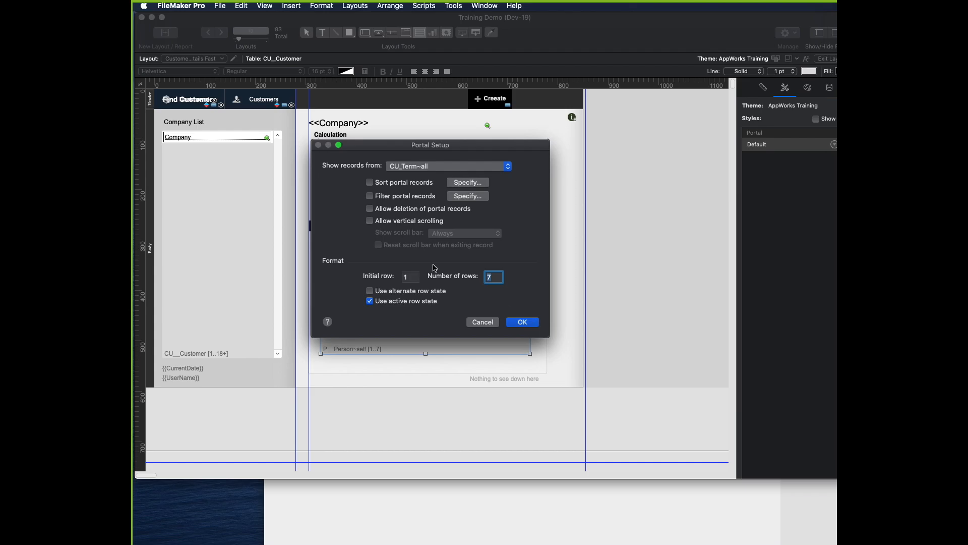
{"action": "left_click", "coordinate": [521, 322]}
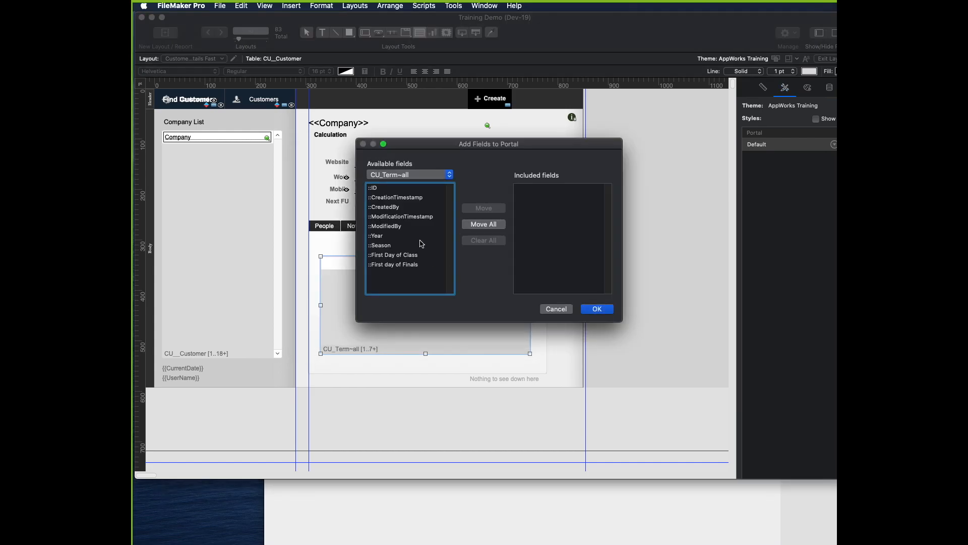
Add Year, Season and First Day of Class to the portal and switch to Browse mode.
{"action": "double_click", "coordinate": [380, 245]}
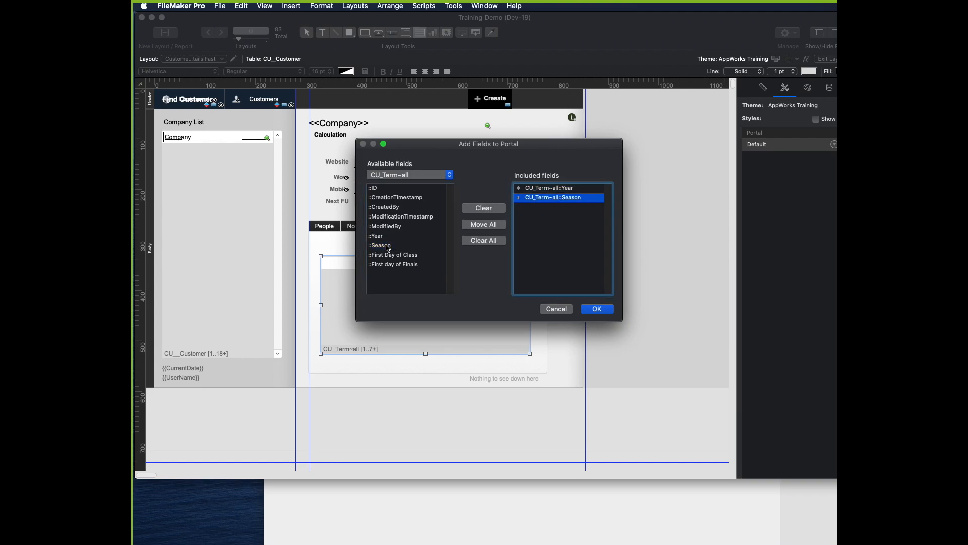
{"action": "double_click", "coordinate": [393, 254]}
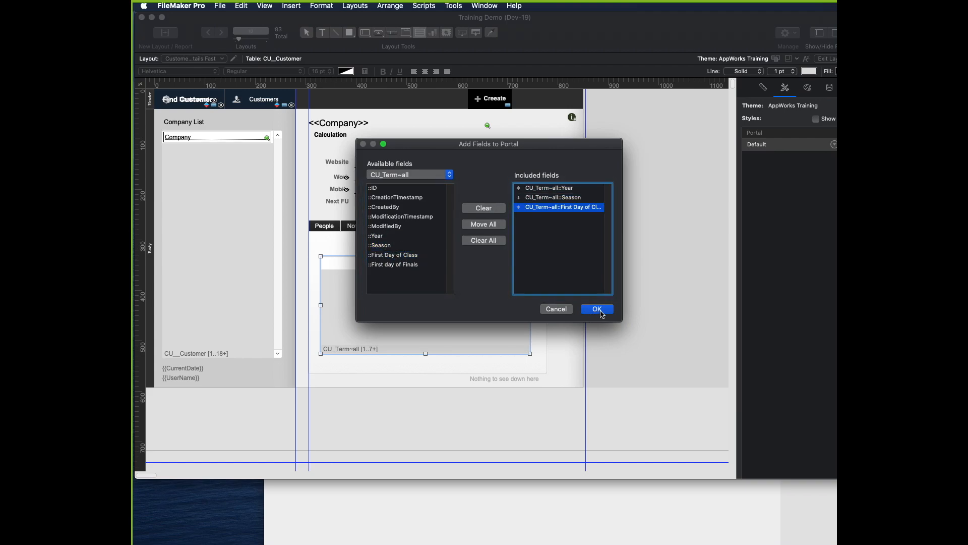
{"action": "left_click", "coordinate": [594, 309]}
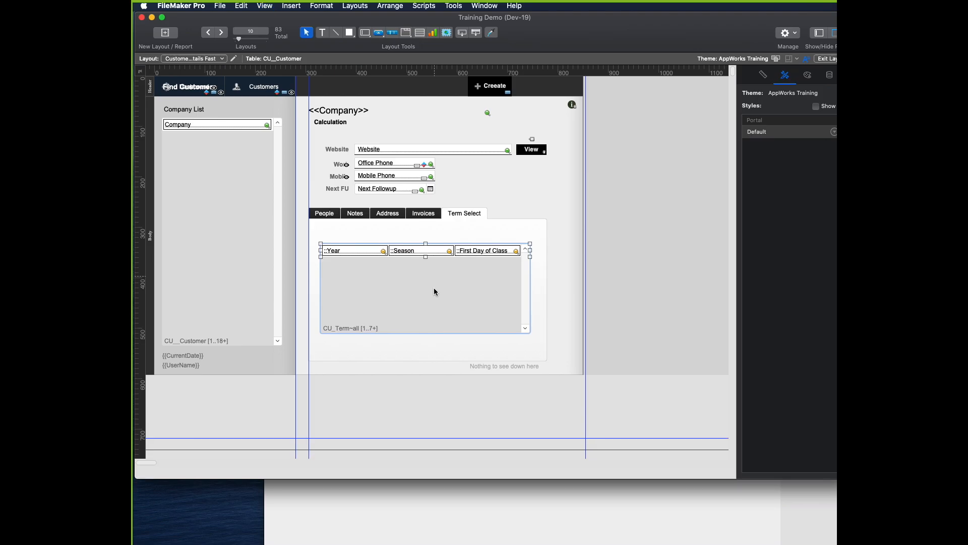
{"action": "left_click", "coordinate": [826, 58]}
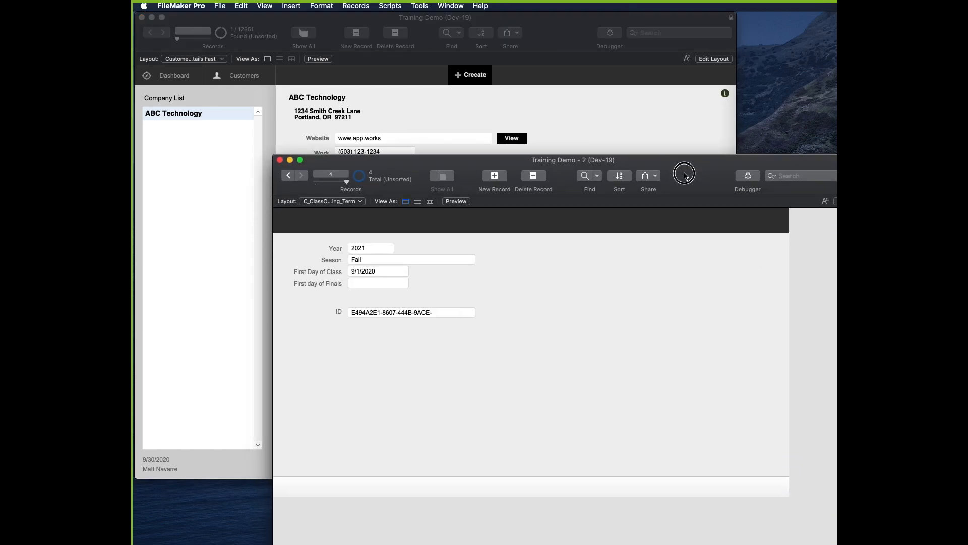
{"action": "mouse_move", "coordinate": [650, 243]}
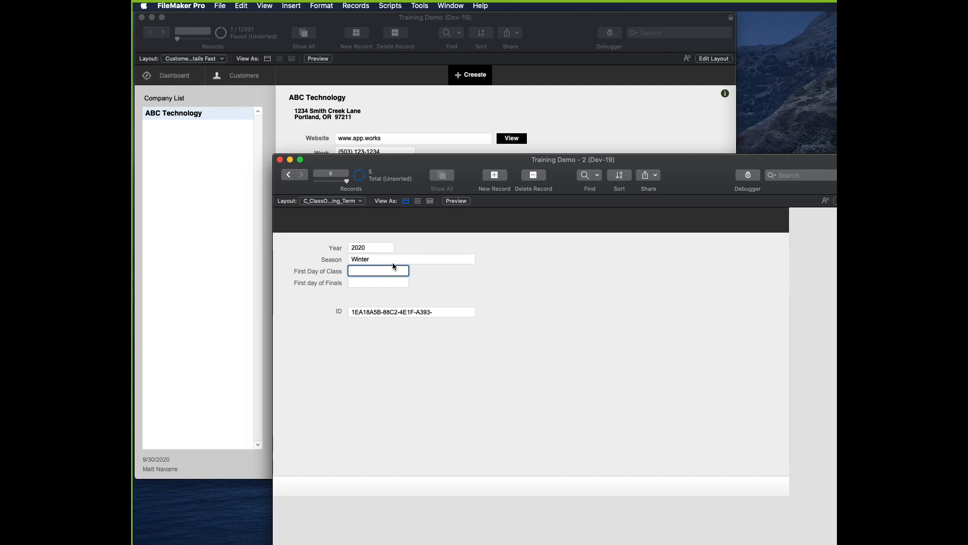
Enter 12/15 as the First Day of Class for the new Winter 2020 term record.
{"action": "type", "text": "1"}
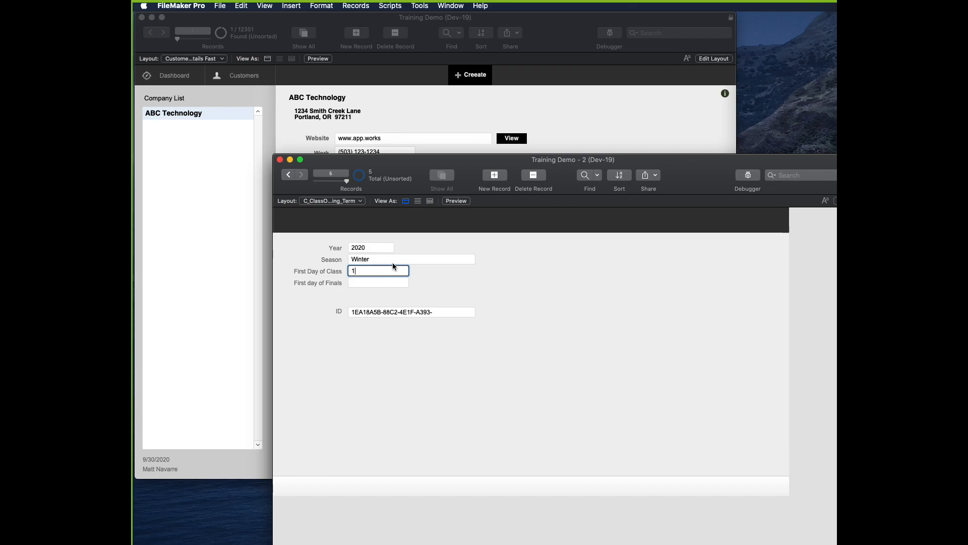
{"action": "type", "text": "2/15"}
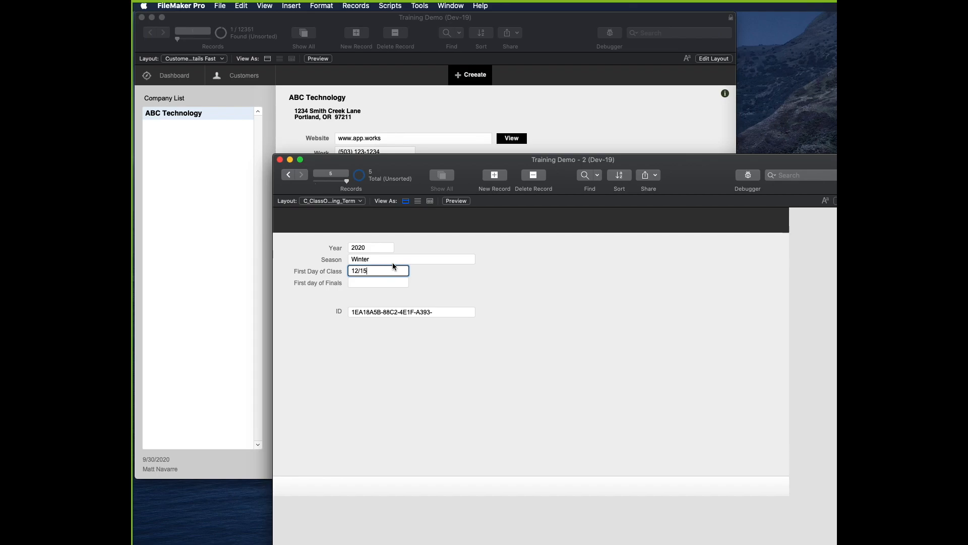